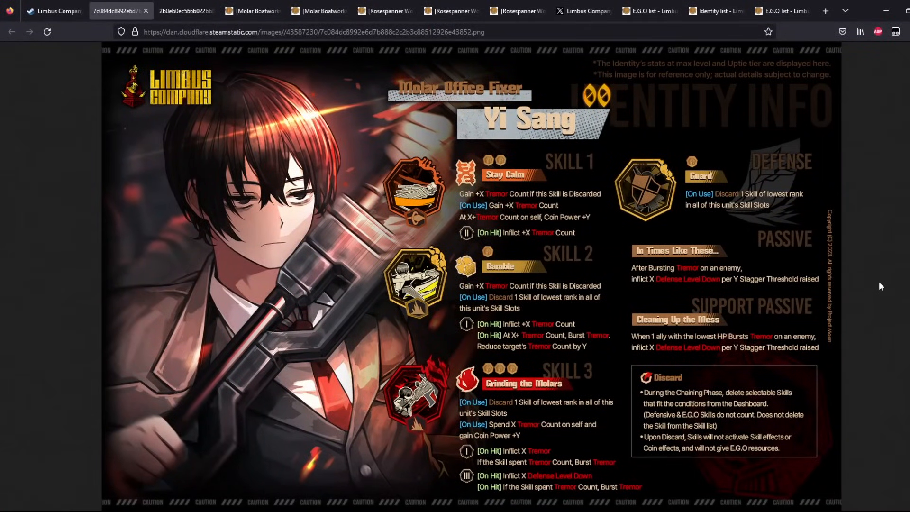
{"action": "mouse_move", "coordinate": [650, 262]}
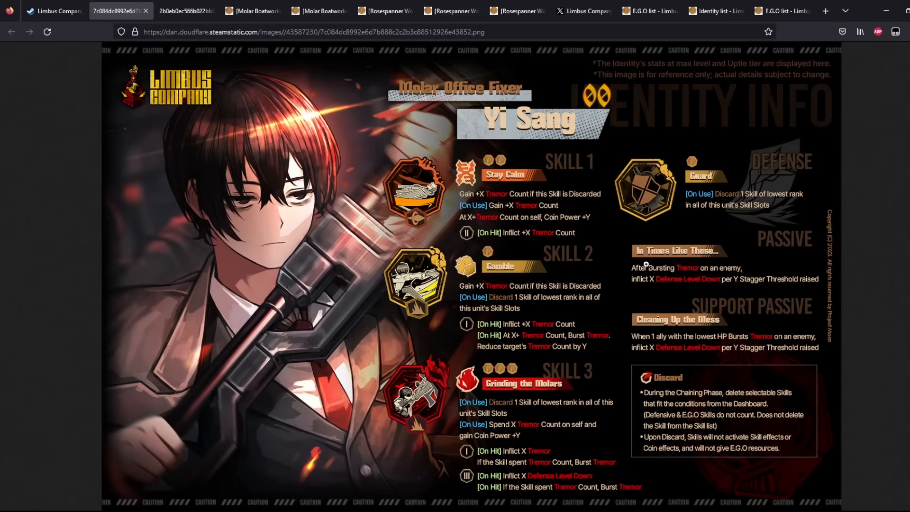
{"action": "mouse_move", "coordinate": [479, 170]}
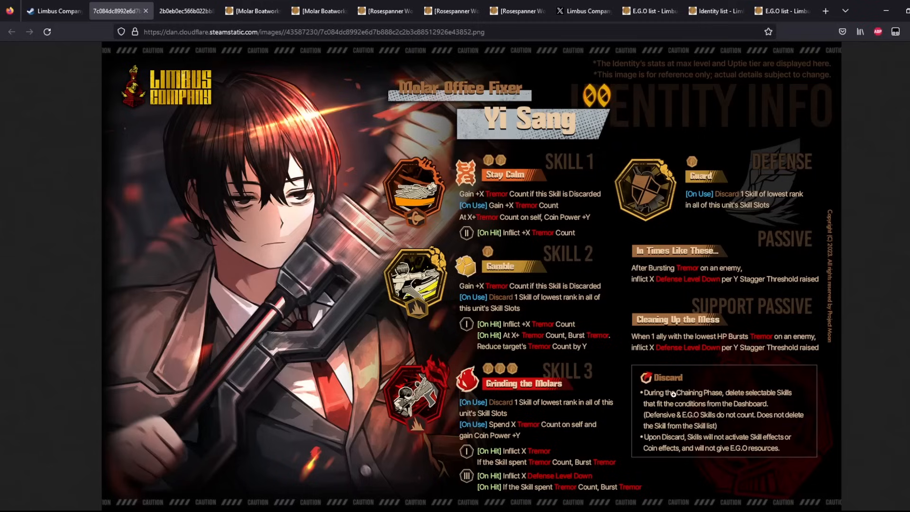
{"action": "mouse_move", "coordinate": [767, 402]}
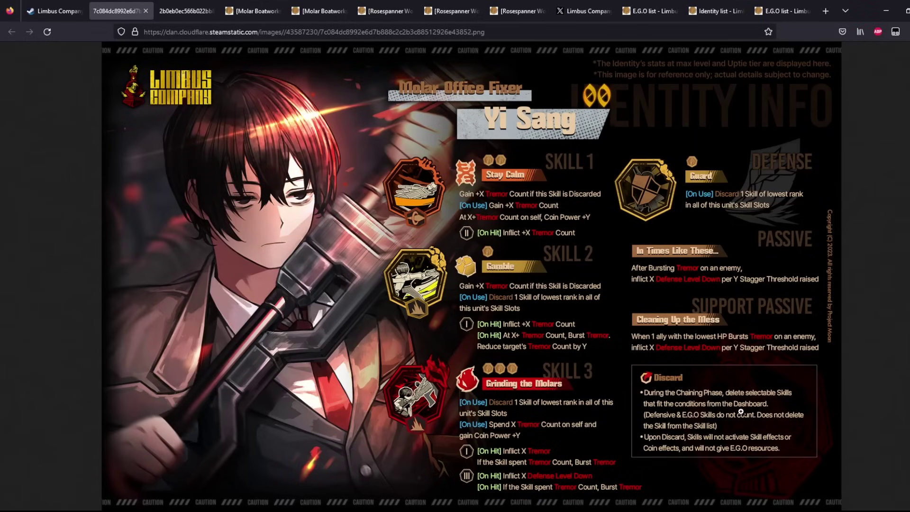
{"action": "mouse_move", "coordinate": [791, 404]}
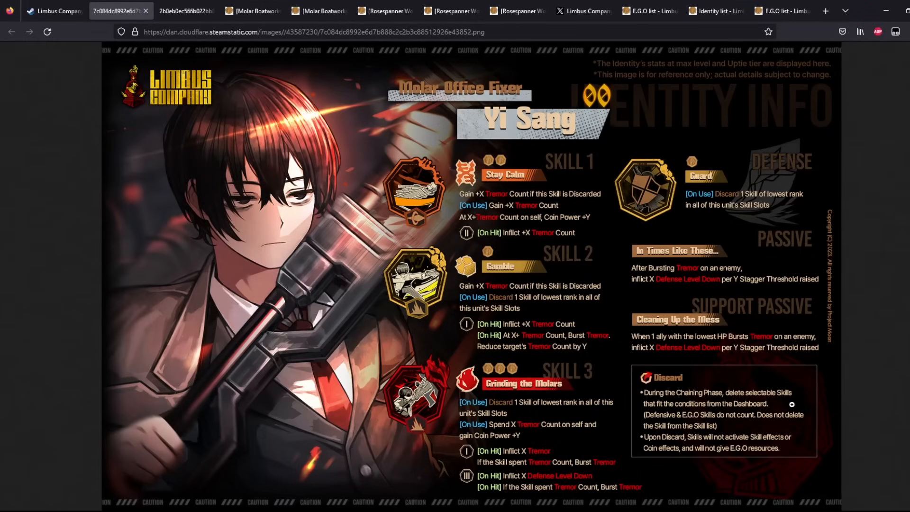
Compare the Molar Office Fixer Yi Sang and Outis info cards, reading Yi Sang's Tremor skills and passives
{"action": "left_click", "coordinate": [185, 10]}
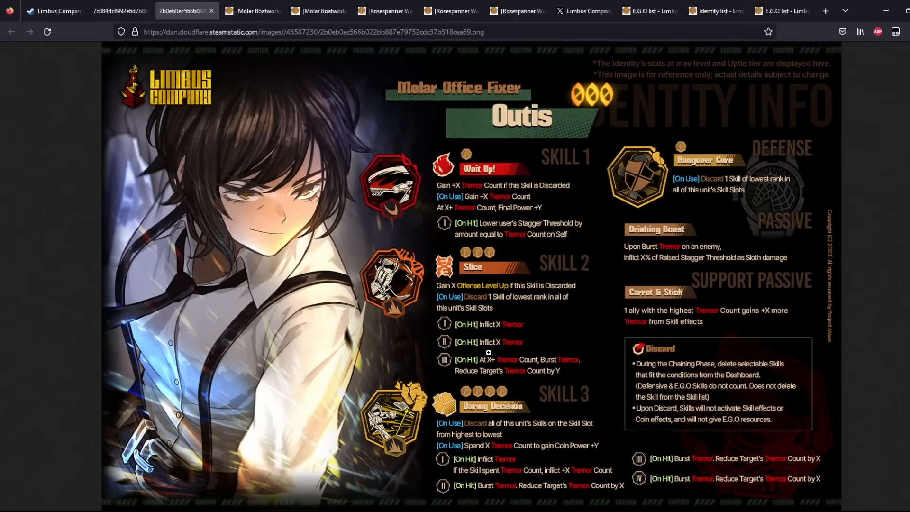
{"action": "mouse_move", "coordinate": [523, 431]}
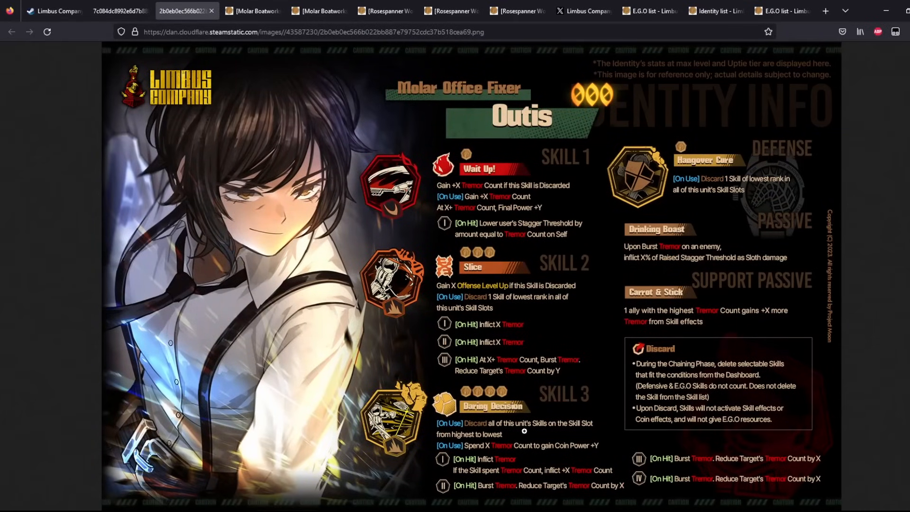
{"action": "mouse_move", "coordinate": [706, 366]}
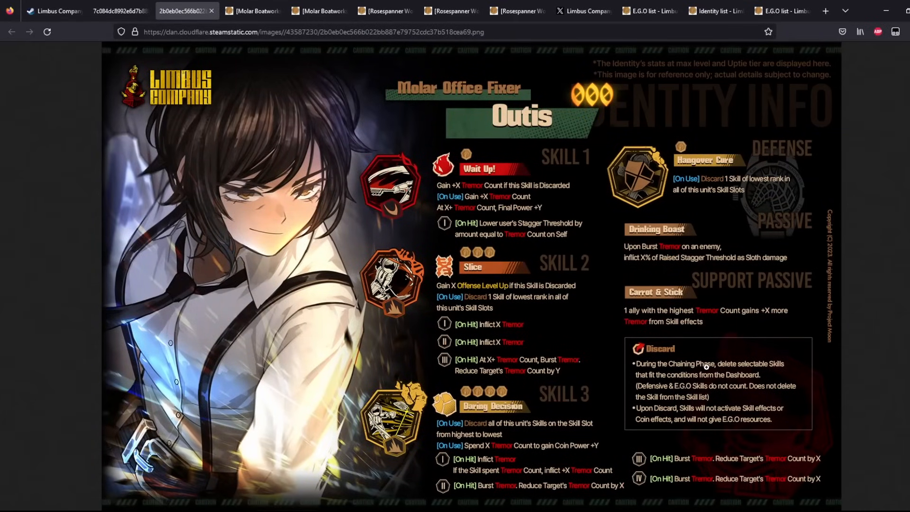
{"action": "mouse_move", "coordinate": [485, 411]}
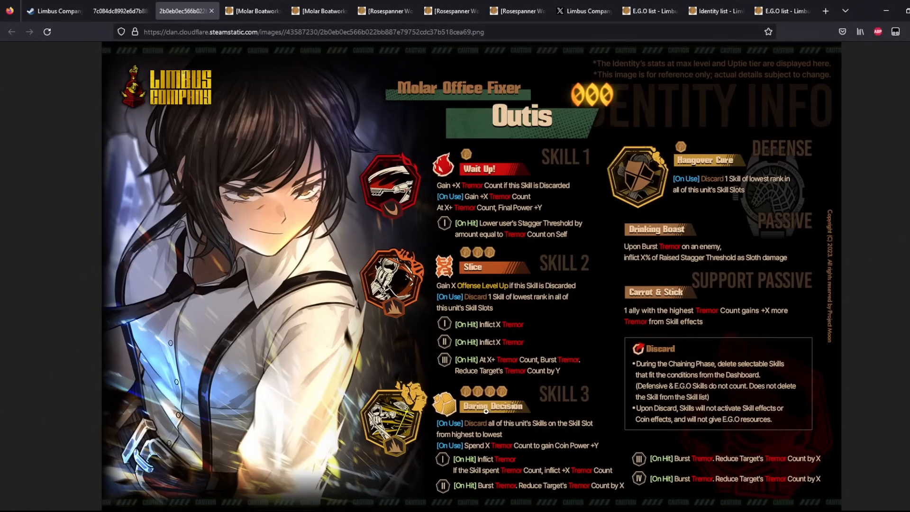
{"action": "mouse_move", "coordinate": [526, 397]}
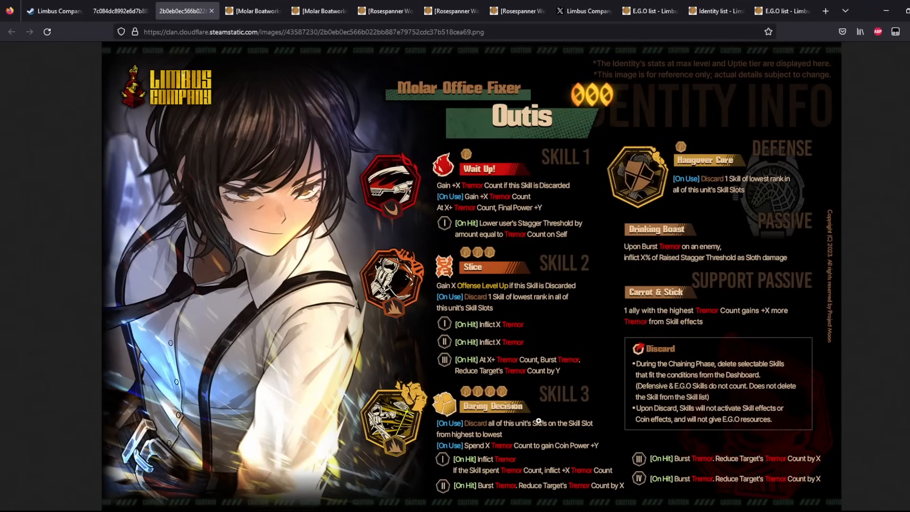
{"action": "mouse_move", "coordinate": [496, 402]}
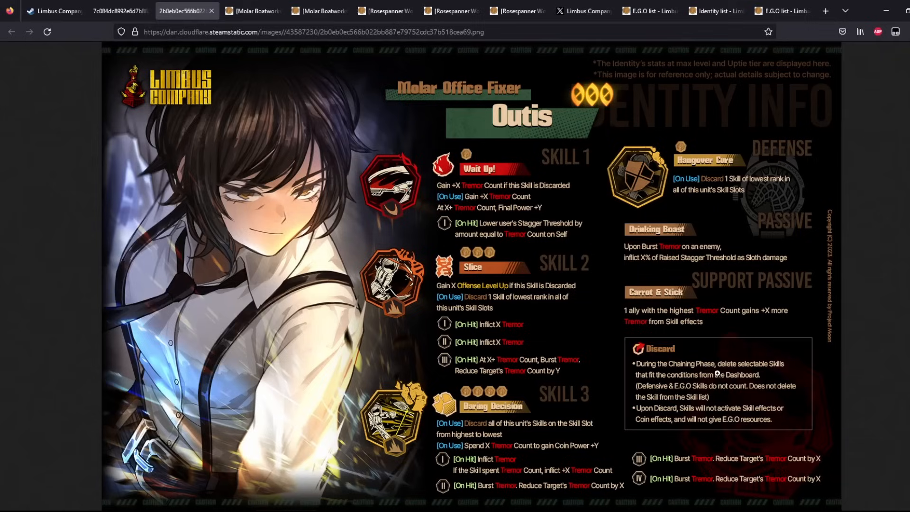
{"action": "mouse_move", "coordinate": [661, 144]}
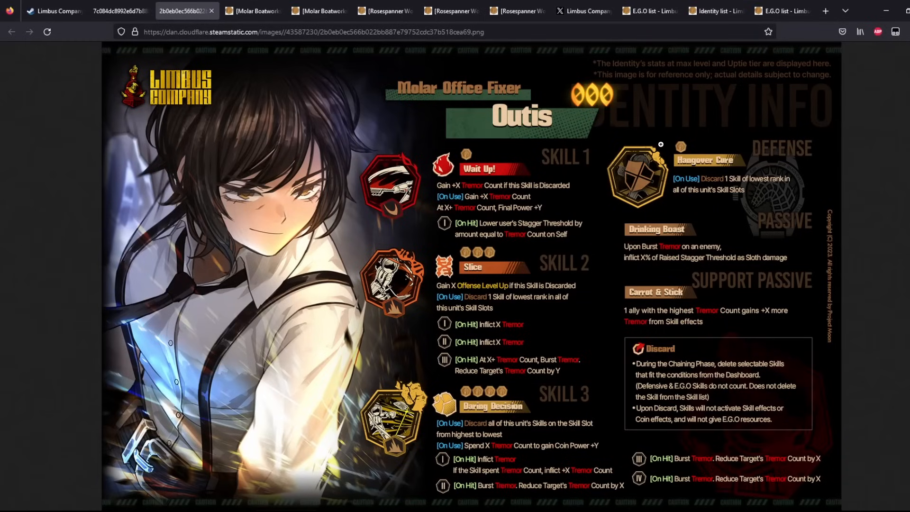
{"action": "mouse_move", "coordinate": [730, 192]}
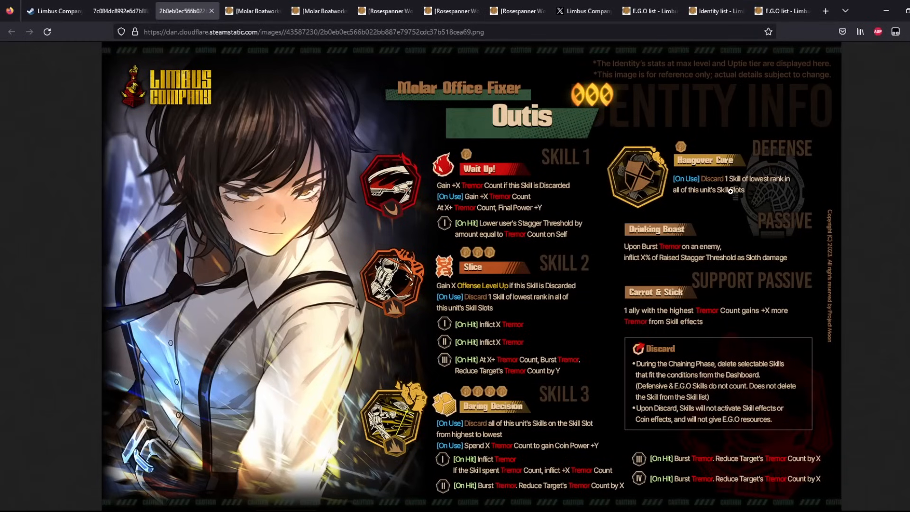
{"action": "left_click", "coordinate": [119, 11]}
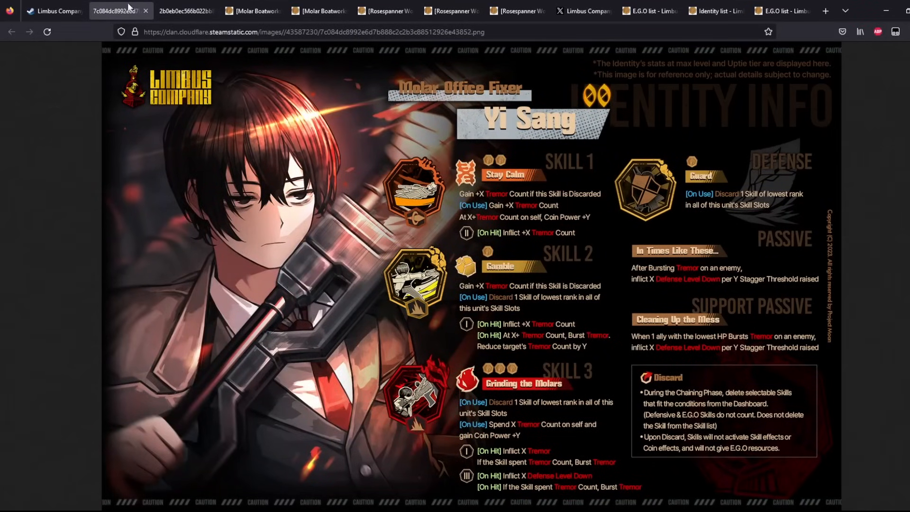
{"action": "left_click", "coordinate": [186, 10]}
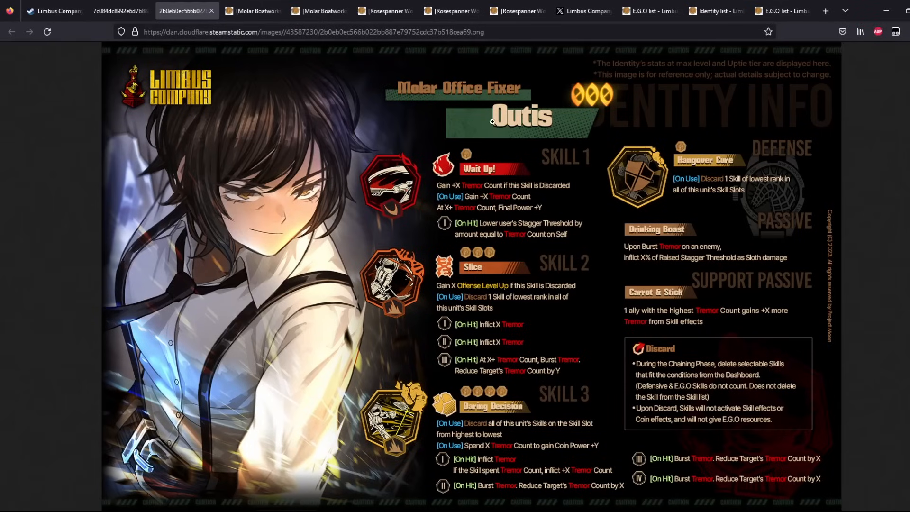
{"action": "mouse_move", "coordinate": [55, 10]}
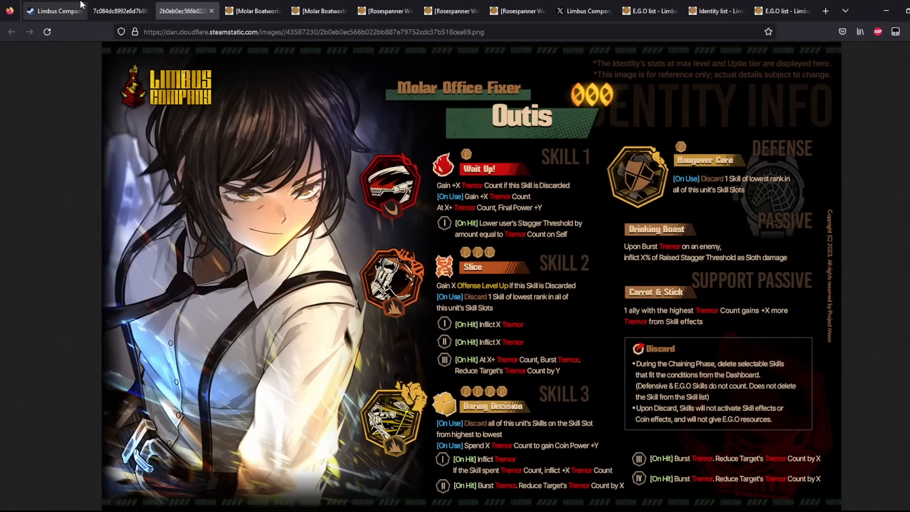
{"action": "left_click", "coordinate": [120, 11]}
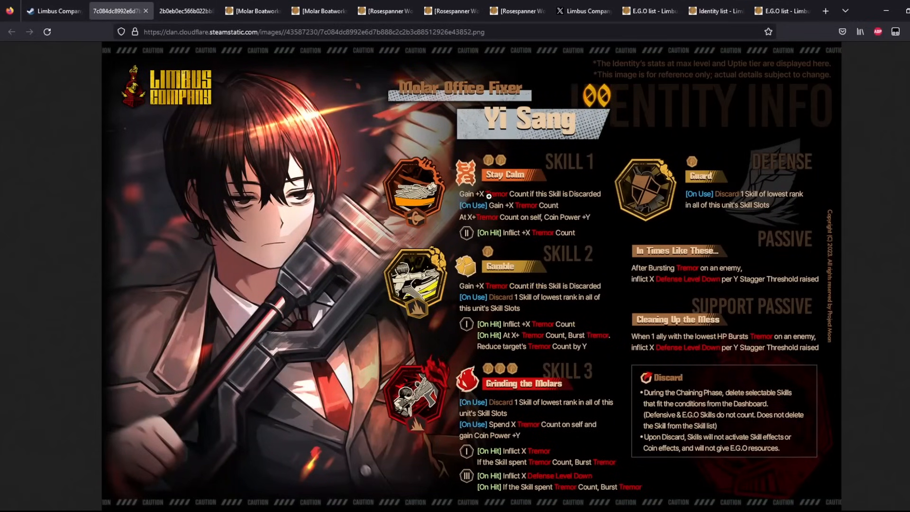
{"action": "left_click", "coordinate": [186, 10]}
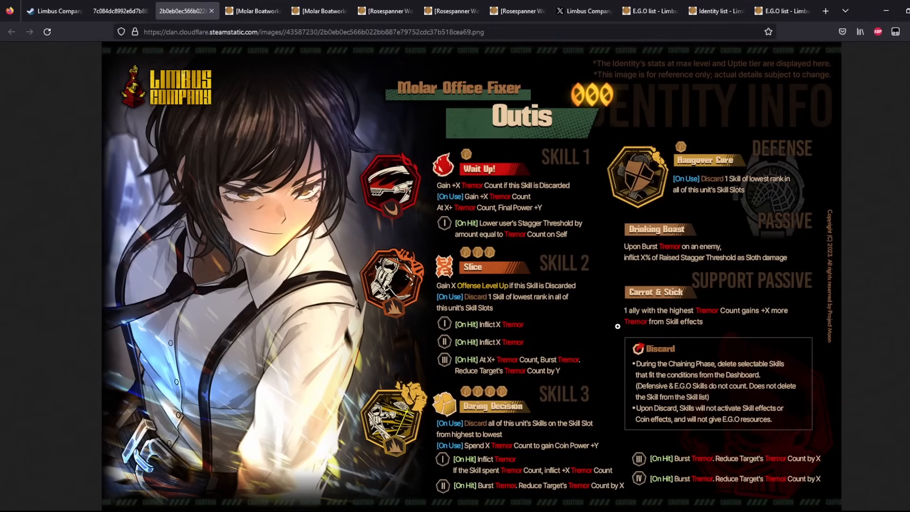
{"action": "left_click", "coordinate": [119, 10]}
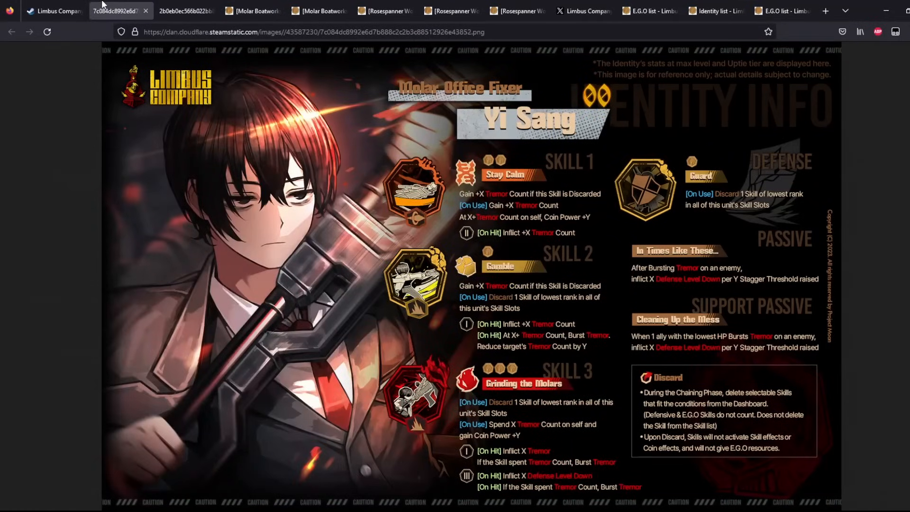
{"action": "mouse_move", "coordinate": [471, 194]}
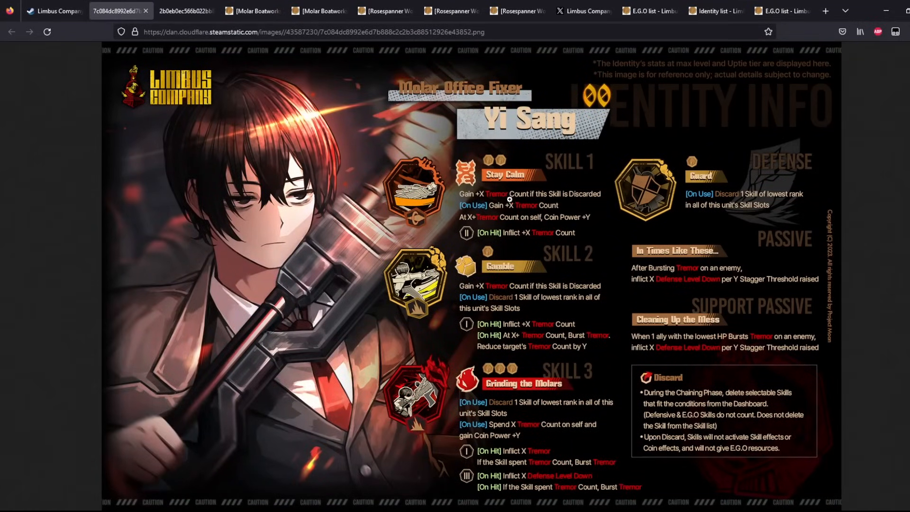
{"action": "mouse_move", "coordinate": [611, 192]}
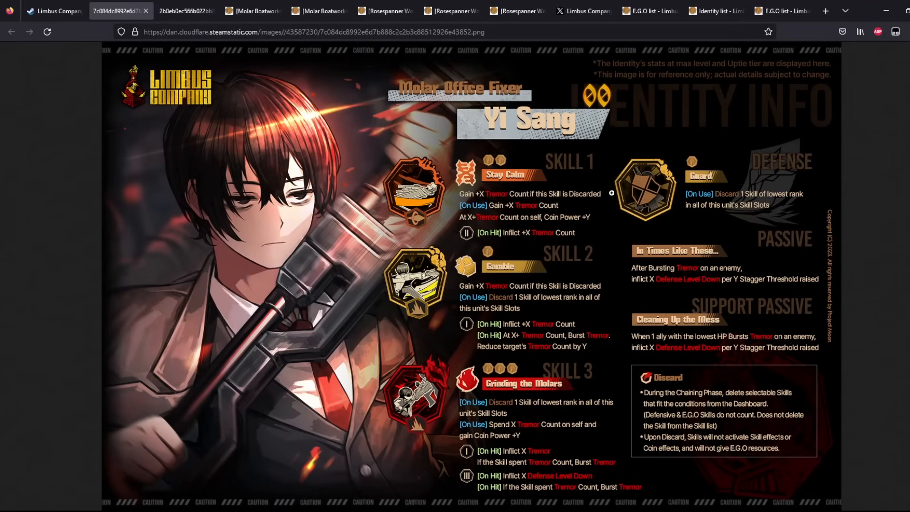
{"action": "mouse_move", "coordinate": [516, 286]}
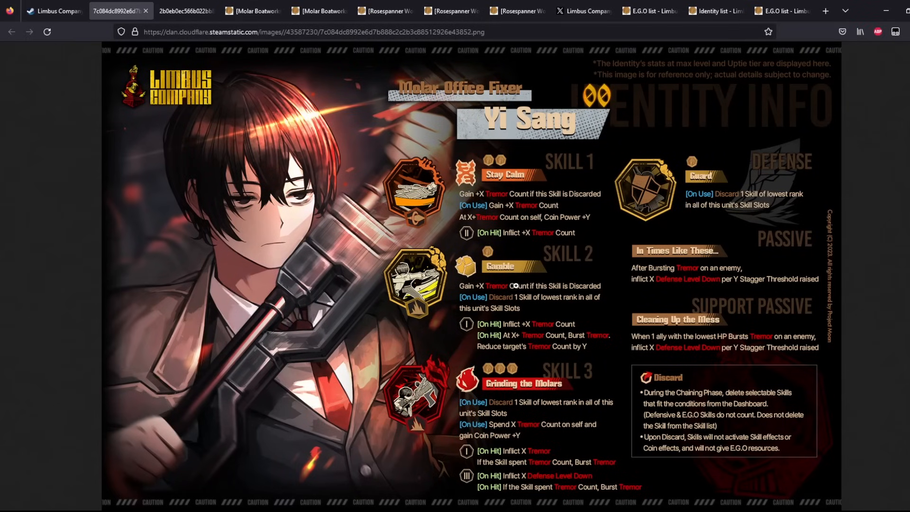
{"action": "mouse_move", "coordinate": [603, 293]}
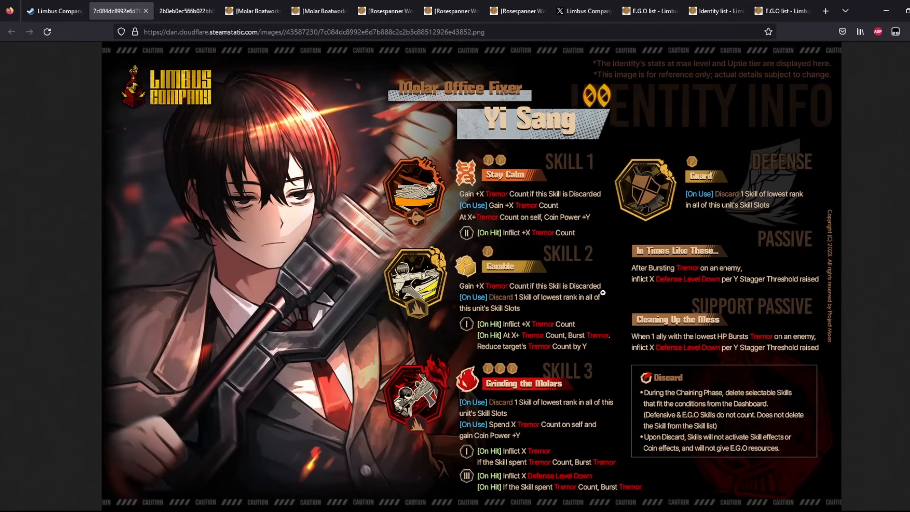
{"action": "mouse_move", "coordinate": [557, 218]}
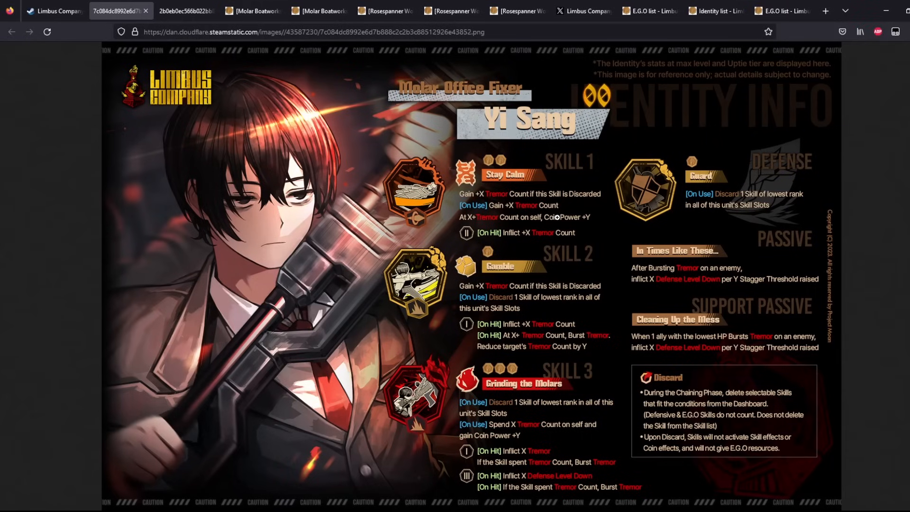
{"action": "mouse_move", "coordinate": [516, 347]}
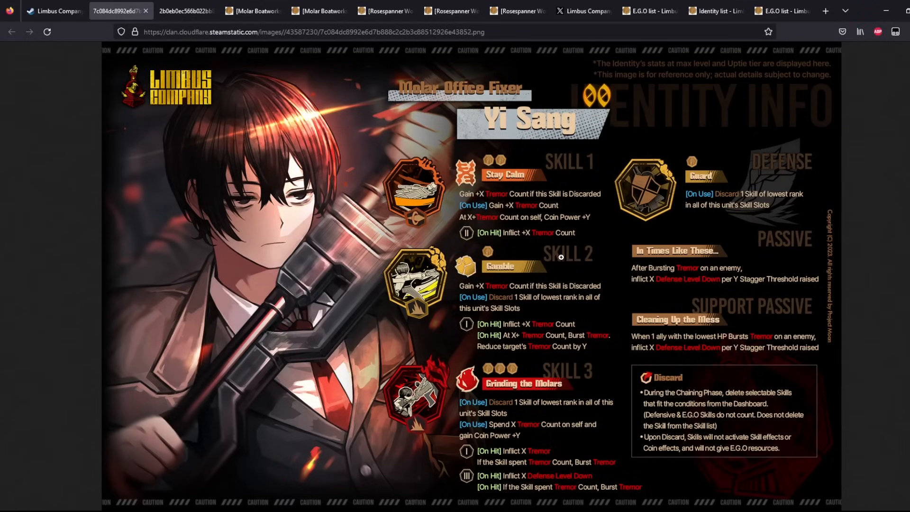
{"action": "mouse_move", "coordinate": [512, 285]}
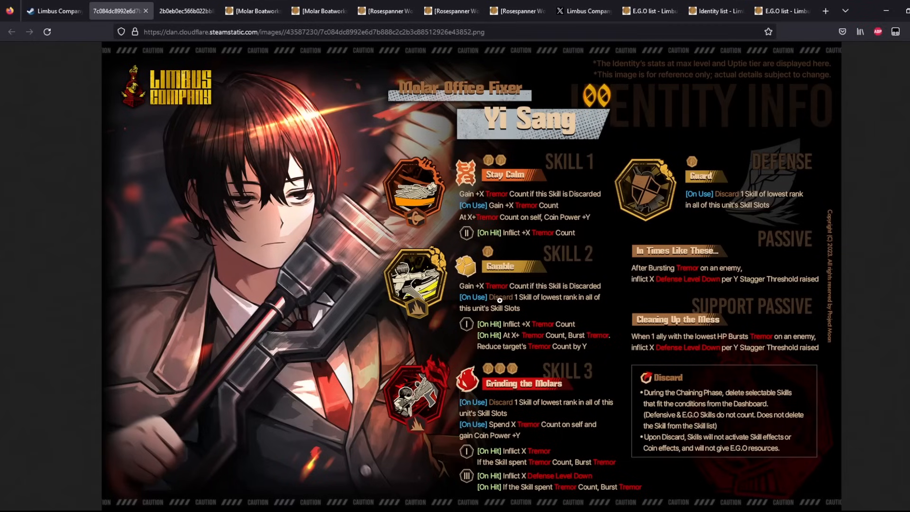
{"action": "mouse_move", "coordinate": [540, 276]}
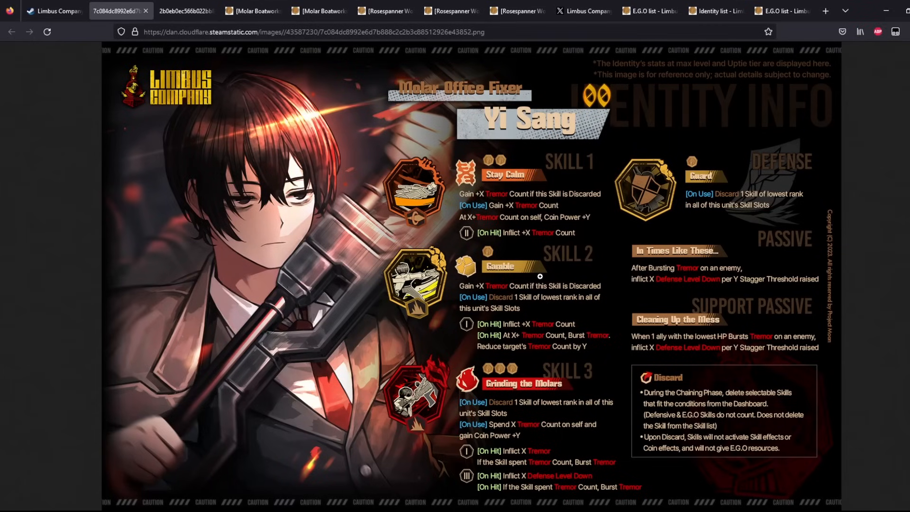
{"action": "mouse_move", "coordinate": [586, 279]}
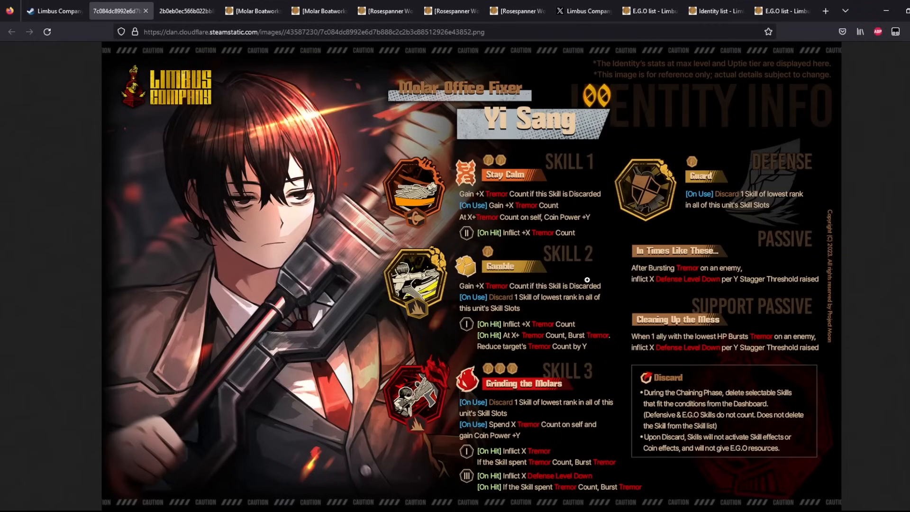
{"action": "mouse_move", "coordinate": [511, 203]}
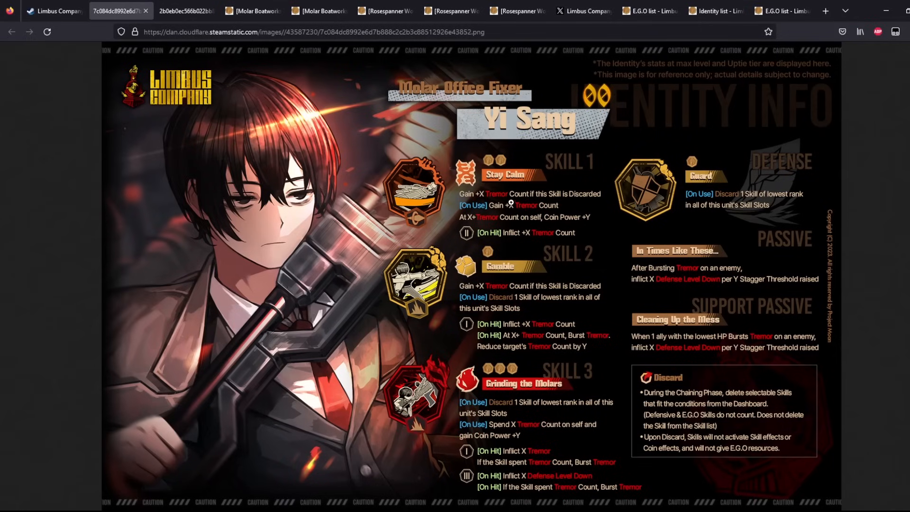
{"action": "mouse_move", "coordinate": [535, 203]}
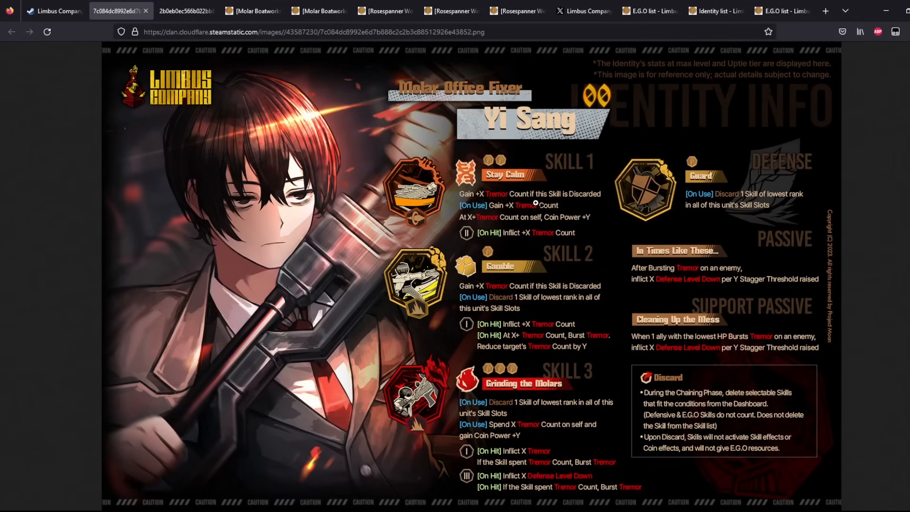
{"action": "mouse_move", "coordinate": [585, 203]}
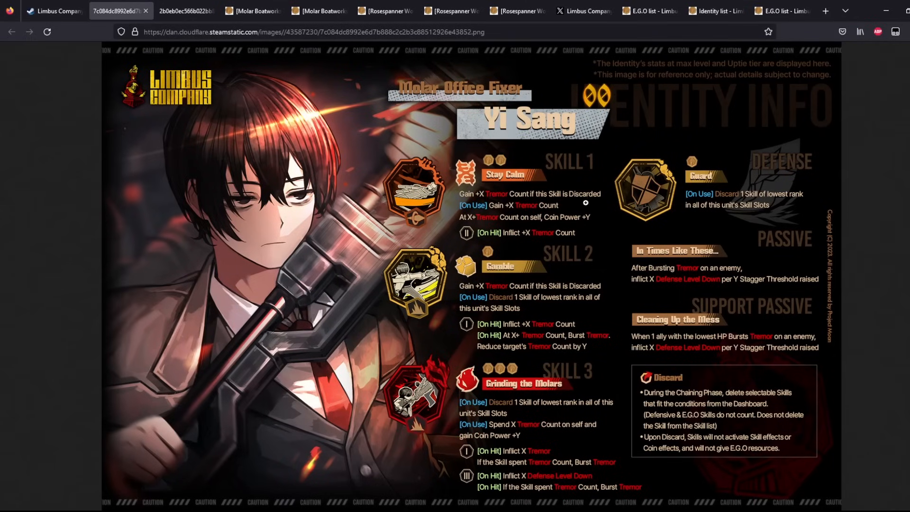
{"action": "mouse_move", "coordinate": [483, 184]}
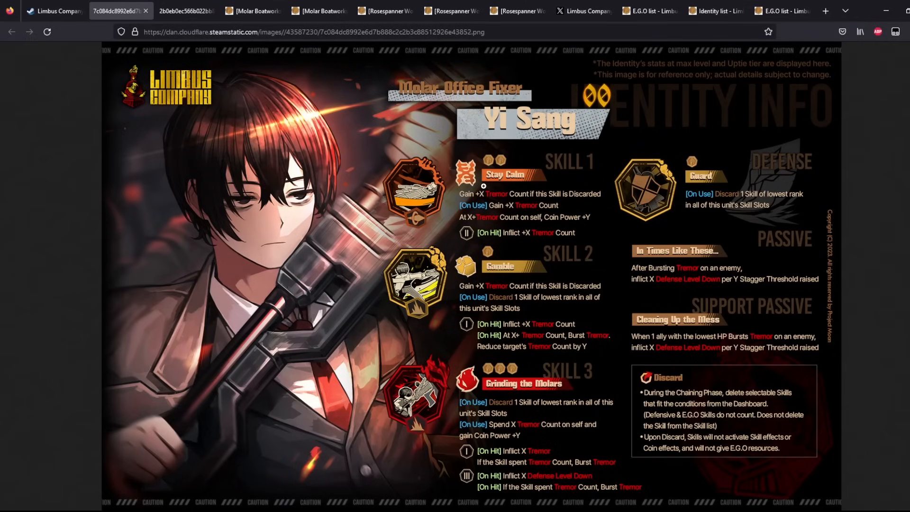
{"action": "mouse_move", "coordinate": [514, 180]}
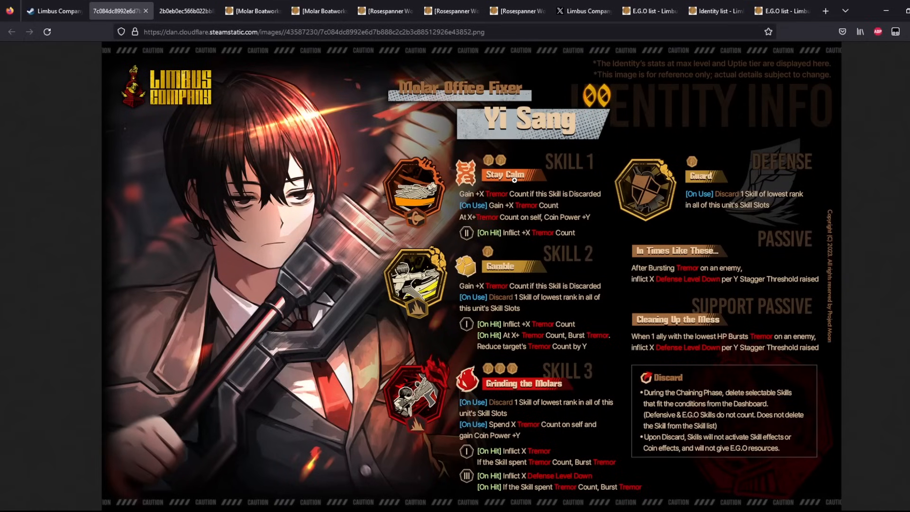
{"action": "mouse_move", "coordinate": [492, 180]}
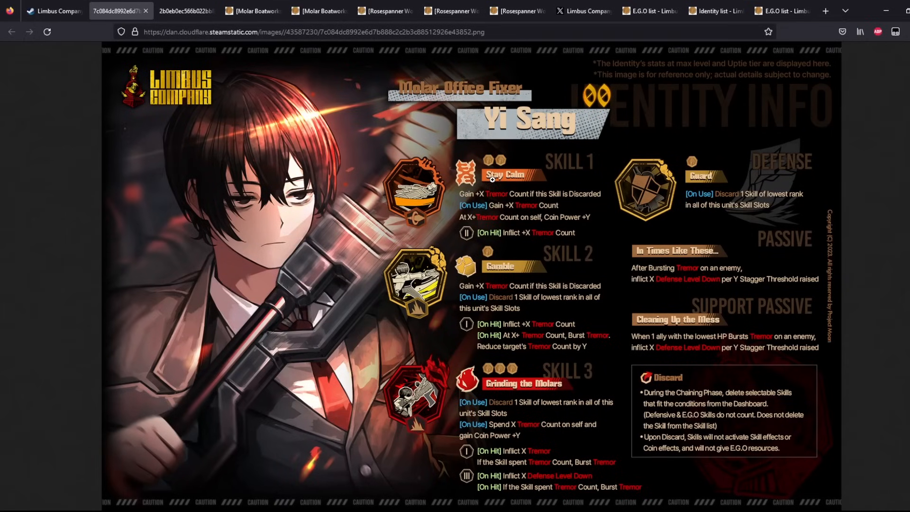
{"action": "mouse_move", "coordinate": [777, 183]}
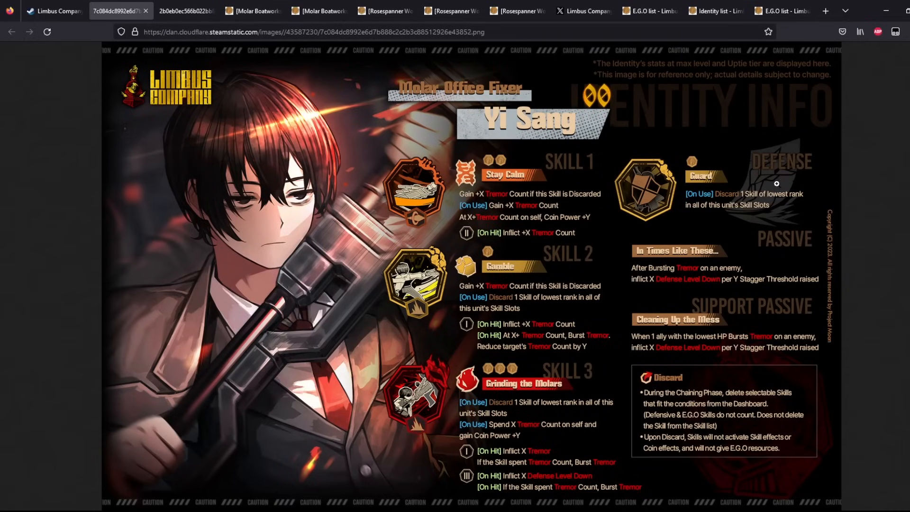
{"action": "mouse_move", "coordinate": [664, 137]}
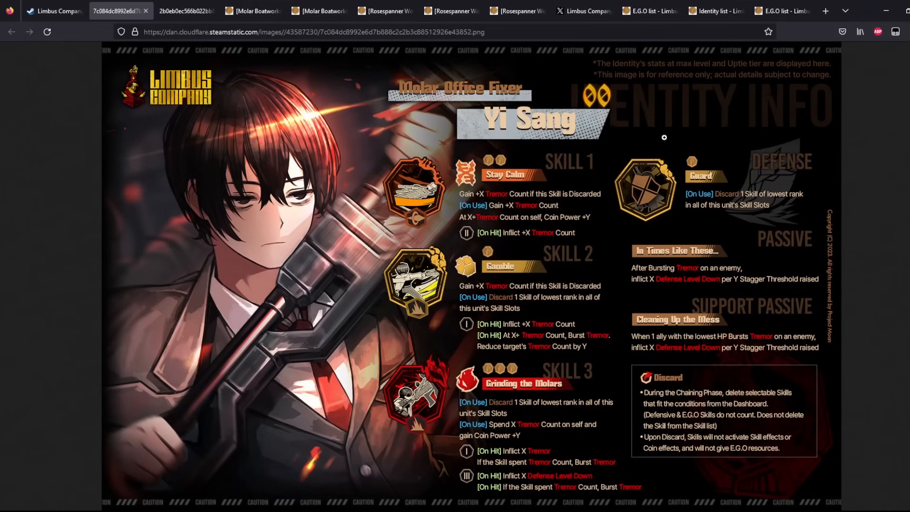
{"action": "mouse_move", "coordinate": [467, 190]}
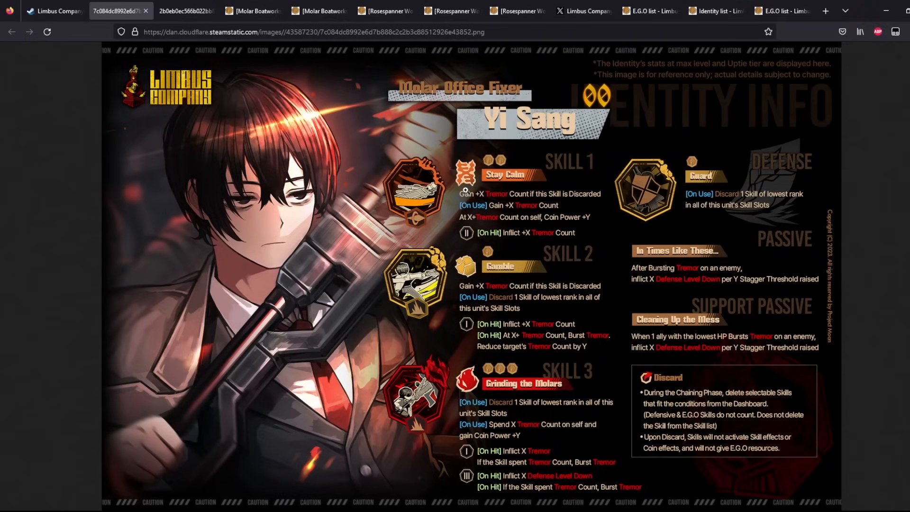
{"action": "mouse_move", "coordinate": [783, 196]}
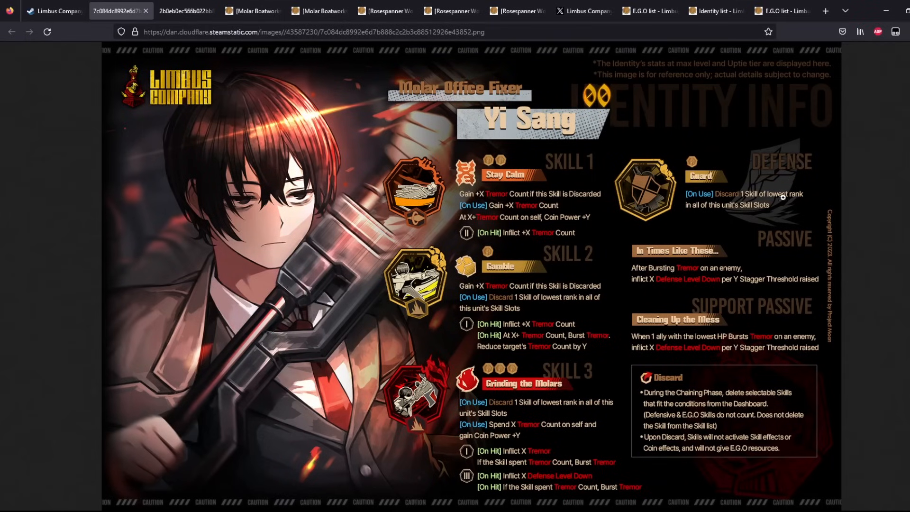
{"action": "mouse_move", "coordinate": [684, 183]}
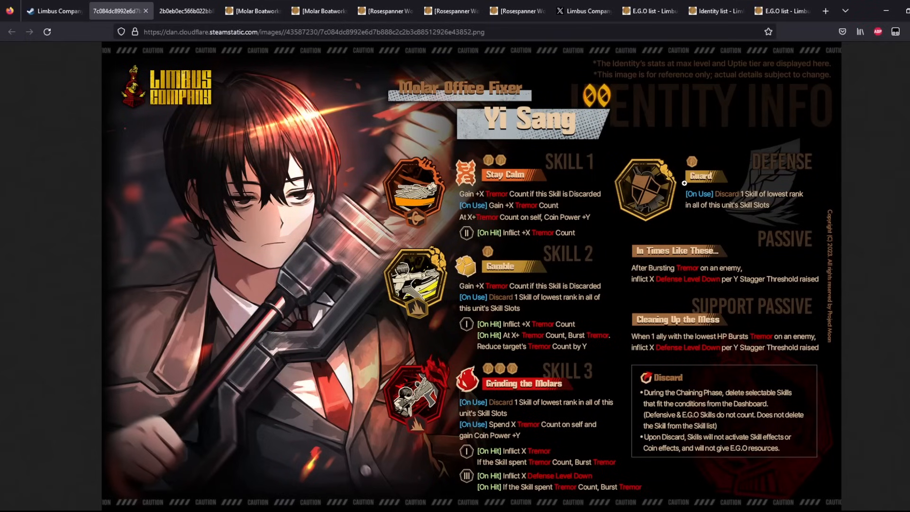
{"action": "mouse_move", "coordinate": [556, 219]}
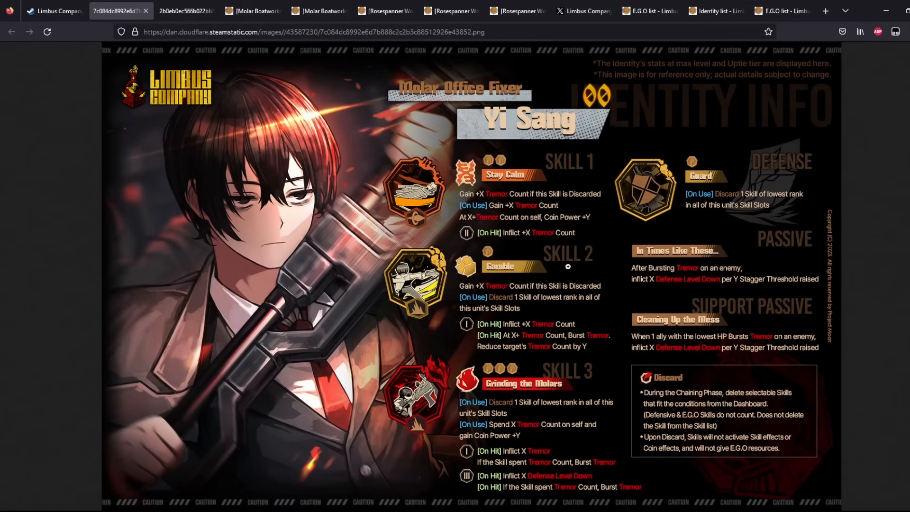
{"action": "mouse_move", "coordinate": [484, 358]}
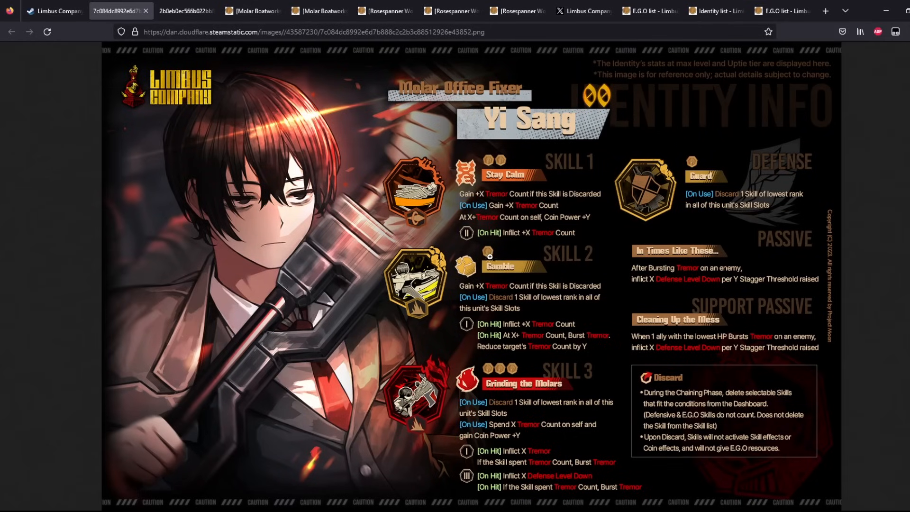
{"action": "mouse_move", "coordinate": [559, 167]}
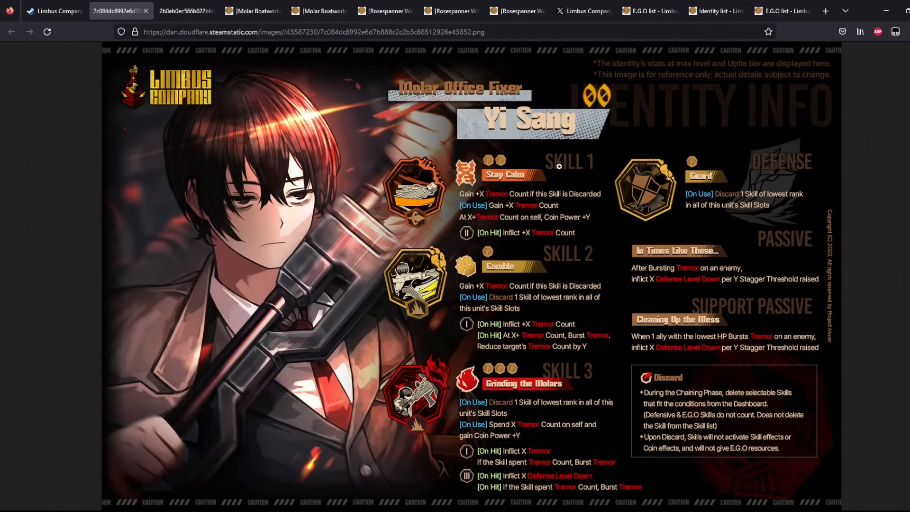
{"action": "mouse_move", "coordinate": [498, 226]}
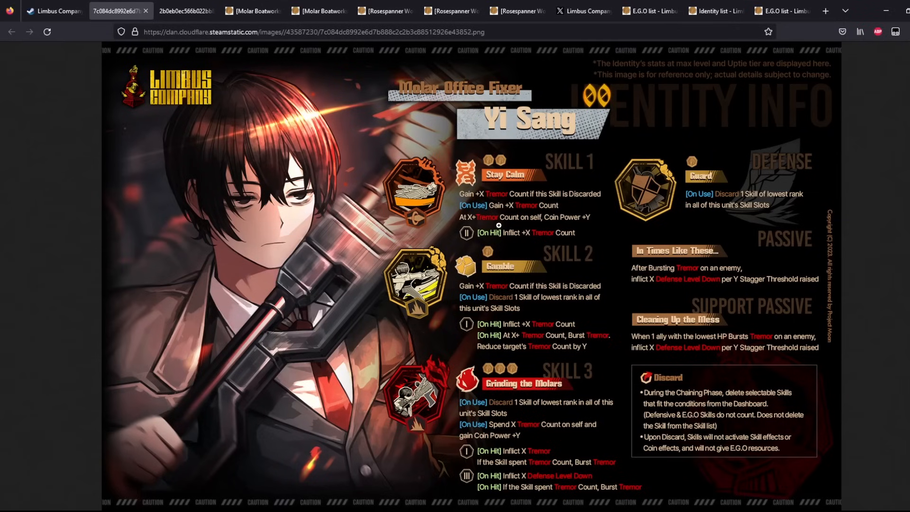
{"action": "mouse_move", "coordinate": [492, 193]}
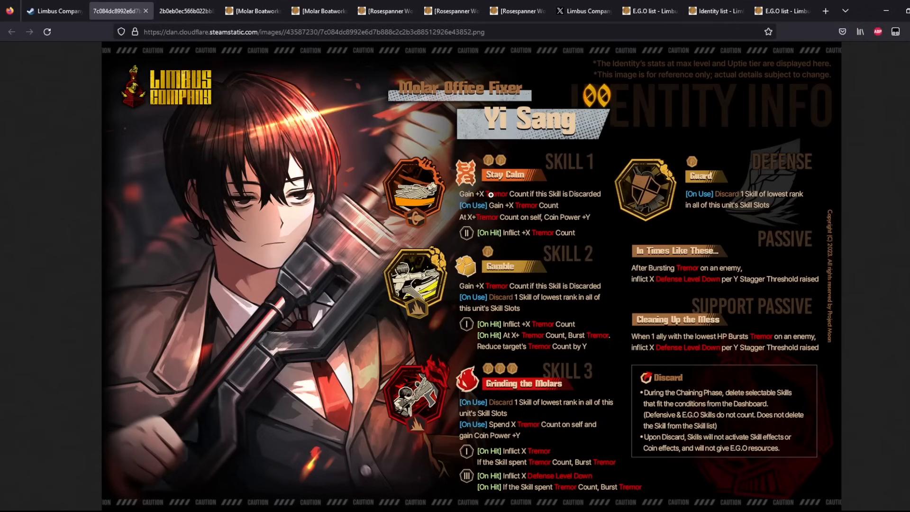
{"action": "mouse_move", "coordinate": [575, 312]}
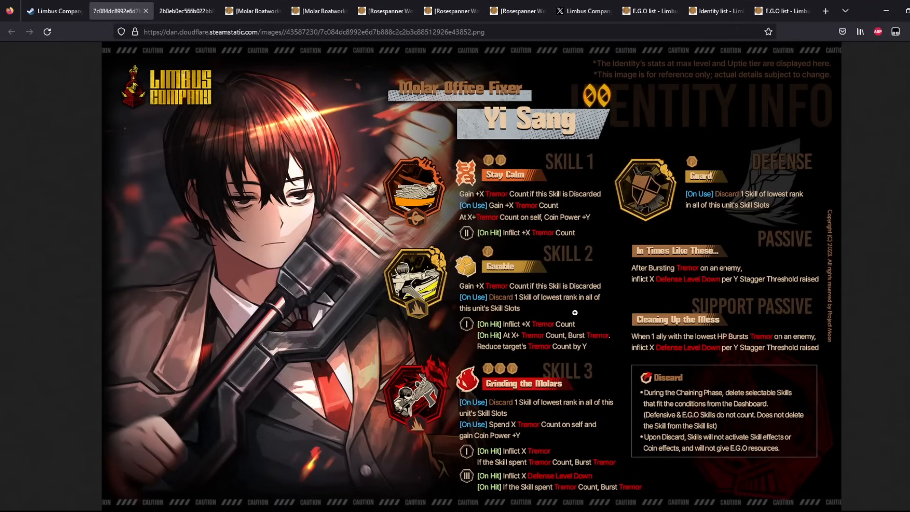
{"action": "mouse_move", "coordinate": [569, 189]}
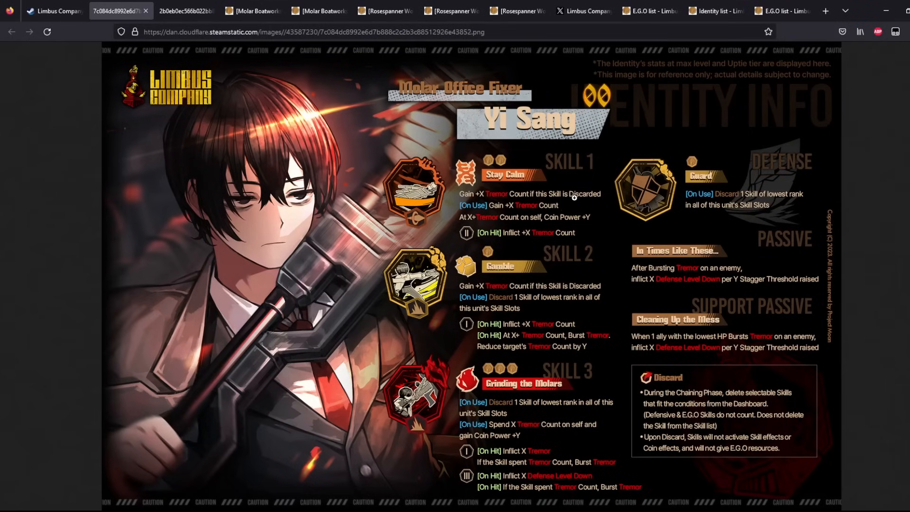
{"action": "mouse_move", "coordinate": [476, 178]}
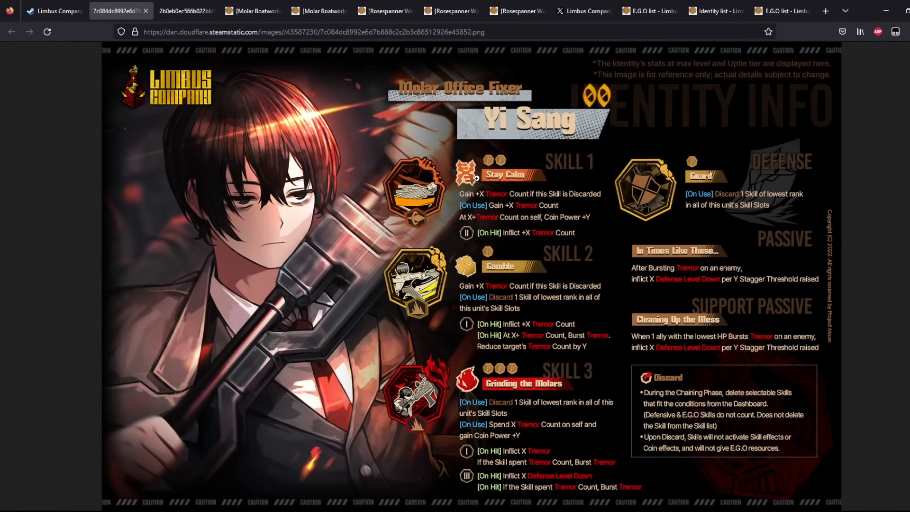
{"action": "mouse_move", "coordinate": [542, 236]}
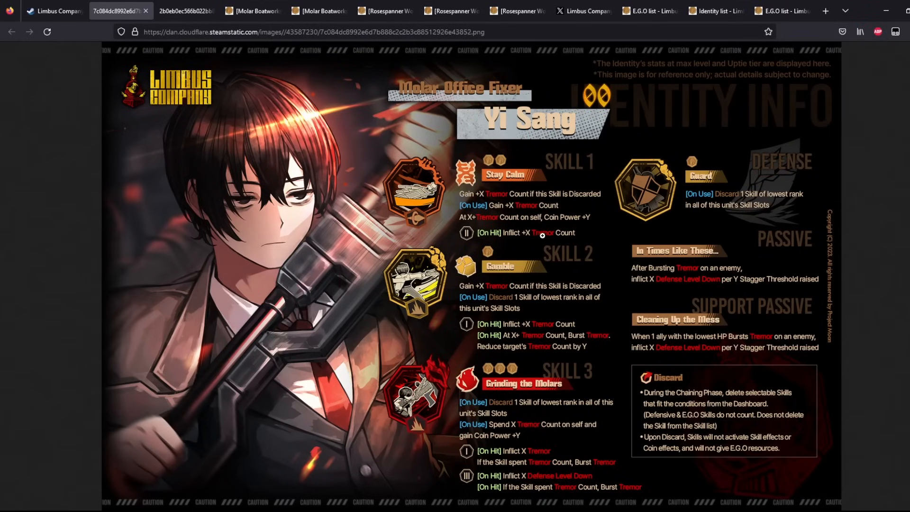
{"action": "mouse_move", "coordinate": [524, 306]}
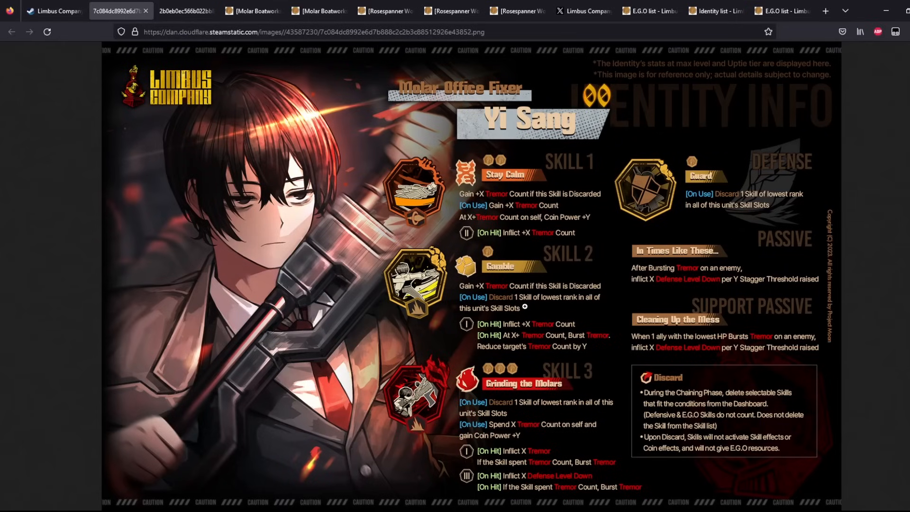
{"action": "mouse_move", "coordinate": [520, 190]}
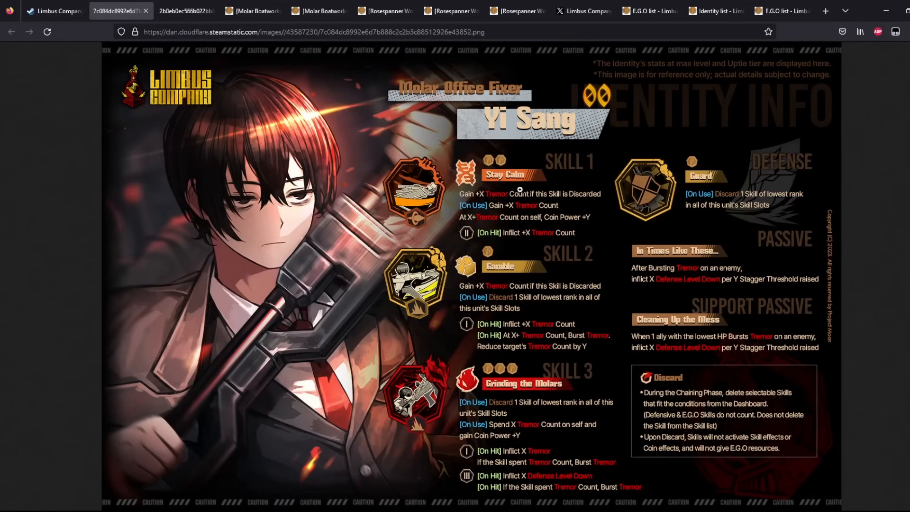
{"action": "mouse_move", "coordinate": [587, 271]}
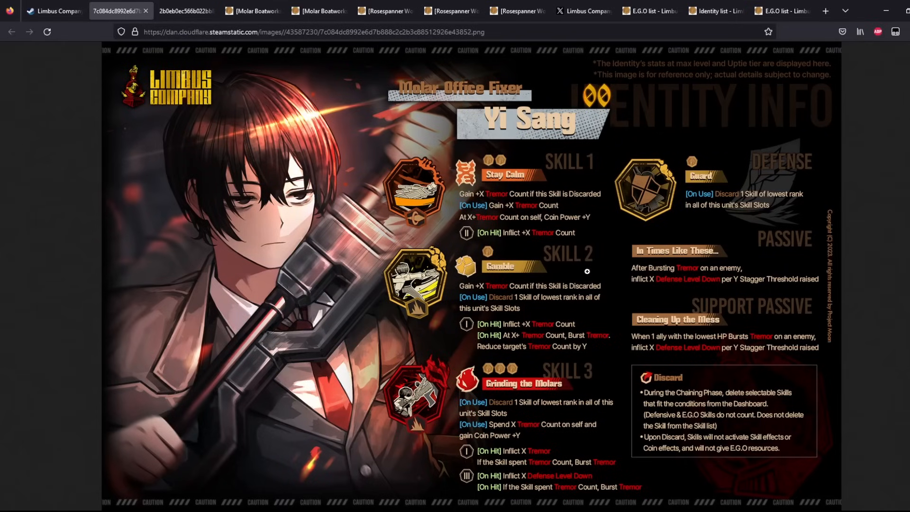
{"action": "mouse_move", "coordinate": [614, 159]}
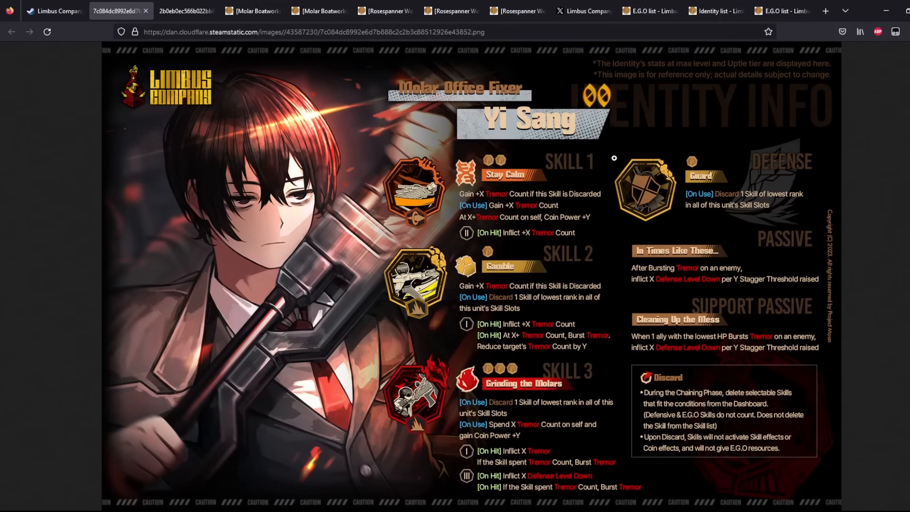
{"action": "mouse_move", "coordinate": [450, 87]}
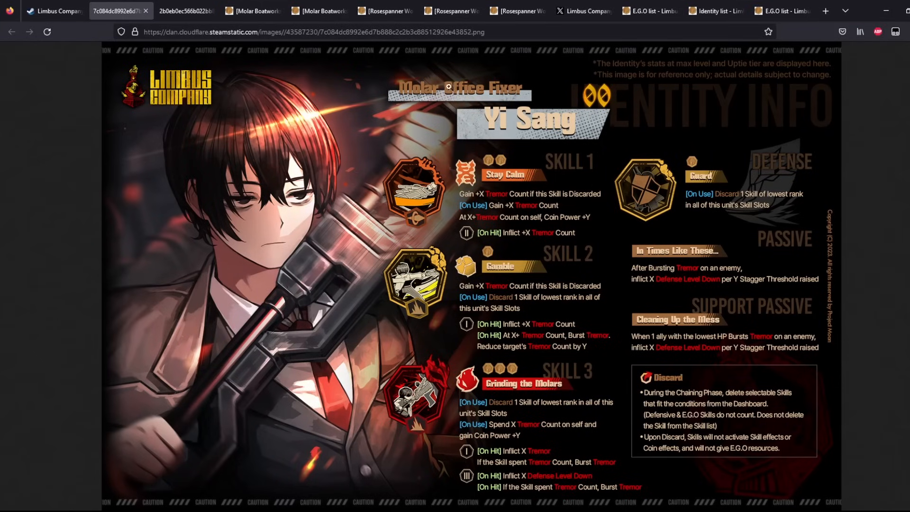
{"action": "mouse_move", "coordinate": [522, 321]}
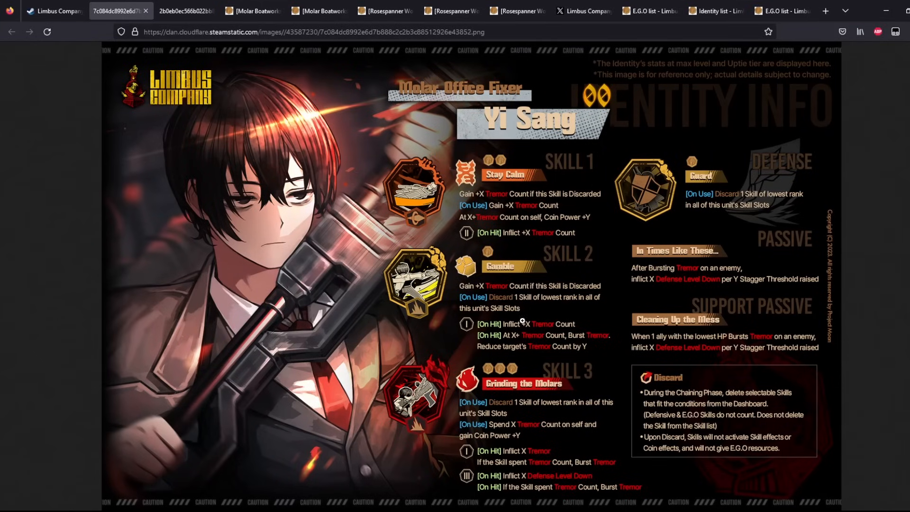
{"action": "mouse_move", "coordinate": [576, 393]}
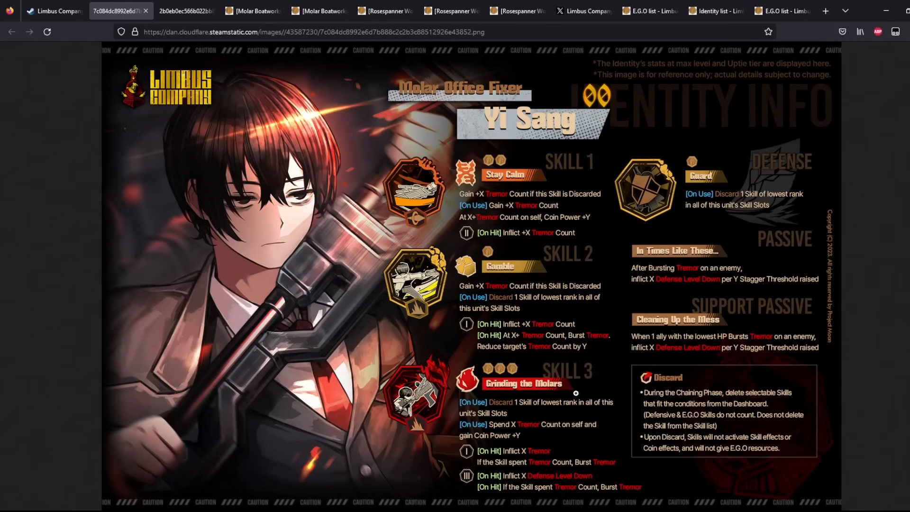
{"action": "mouse_move", "coordinate": [534, 404]}
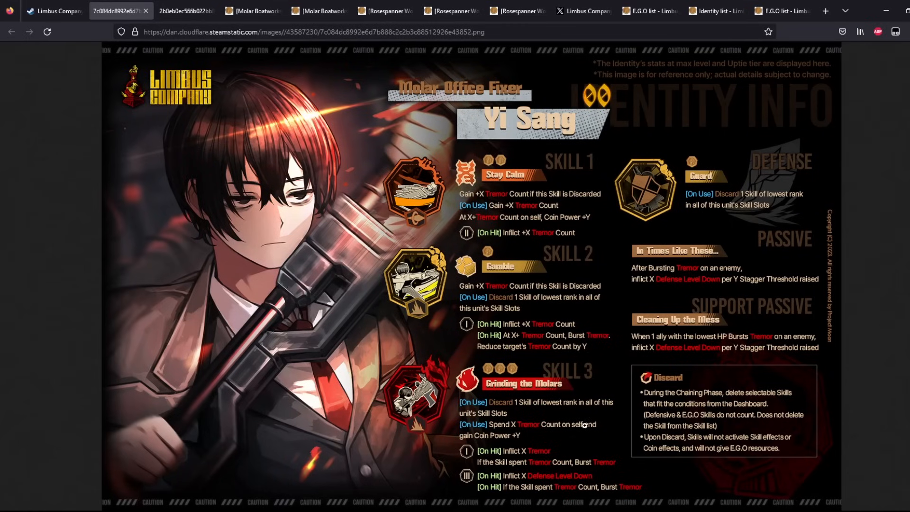
{"action": "mouse_move", "coordinate": [502, 312]}
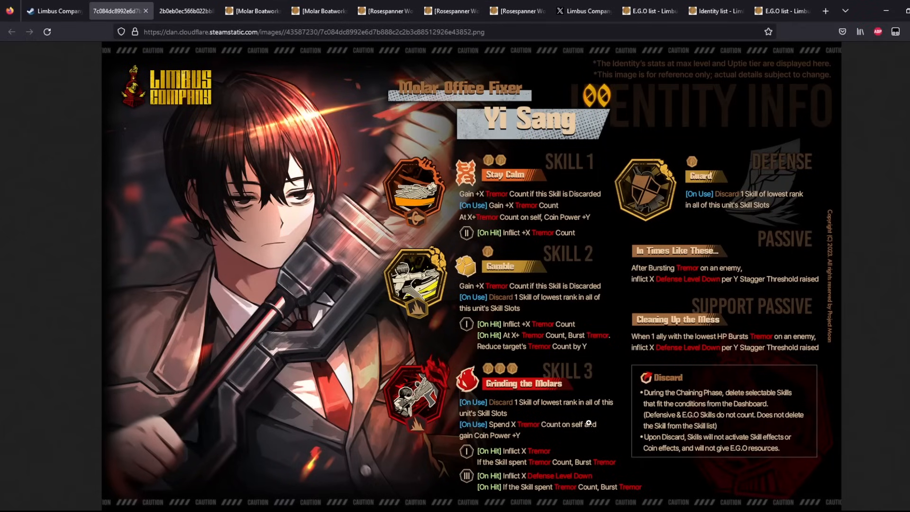
{"action": "mouse_move", "coordinate": [502, 356]}
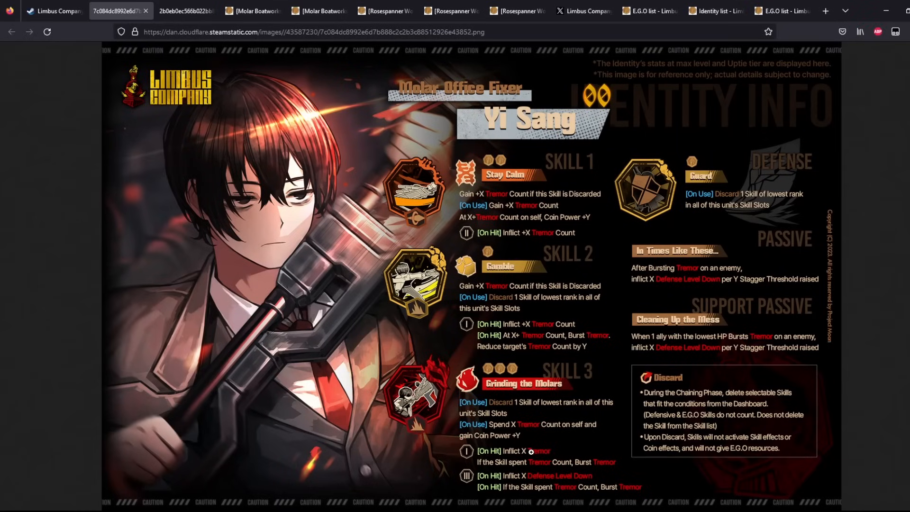
{"action": "mouse_move", "coordinate": [492, 467]}
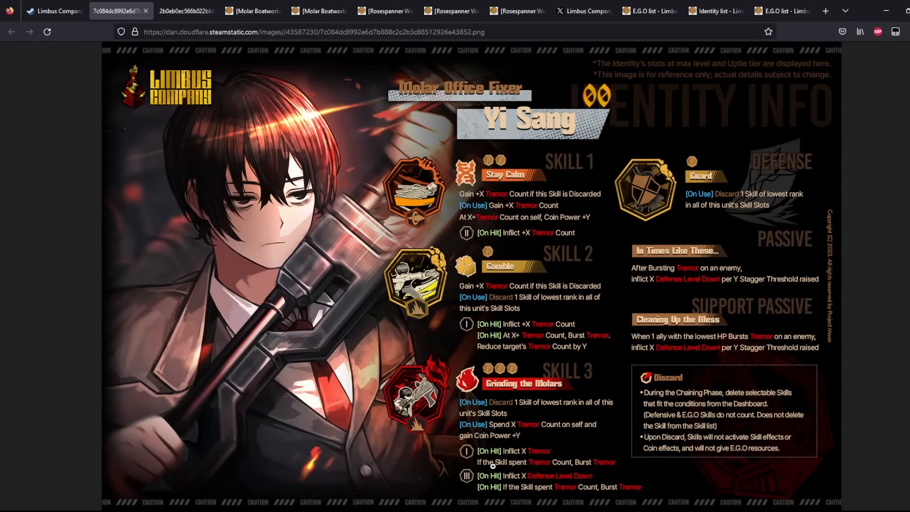
{"action": "mouse_move", "coordinate": [539, 463]}
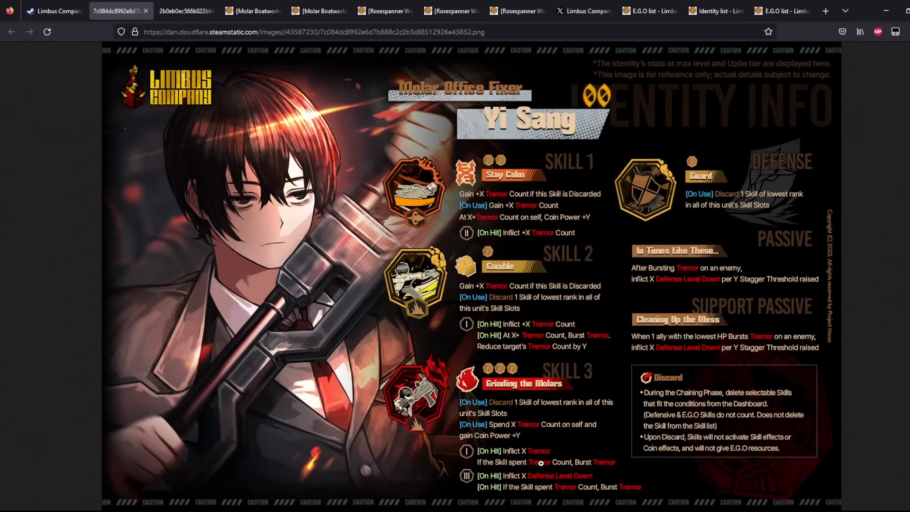
{"action": "mouse_move", "coordinate": [478, 188]}
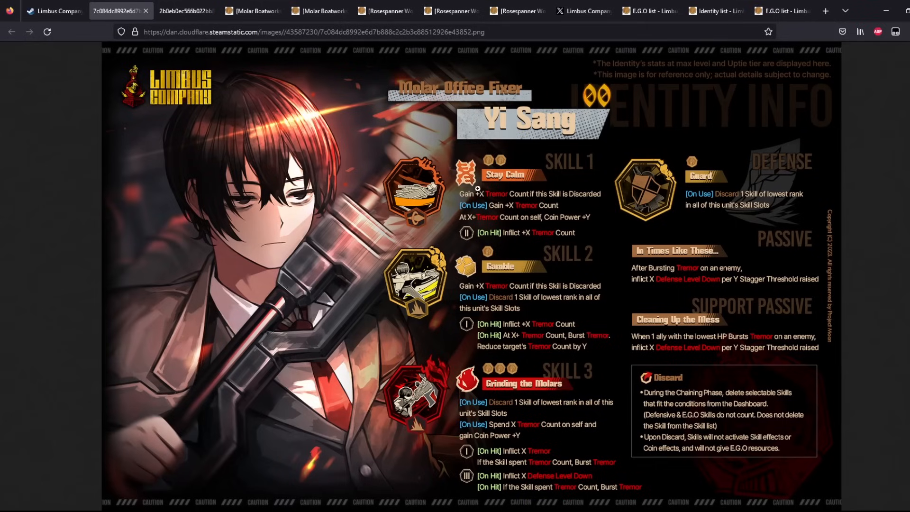
{"action": "mouse_move", "coordinate": [530, 285]}
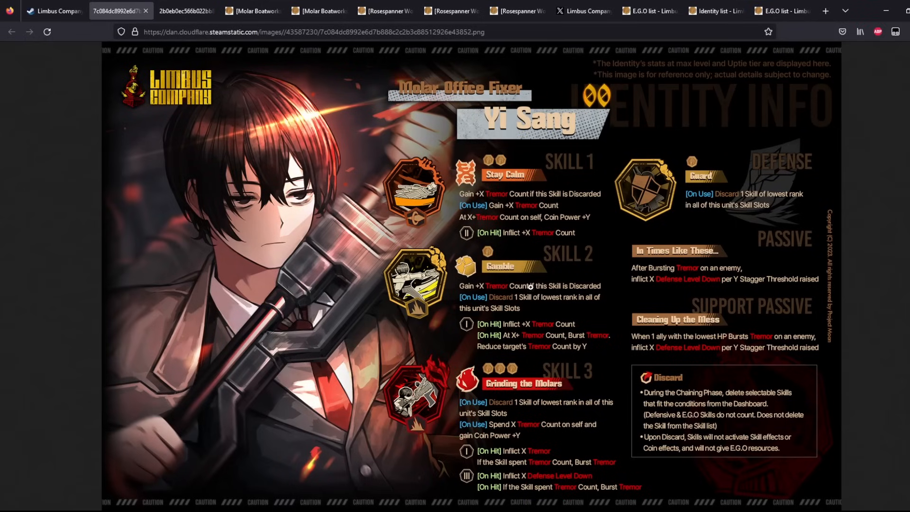
{"action": "mouse_move", "coordinate": [487, 401]}
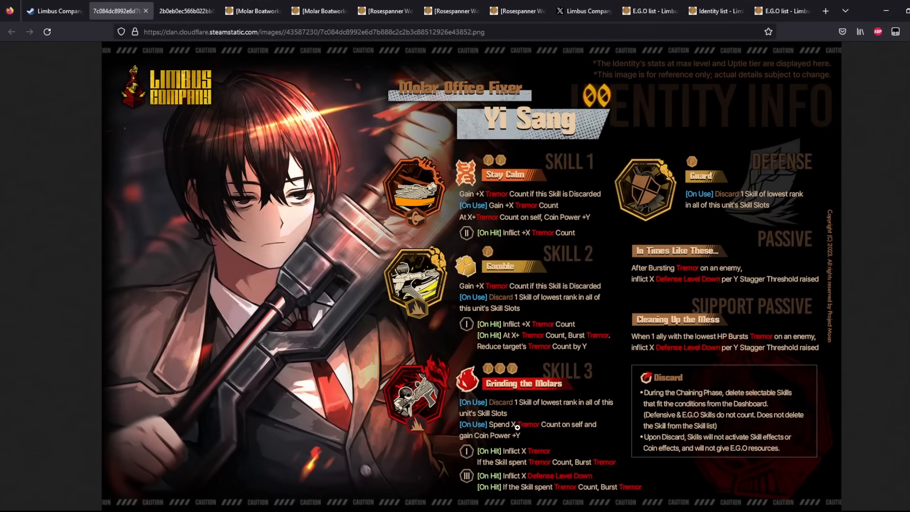
{"action": "mouse_move", "coordinate": [506, 468]}
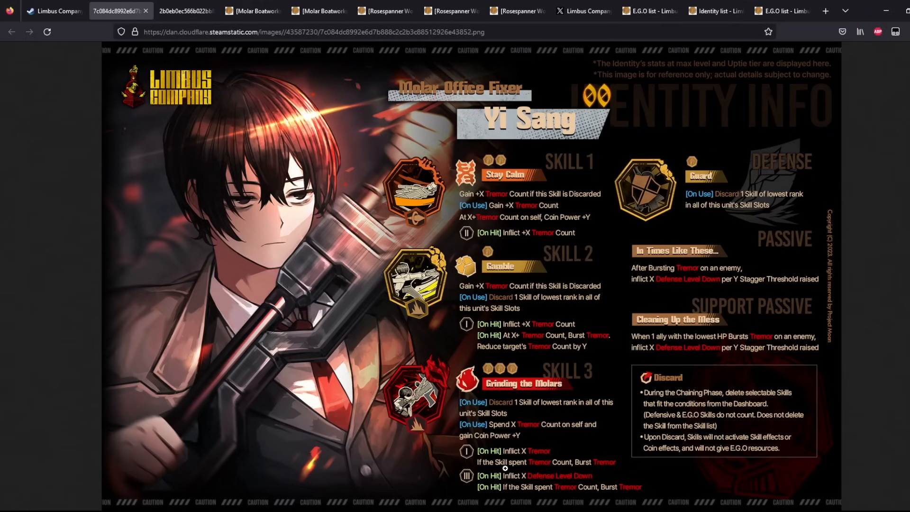
{"action": "mouse_move", "coordinate": [550, 472]}
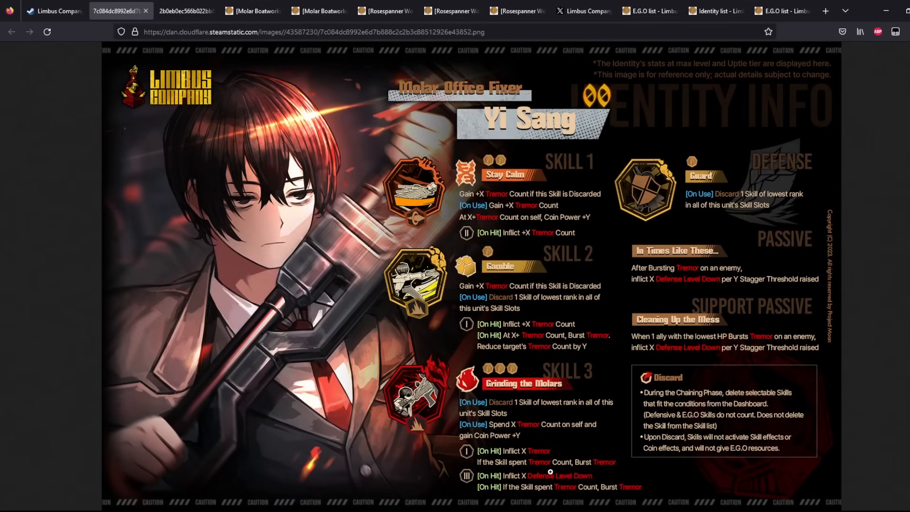
{"action": "mouse_move", "coordinate": [725, 263]}
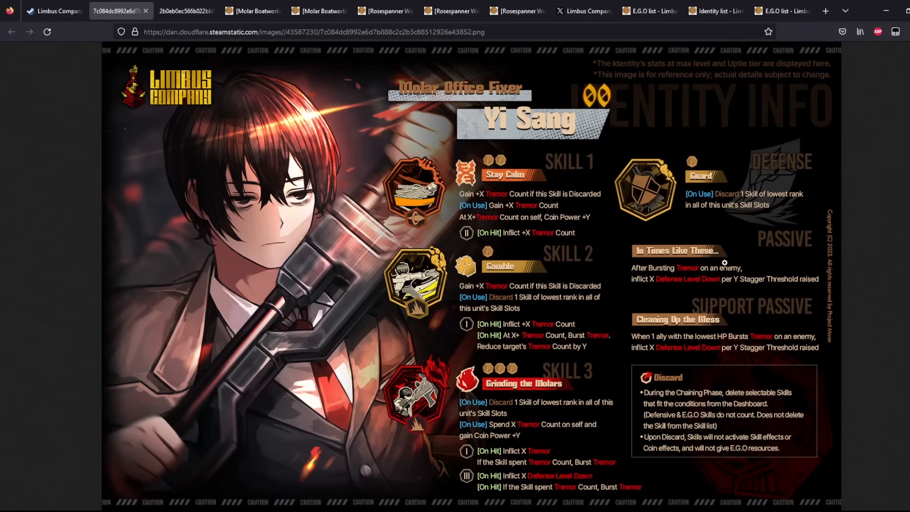
{"action": "mouse_move", "coordinate": [692, 281]}
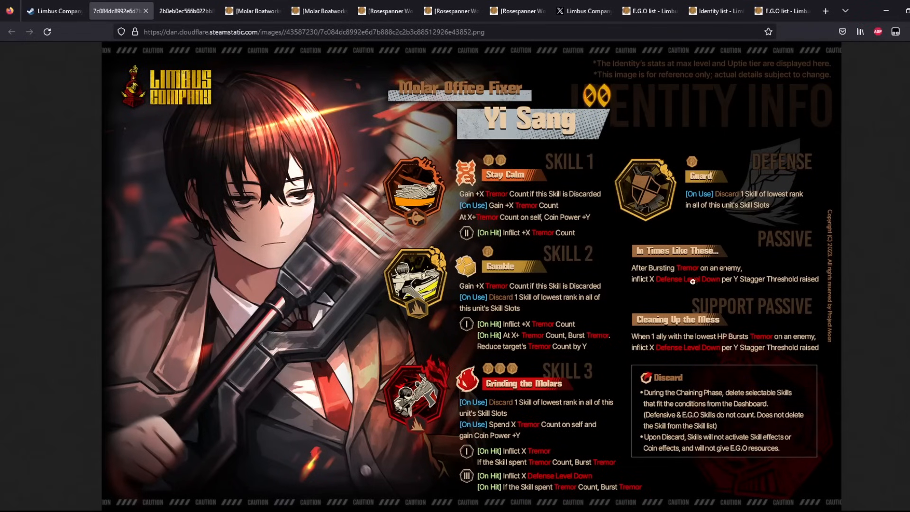
{"action": "mouse_move", "coordinate": [724, 283]}
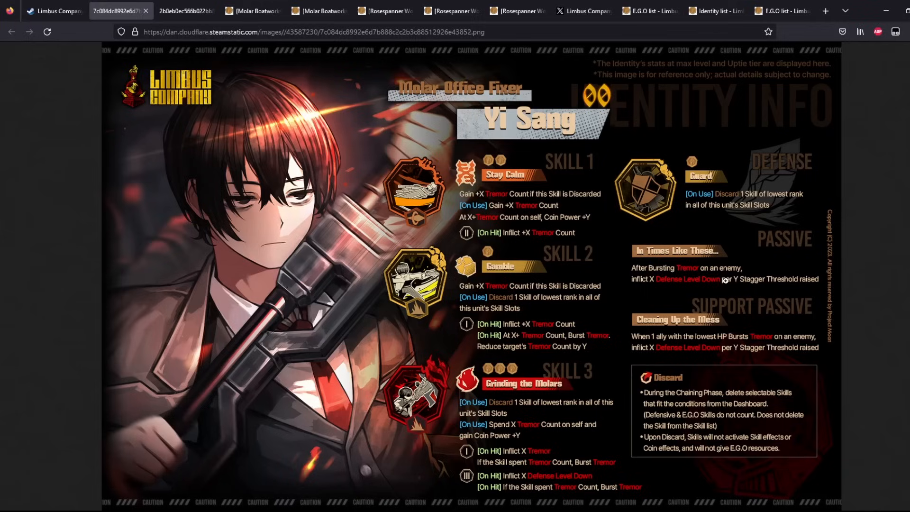
{"action": "mouse_move", "coordinate": [564, 304]}
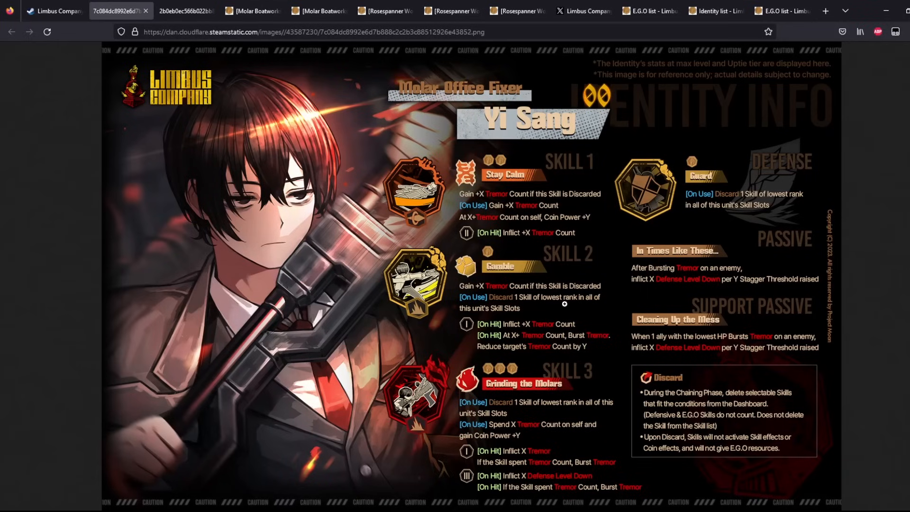
{"action": "mouse_move", "coordinate": [518, 240]}
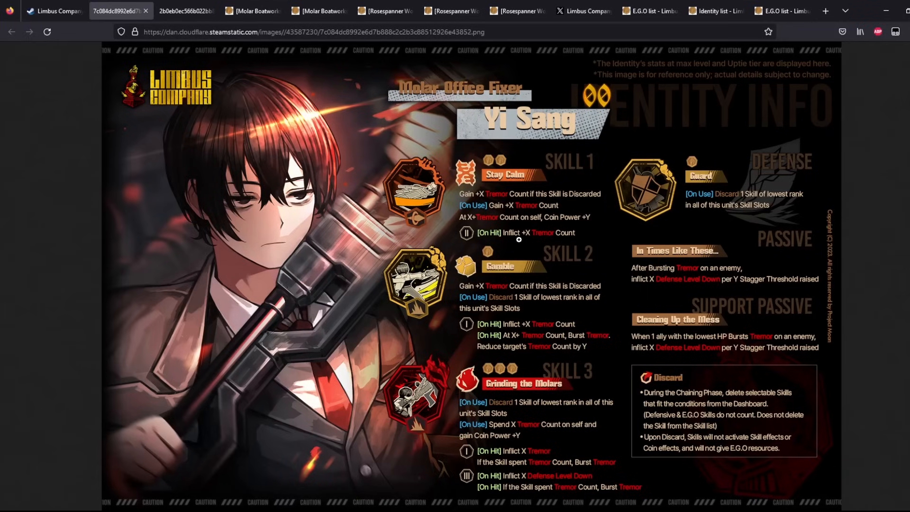
{"action": "mouse_move", "coordinate": [548, 459]}
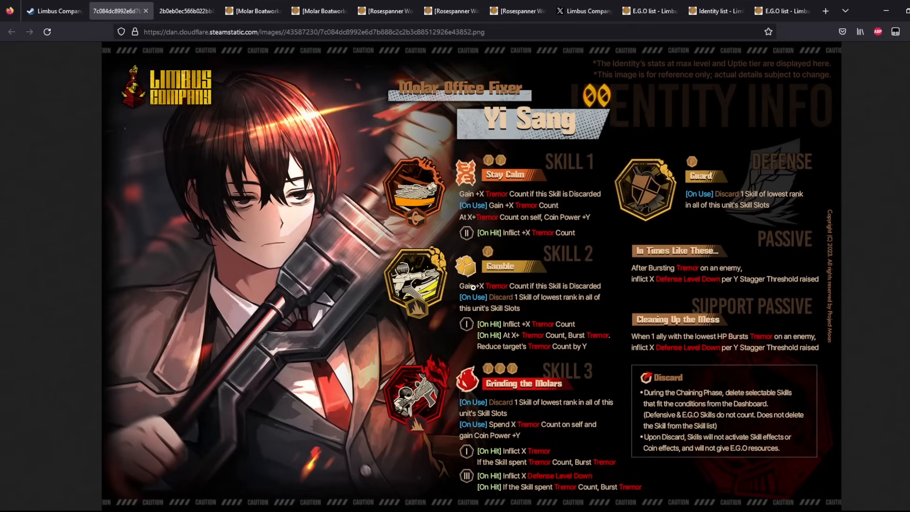
{"action": "mouse_move", "coordinate": [196, 11]}
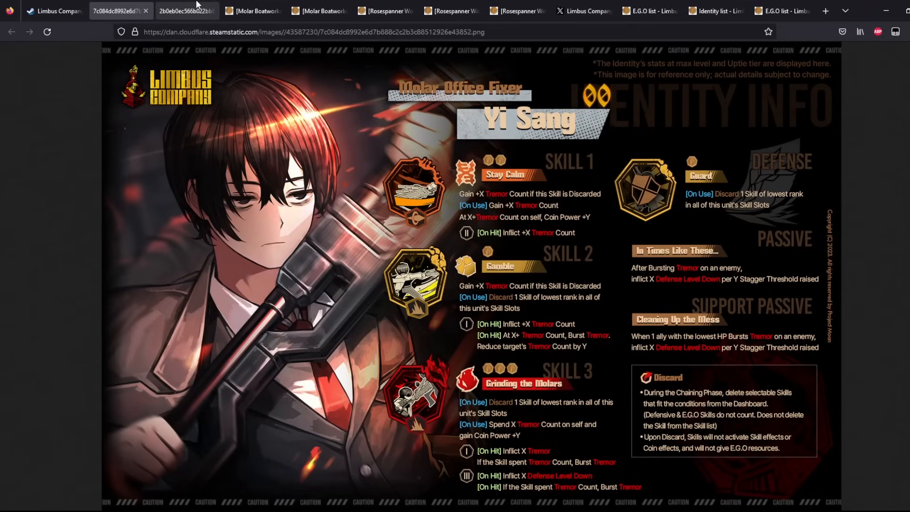
Switch to the Molar Office Fixer Outis identity info sheet to read its skills
{"action": "left_click", "coordinate": [186, 10]}
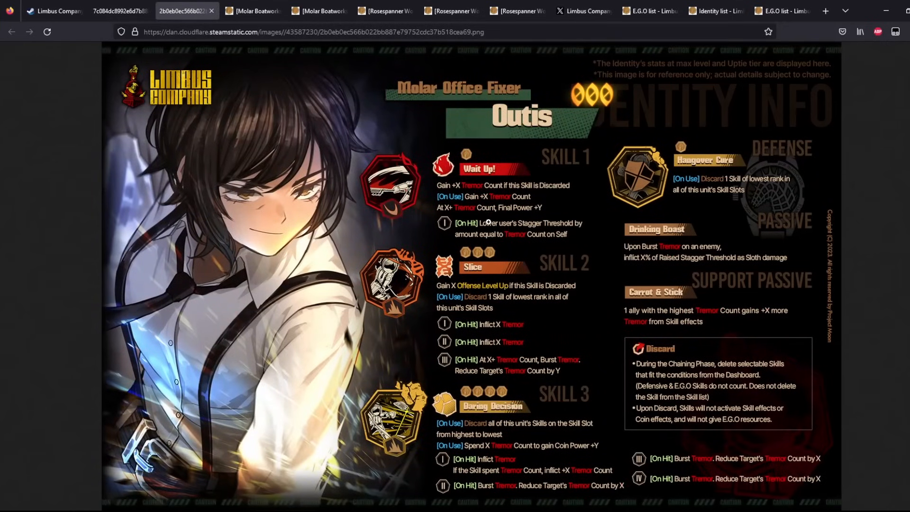
{"action": "mouse_move", "coordinate": [488, 159]}
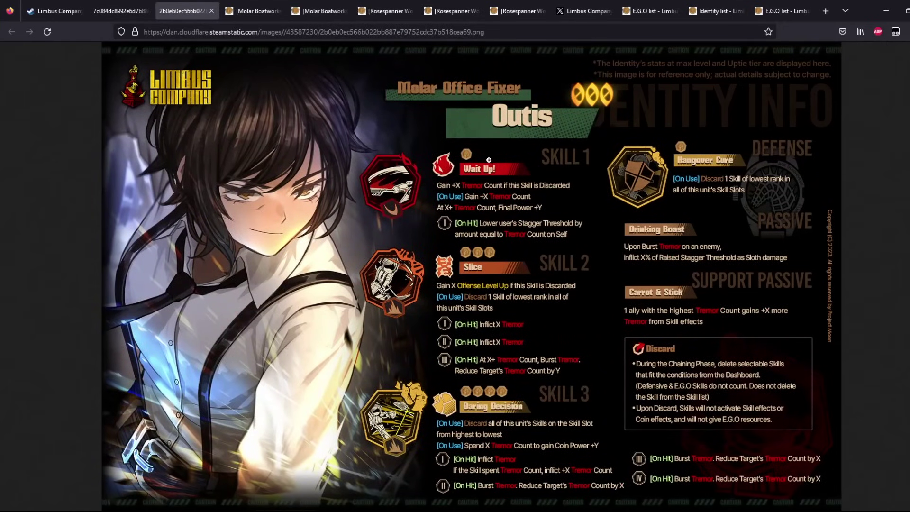
{"action": "mouse_move", "coordinate": [521, 238]}
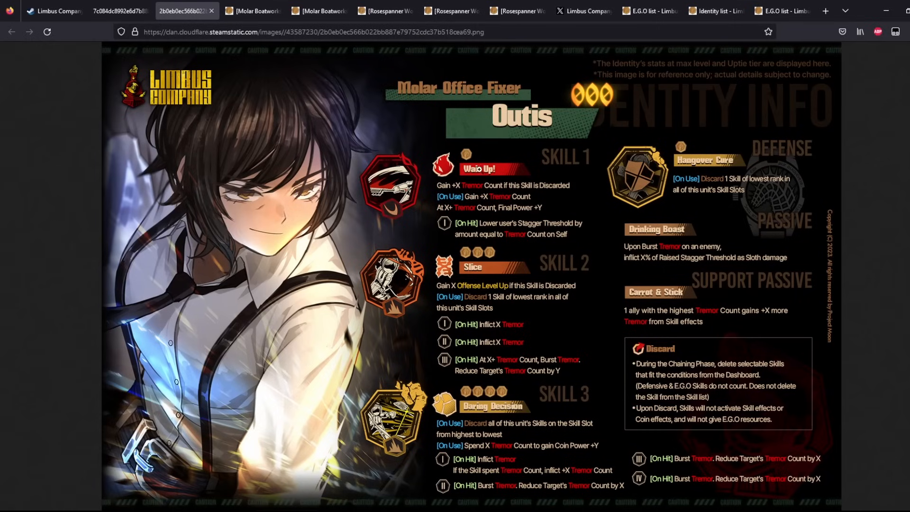
{"action": "mouse_move", "coordinate": [430, 168]}
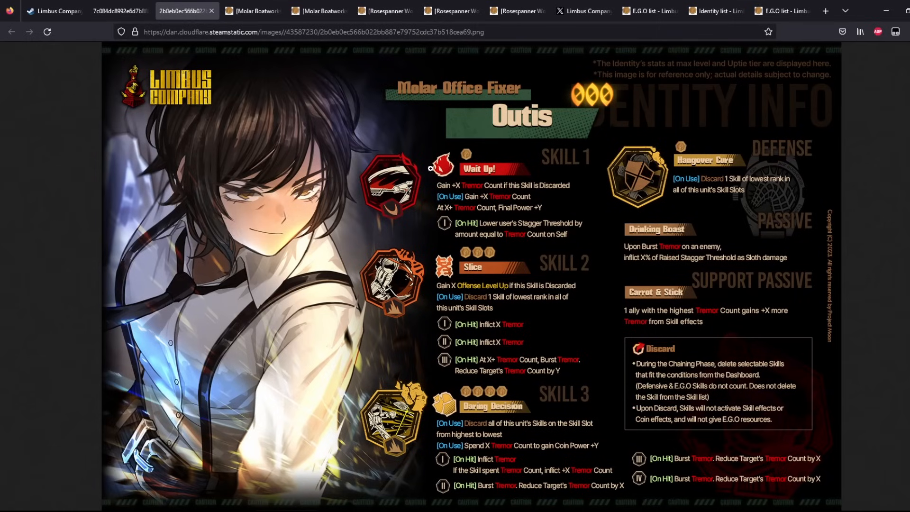
{"action": "mouse_move", "coordinate": [523, 397]}
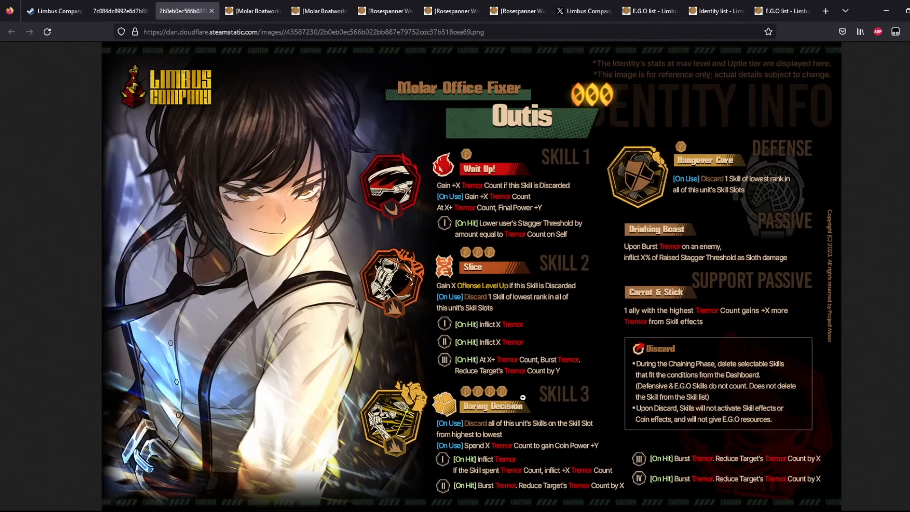
{"action": "mouse_move", "coordinate": [468, 152]}
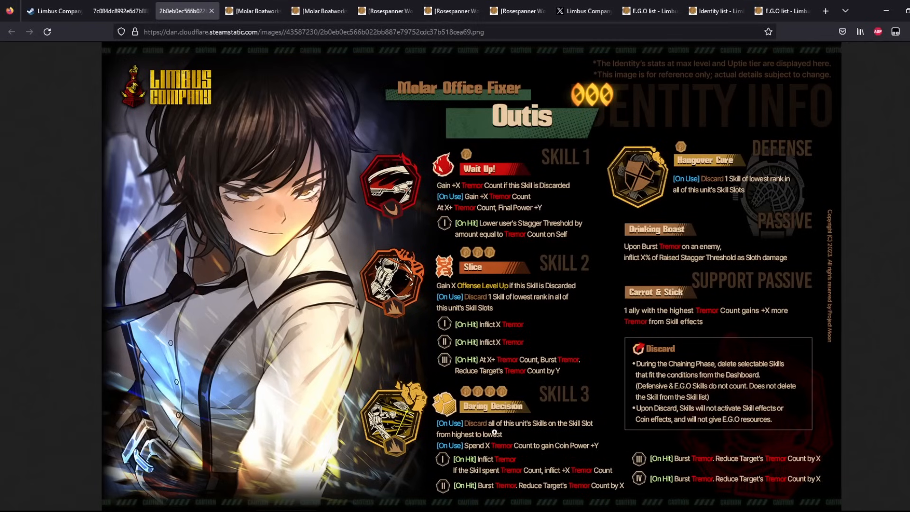
{"action": "mouse_move", "coordinate": [544, 410]}
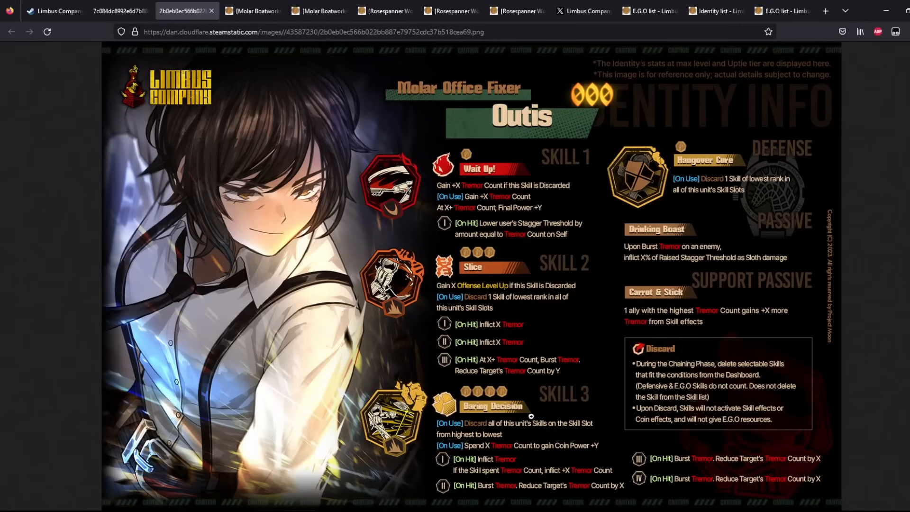
{"action": "mouse_move", "coordinate": [495, 417]}
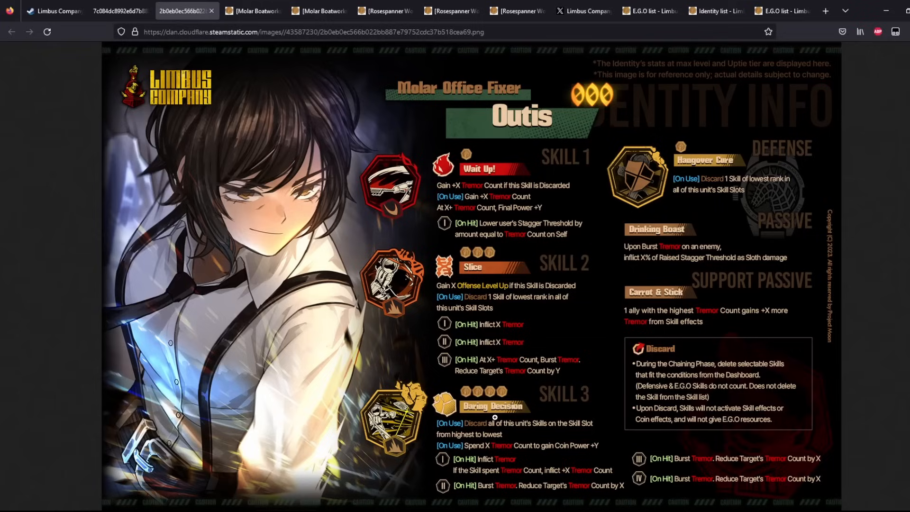
{"action": "mouse_move", "coordinate": [522, 436]}
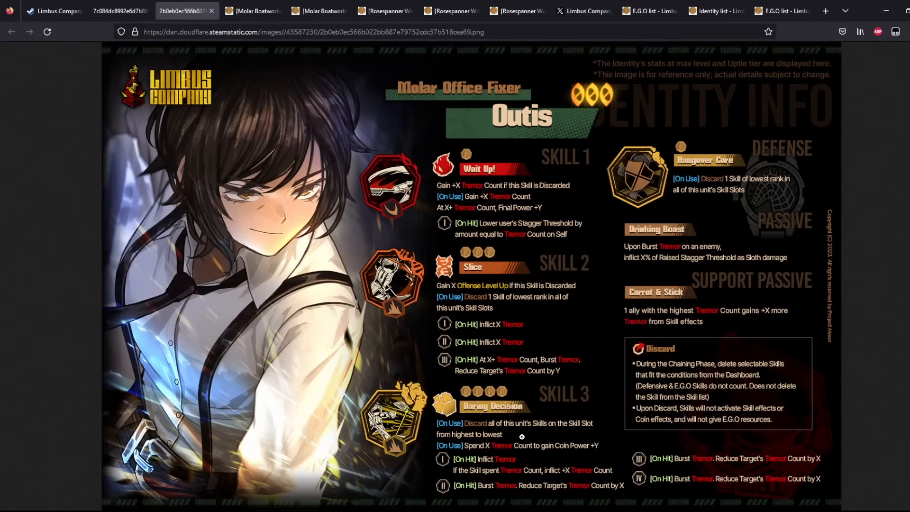
{"action": "mouse_move", "coordinate": [482, 448]}
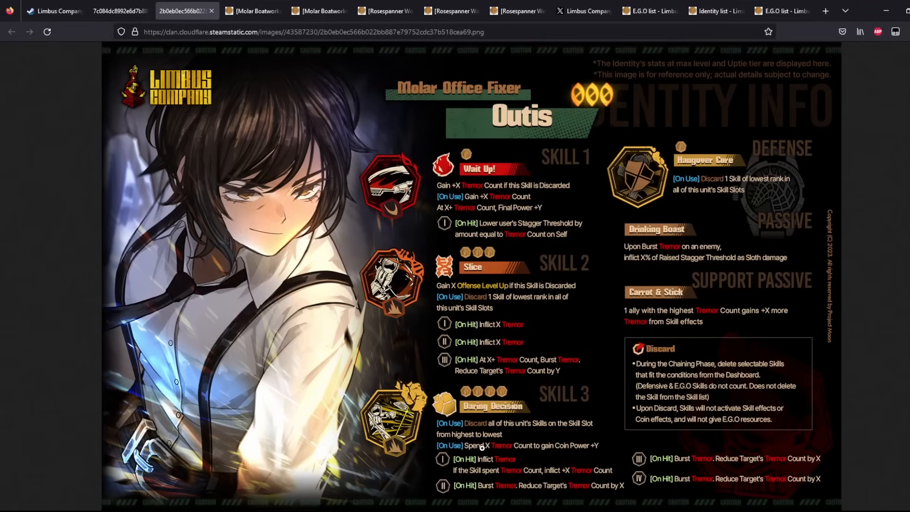
{"action": "mouse_move", "coordinate": [182, 62]}
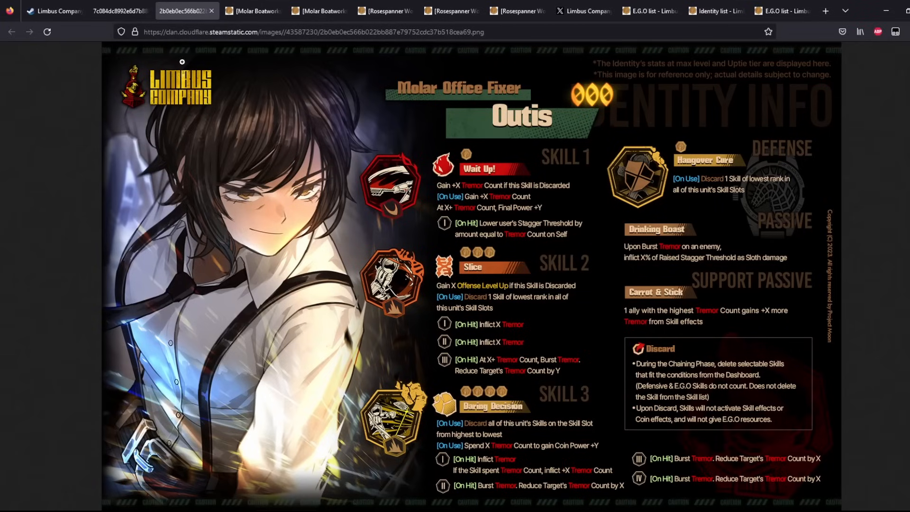
Flip between the Yi Sang and Outis info sheets to compare their Tremor skills
{"action": "left_click", "coordinate": [116, 10]}
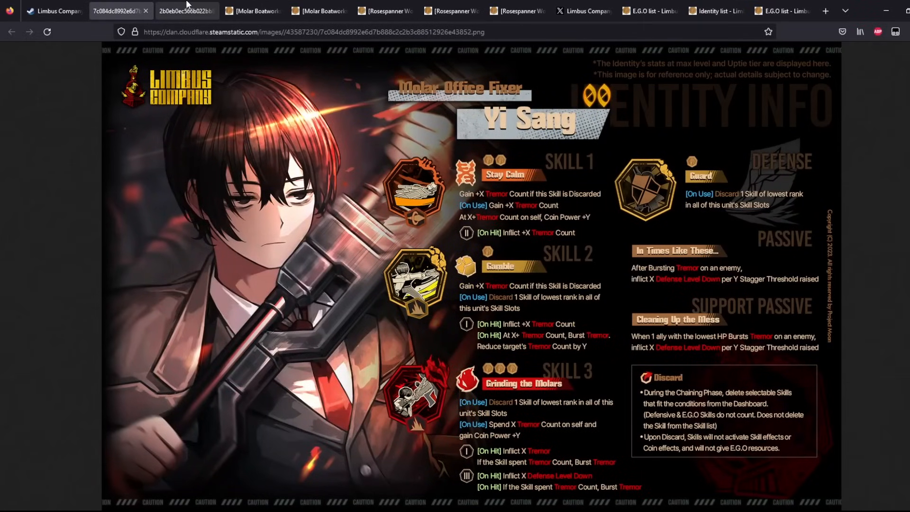
{"action": "left_click", "coordinate": [186, 11]}
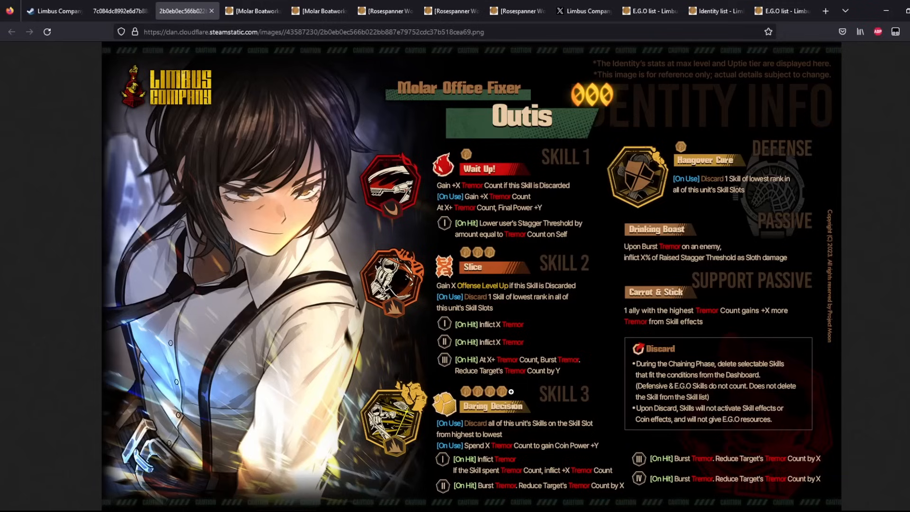
{"action": "left_click", "coordinate": [116, 11]}
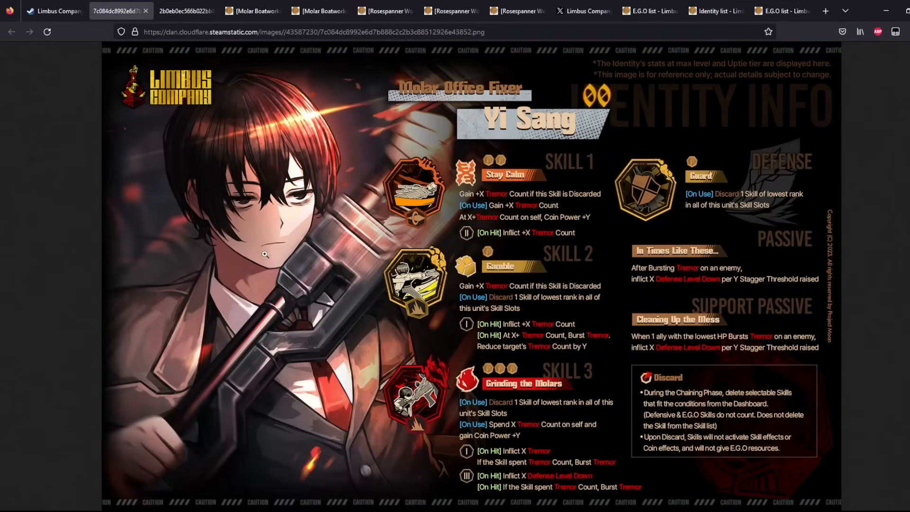
{"action": "left_click", "coordinate": [186, 10]}
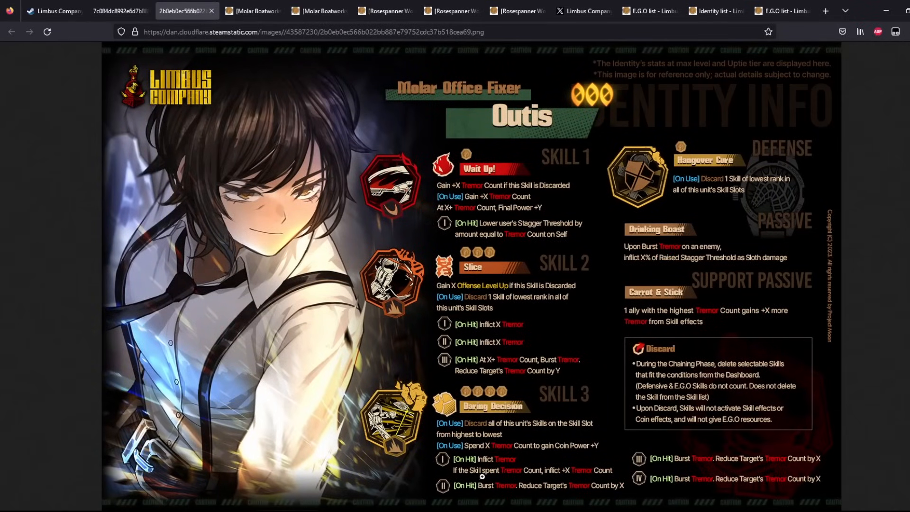
{"action": "mouse_move", "coordinate": [490, 444]}
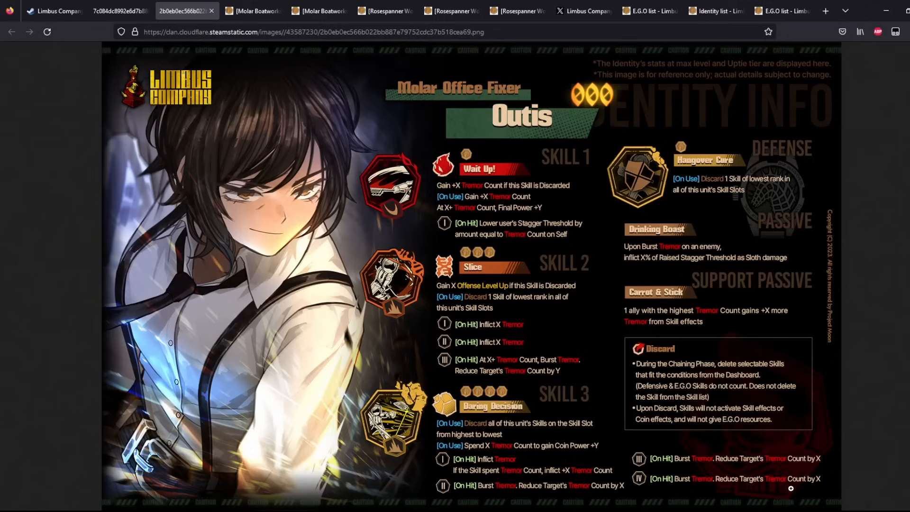
{"action": "mouse_move", "coordinate": [745, 286]}
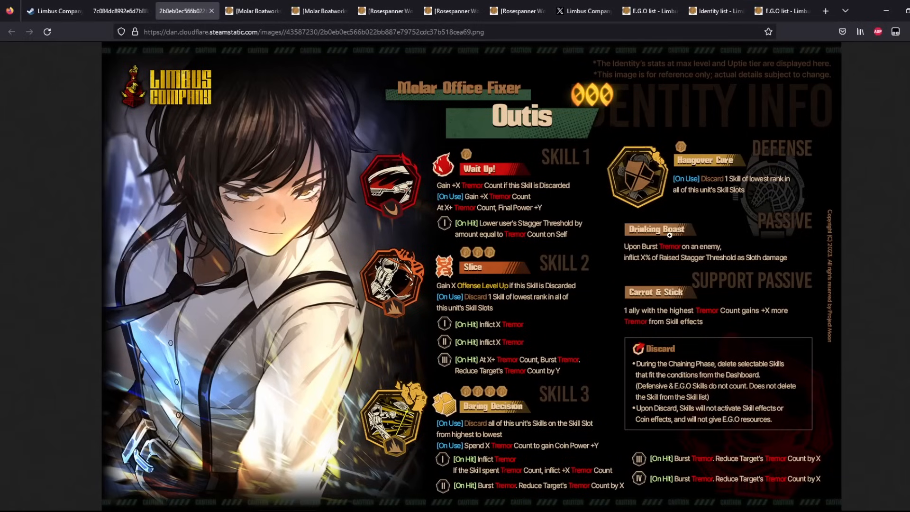
{"action": "mouse_move", "coordinate": [559, 289]}
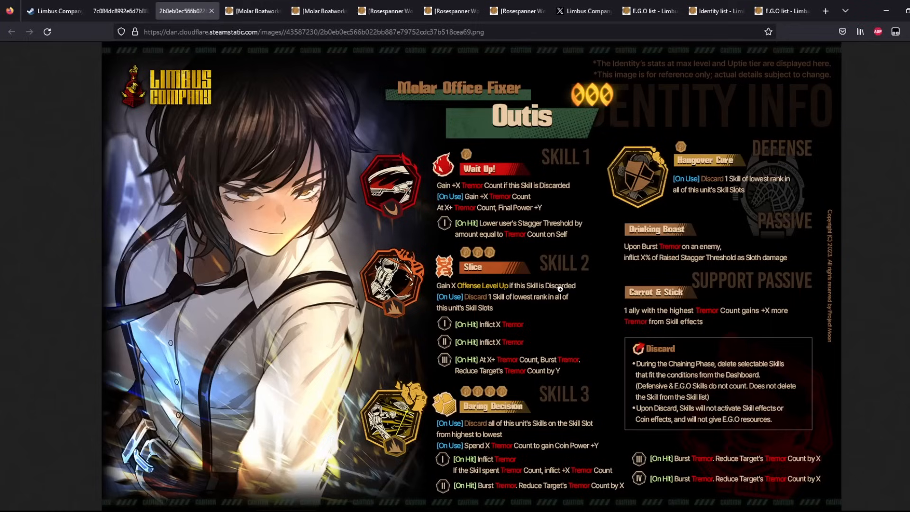
{"action": "mouse_move", "coordinate": [799, 273]}
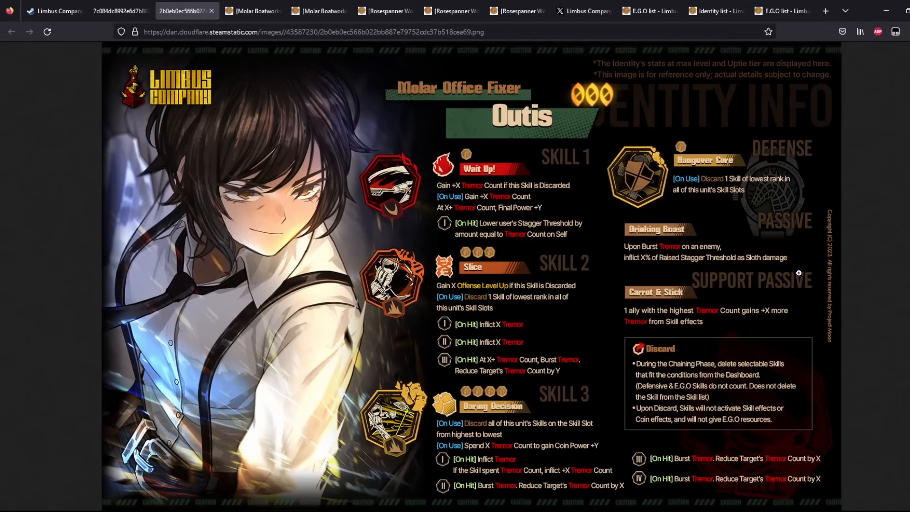
{"action": "mouse_move", "coordinate": [614, 172]}
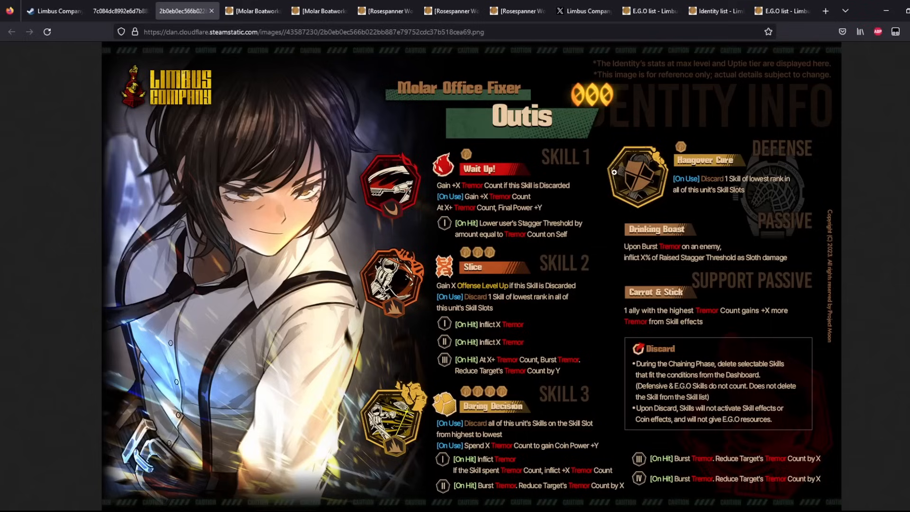
{"action": "mouse_move", "coordinate": [630, 487]}
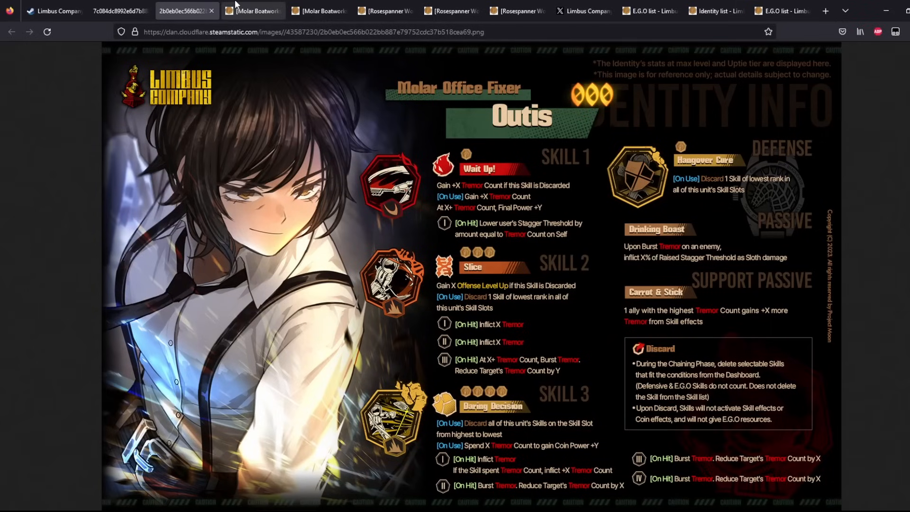
Recheck the Yi Sang and Outis images, then bring up Molar Boatworks Fixer Ishmael's identity page
{"action": "left_click", "coordinate": [121, 10]}
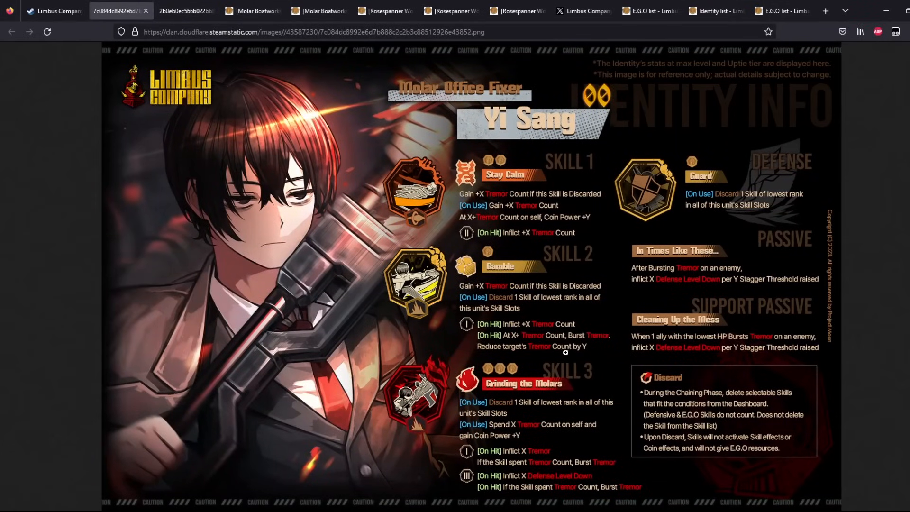
{"action": "left_click", "coordinate": [186, 10]}
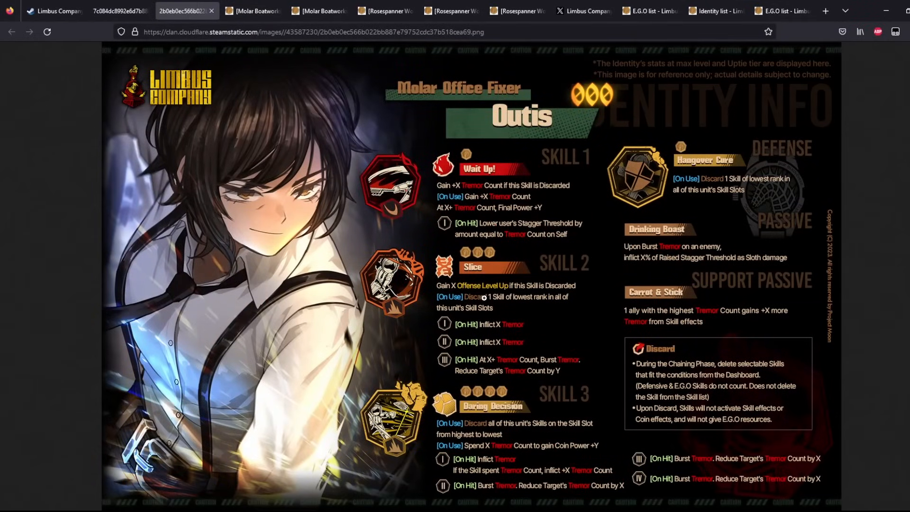
{"action": "left_click", "coordinate": [252, 10]}
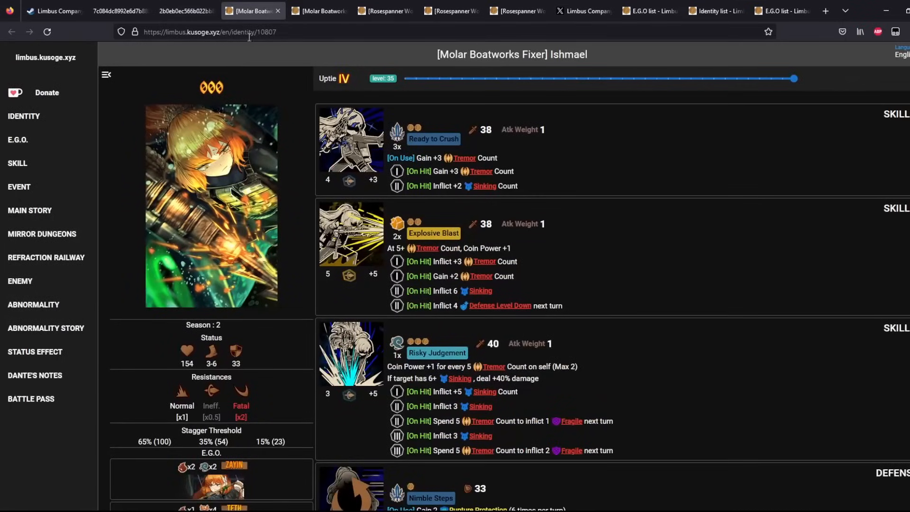
Glance at Molar Boatworks Fixer Sinclair's page, then read through Ishmael's Tremor and Sinking skill list
{"action": "left_click", "coordinate": [319, 10]}
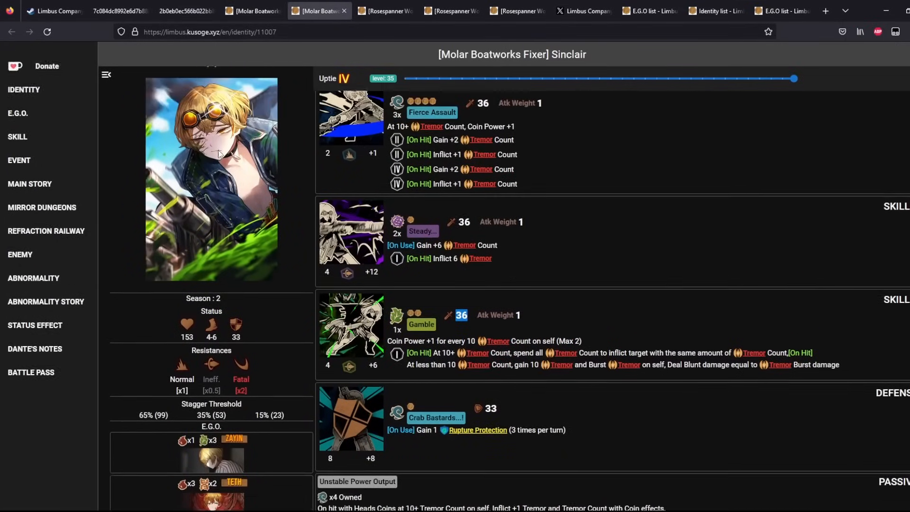
{"action": "left_click", "coordinate": [252, 11]}
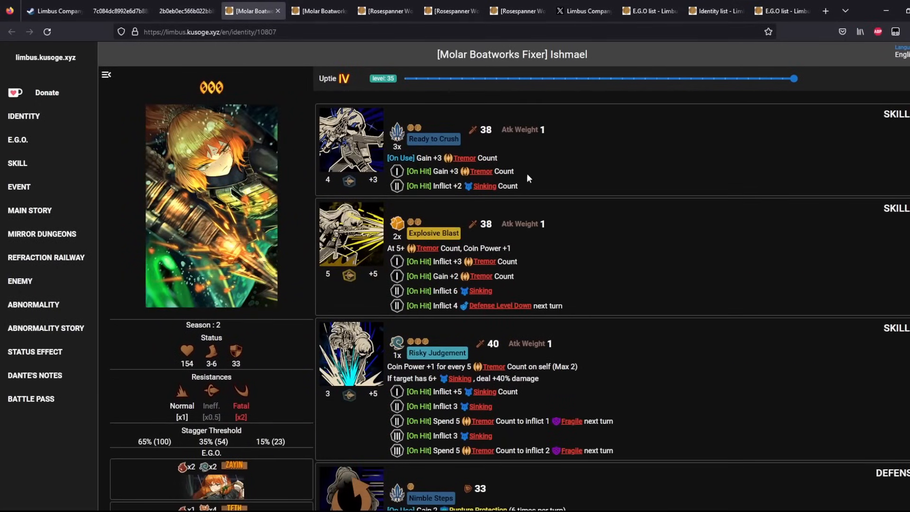
{"action": "mouse_move", "coordinate": [530, 277]}
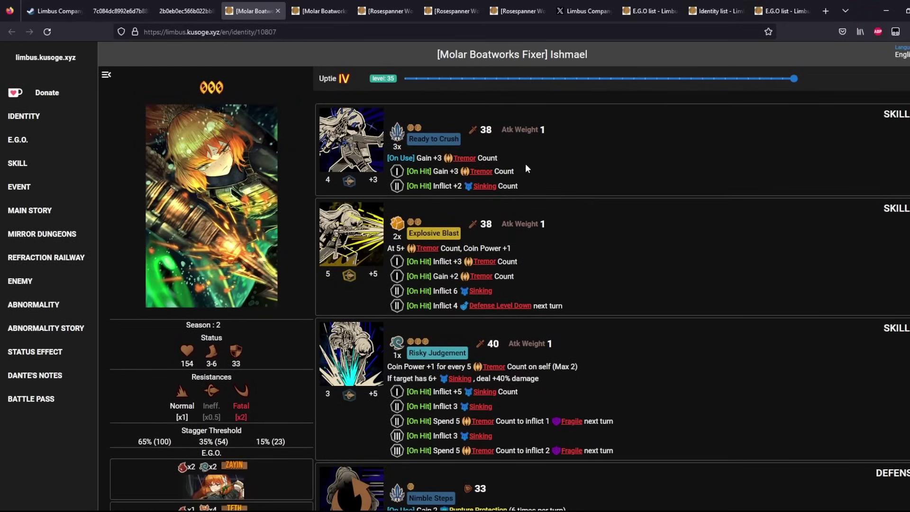
{"action": "scroll", "scroll_direction": "down", "scroll_amount": 3}
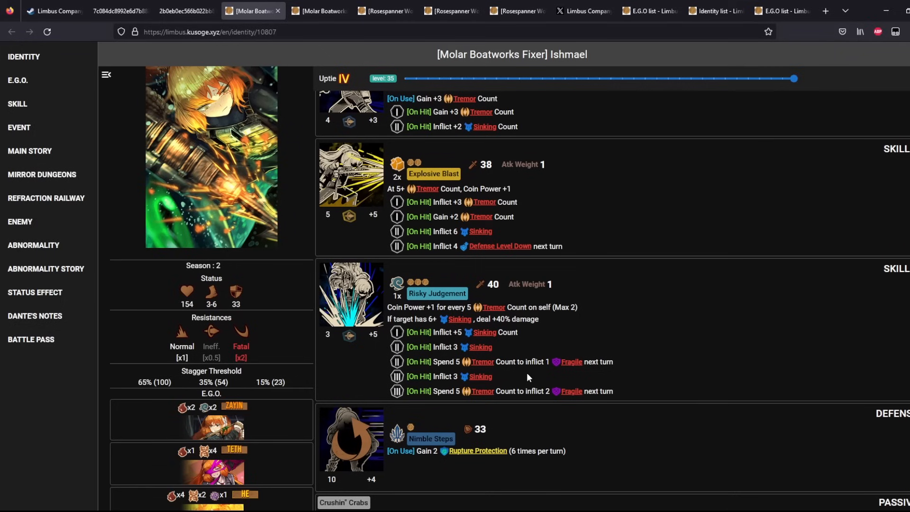
{"action": "scroll", "scroll_direction": "up", "scroll_amount": 3}
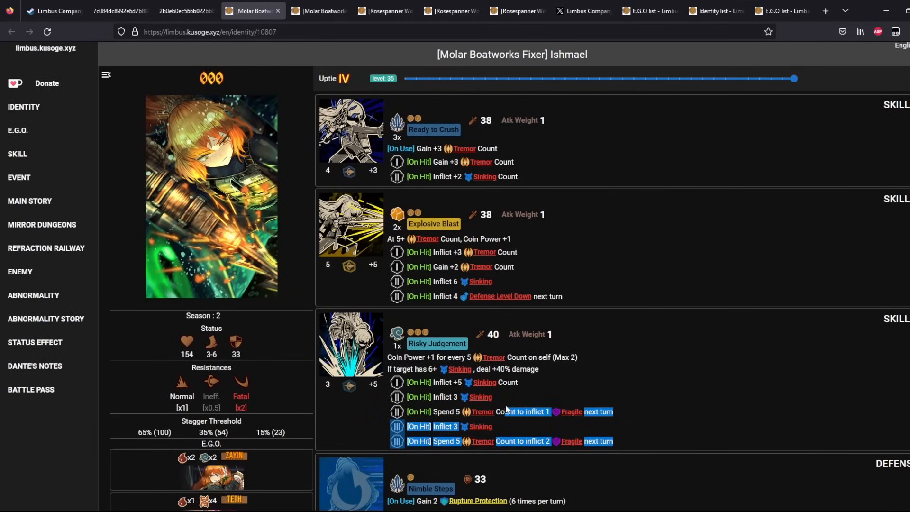
{"action": "scroll", "scroll_direction": "up", "scroll_amount": 3}
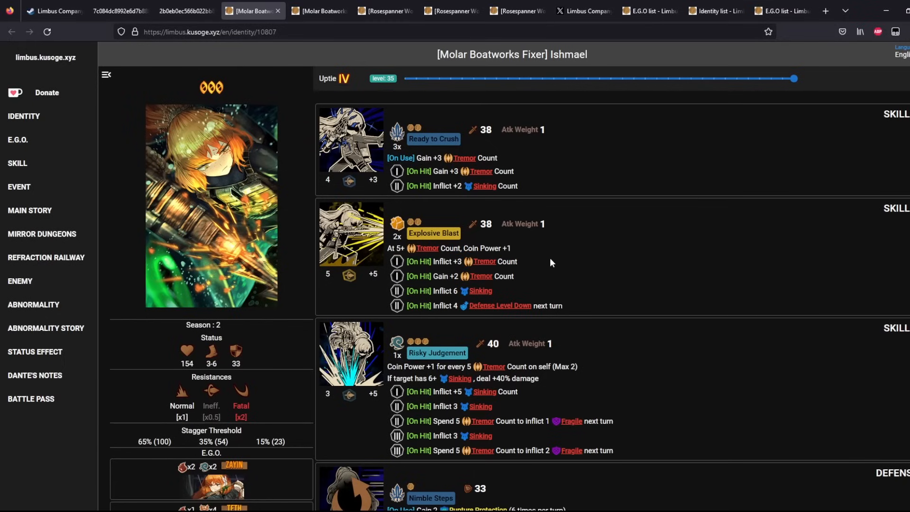
{"action": "mouse_move", "coordinate": [547, 273]}
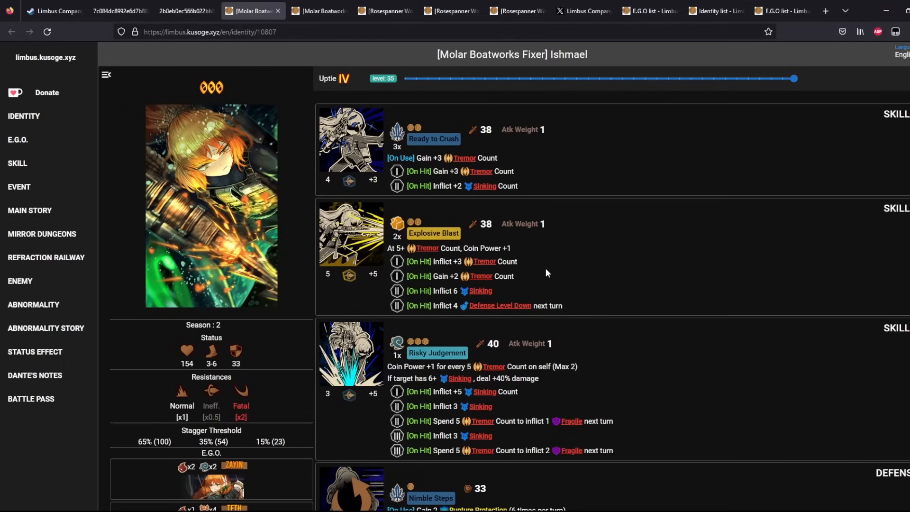
{"action": "mouse_move", "coordinate": [502, 293]}
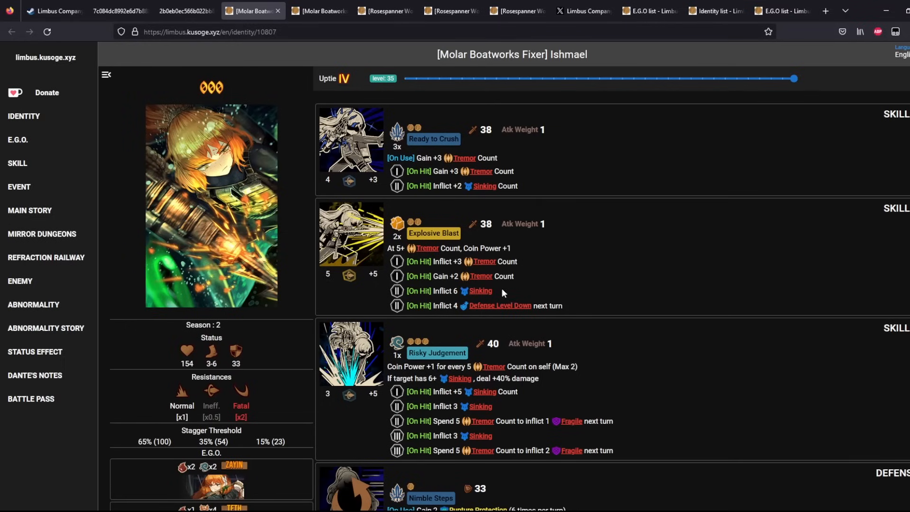
{"action": "mouse_move", "coordinate": [213, 28]}
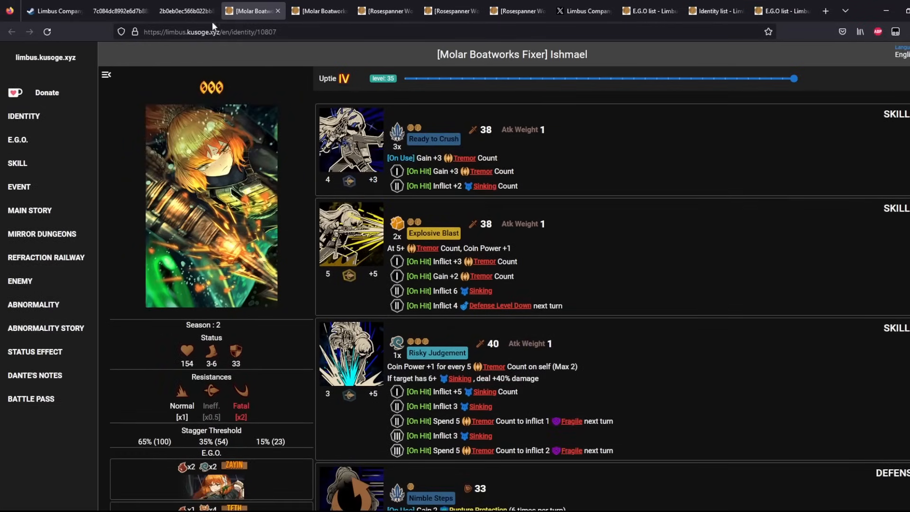
Compare Yi Sang's image with Ishmael's and Sinclair's skill lists, then bring up Rosespanner Workshop Rep Rodion's page
{"action": "left_click", "coordinate": [116, 11]}
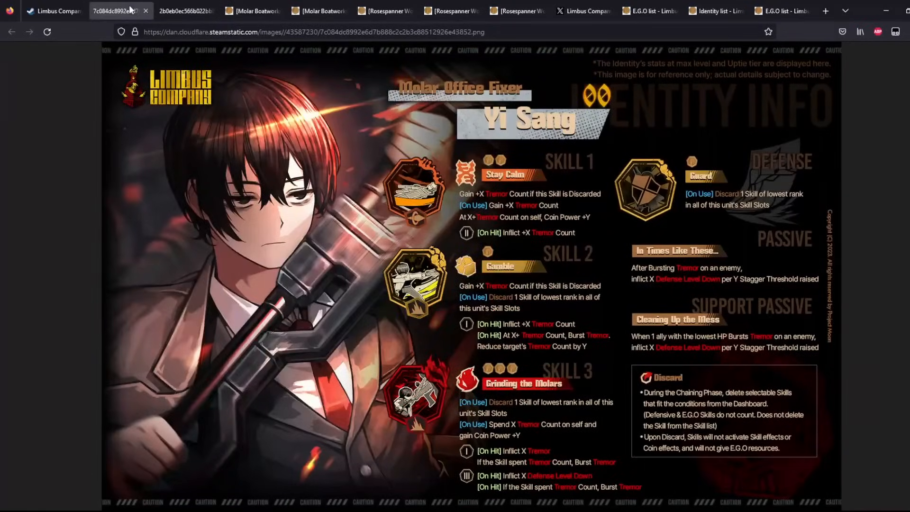
{"action": "left_click", "coordinate": [253, 10]}
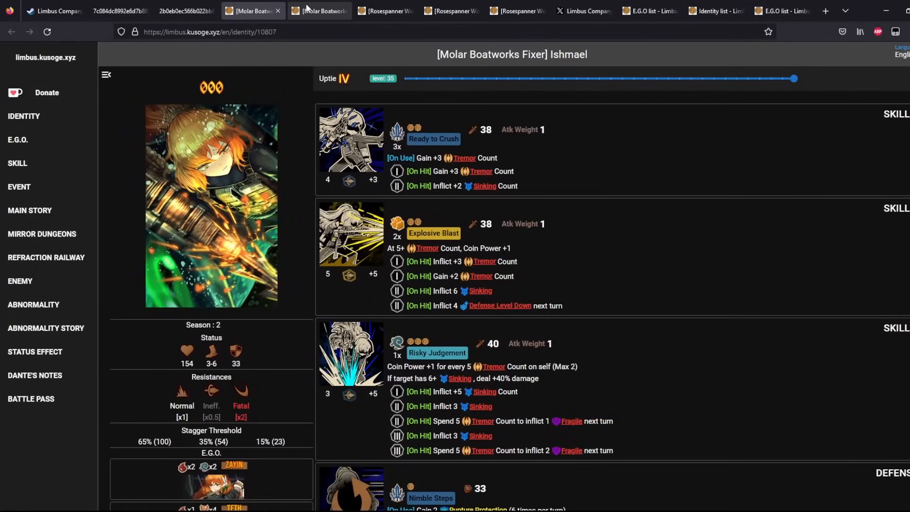
{"action": "left_click", "coordinate": [319, 11]}
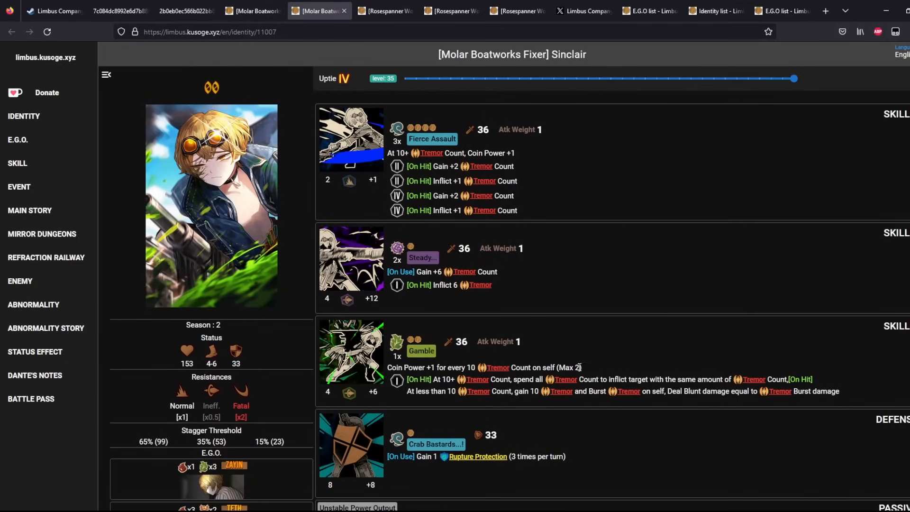
{"action": "mouse_move", "coordinate": [574, 382]}
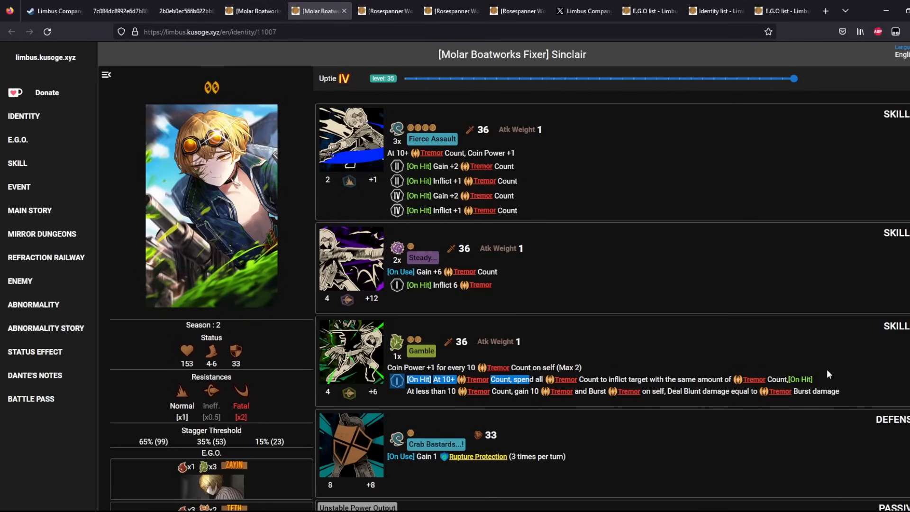
{"action": "mouse_move", "coordinate": [682, 355]}
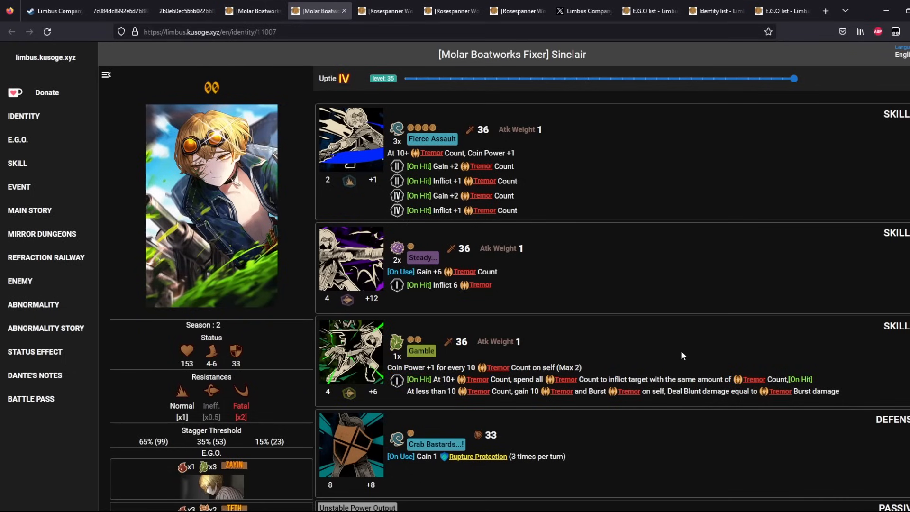
{"action": "scroll", "scroll_direction": "down", "scroll_amount": 3}
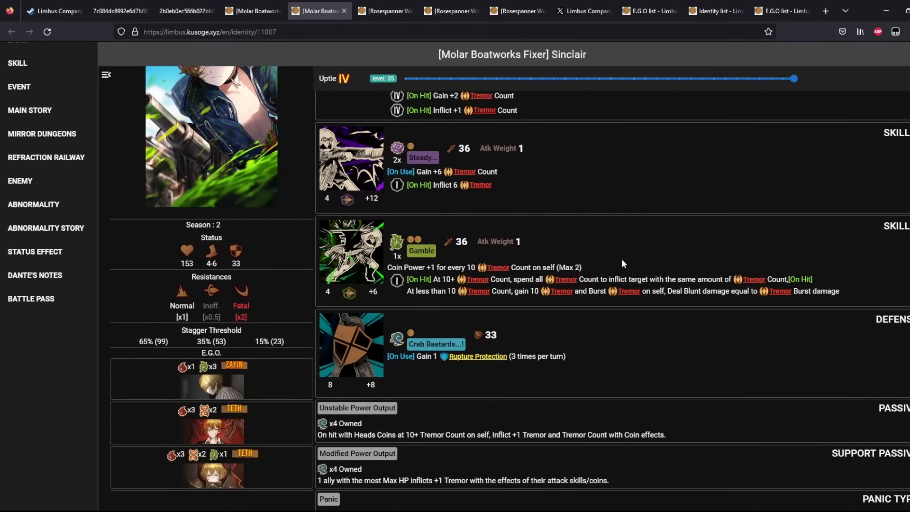
{"action": "scroll", "scroll_direction": "up", "scroll_amount": 3}
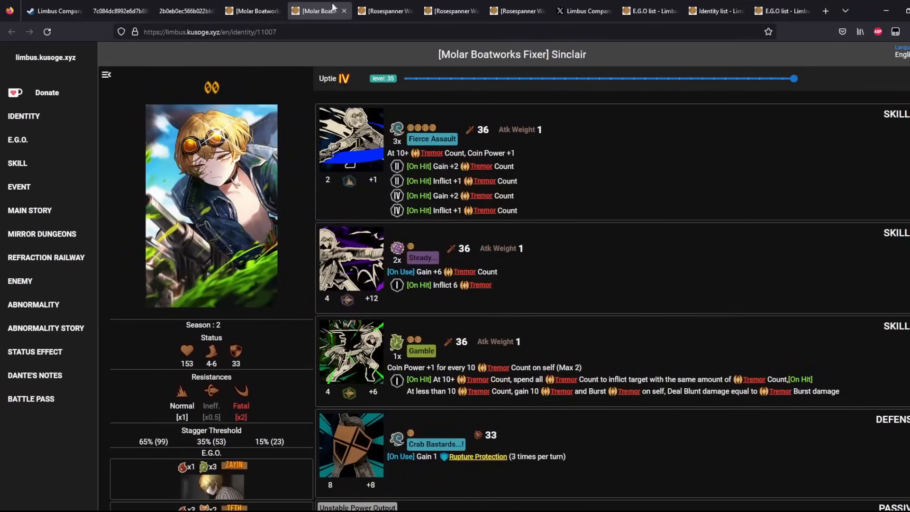
{"action": "left_click", "coordinate": [385, 11]}
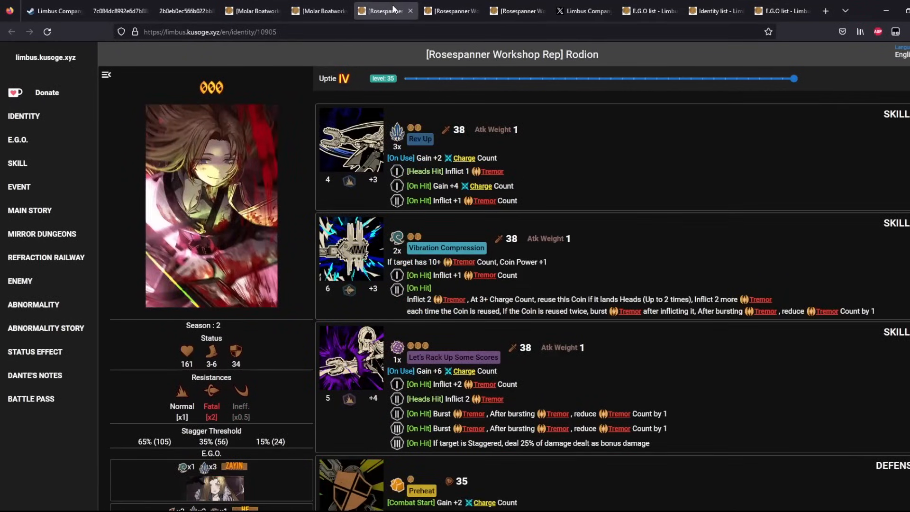
{"action": "mouse_move", "coordinate": [573, 301]}
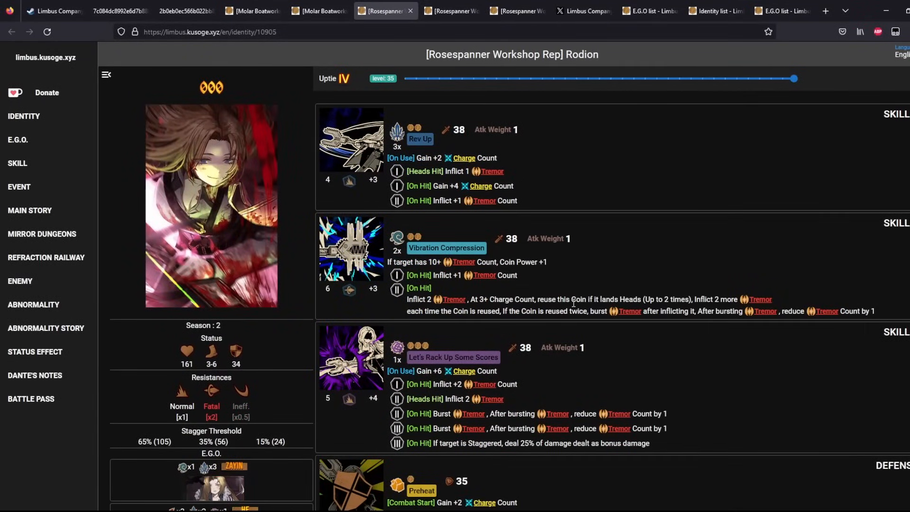
{"action": "mouse_move", "coordinate": [480, 69]}
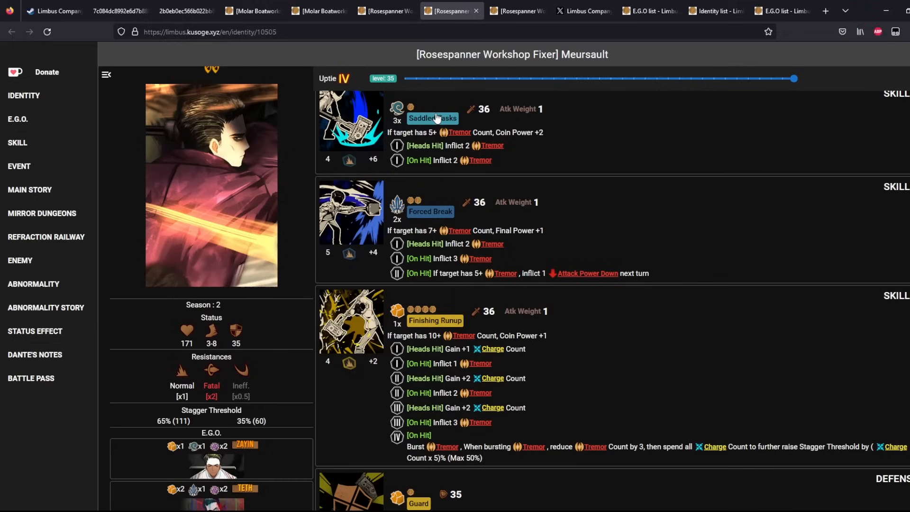
{"action": "mouse_move", "coordinate": [500, 459]}
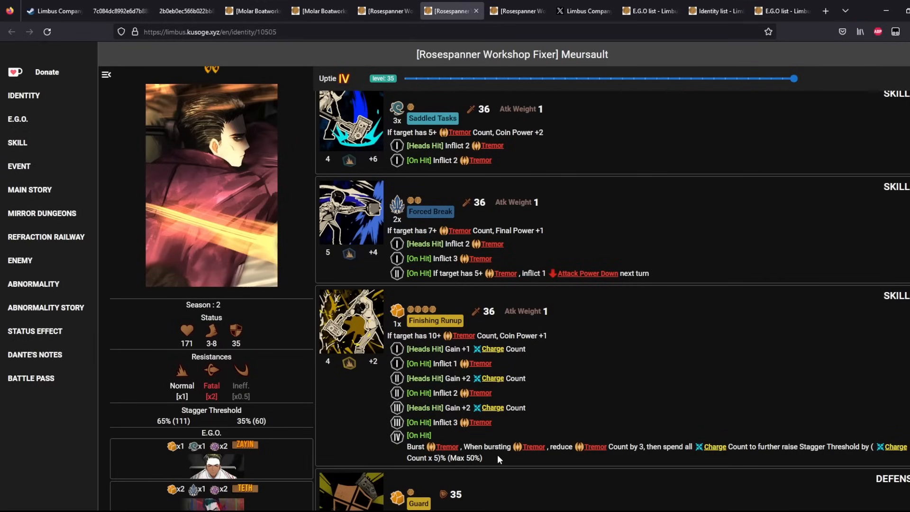
{"action": "mouse_move", "coordinate": [408, 219]}
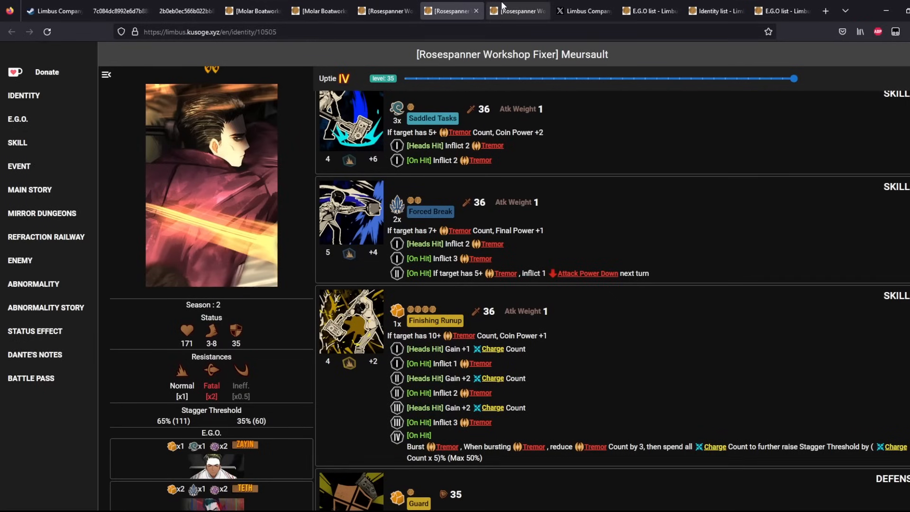
Review Rosespanner Workshop Fixer Gregor's and Rodion's Tremor skills, then switch to another identity tab
{"action": "left_click", "coordinate": [516, 11]}
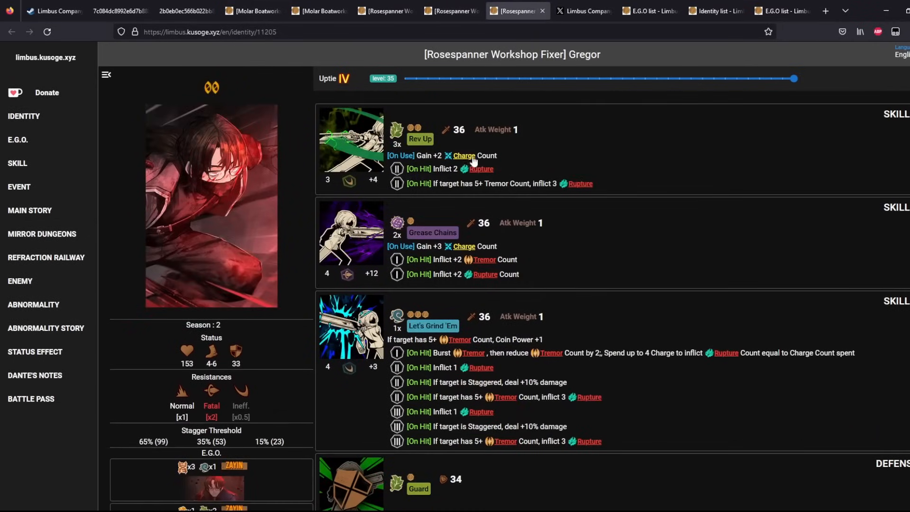
{"action": "mouse_move", "coordinate": [519, 257]}
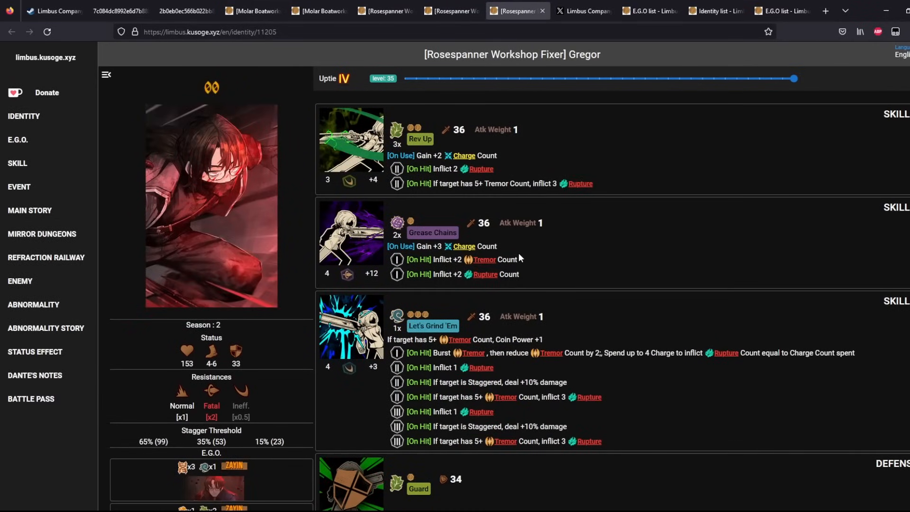
{"action": "mouse_move", "coordinate": [562, 264]}
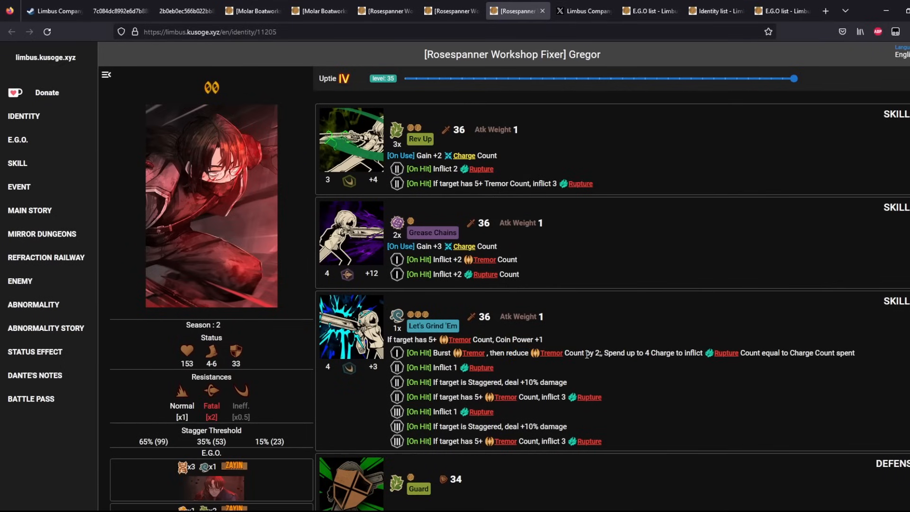
{"action": "mouse_move", "coordinate": [386, 11]}
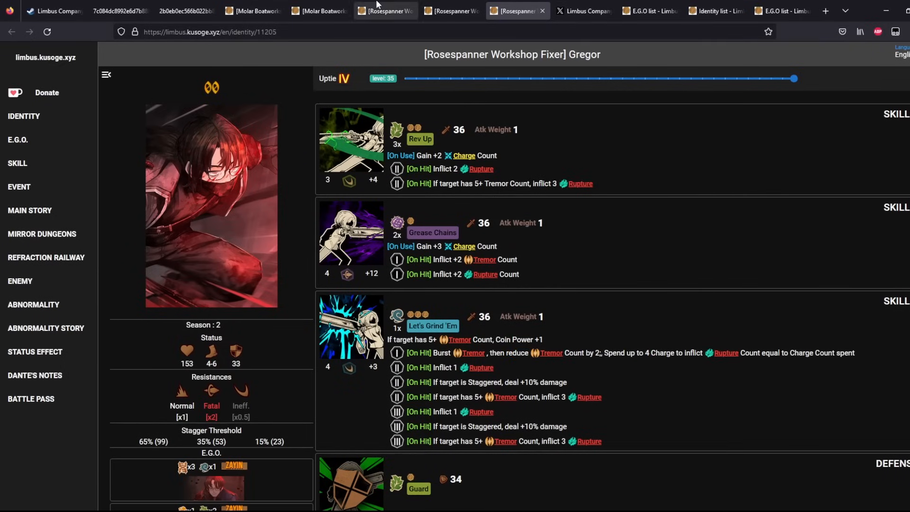
{"action": "left_click", "coordinate": [385, 11]}
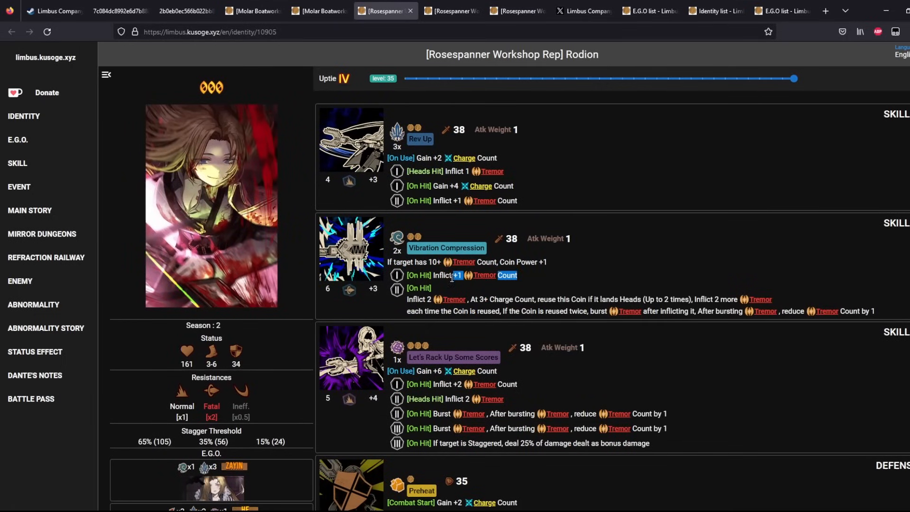
{"action": "mouse_move", "coordinate": [710, 318]}
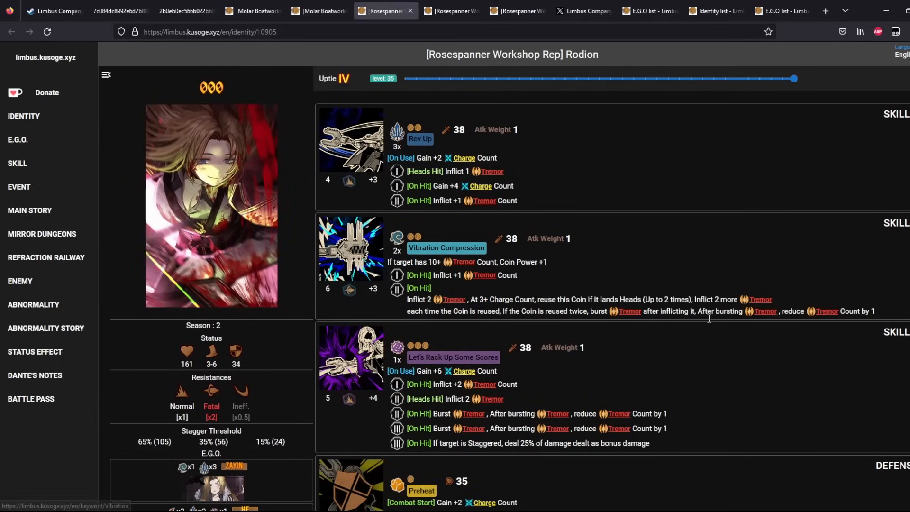
{"action": "mouse_move", "coordinate": [472, 417]}
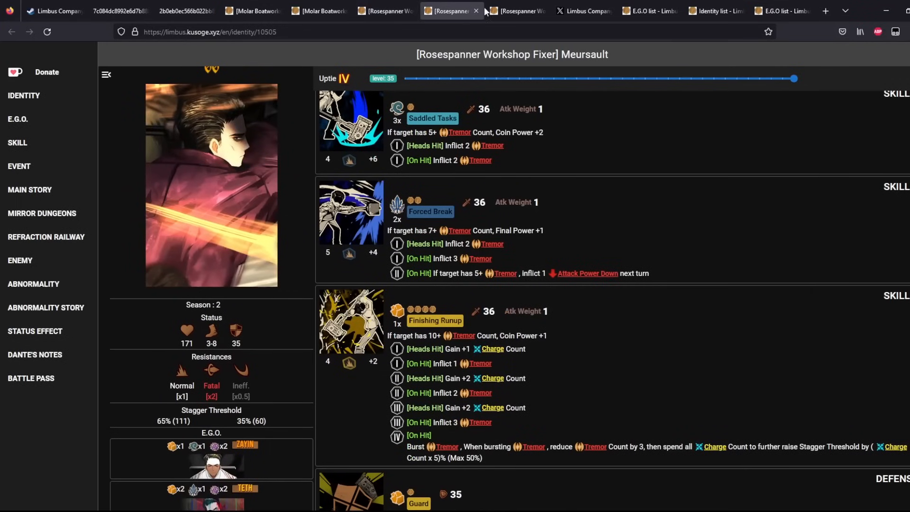
{"action": "left_click", "coordinate": [317, 10]}
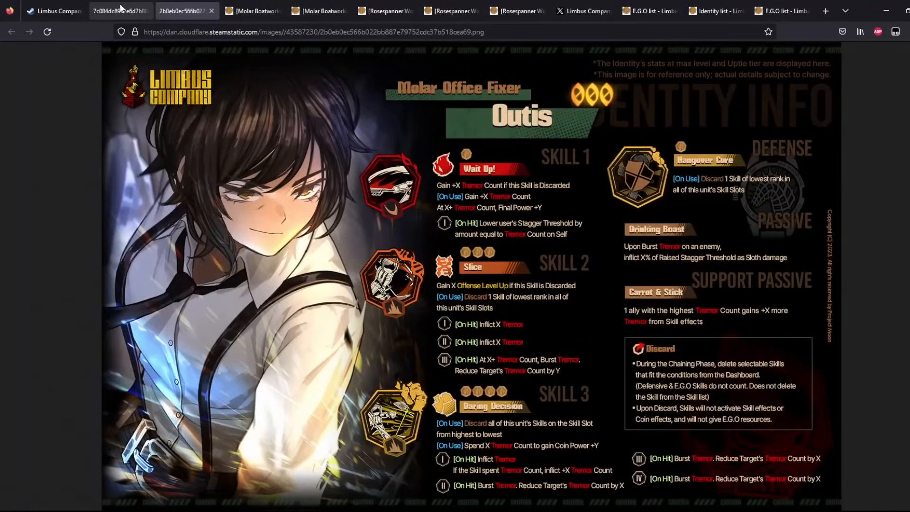
Read Meursault's skill list, then check the Outis and Yi Sang images and Ishmael's page
{"action": "left_click", "coordinate": [450, 10]}
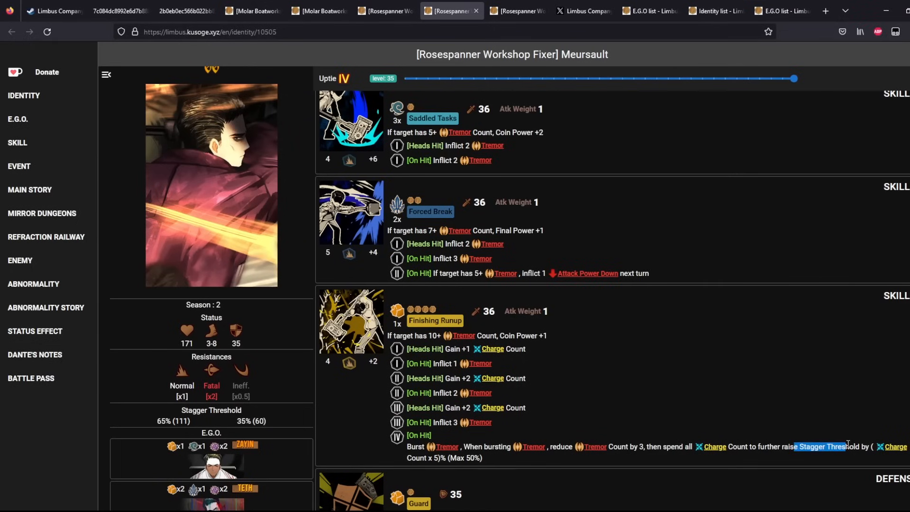
{"action": "scroll", "scroll_direction": "down", "scroll_amount": 3}
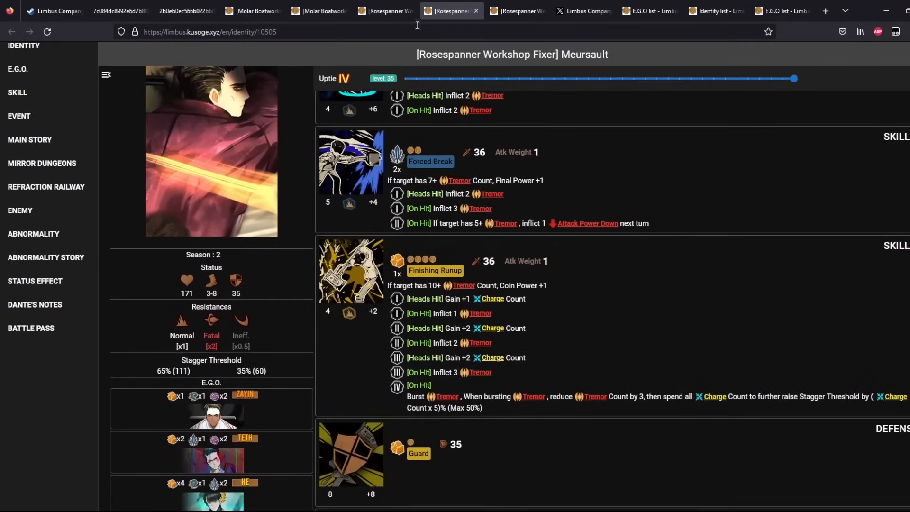
{"action": "left_click", "coordinate": [385, 10]}
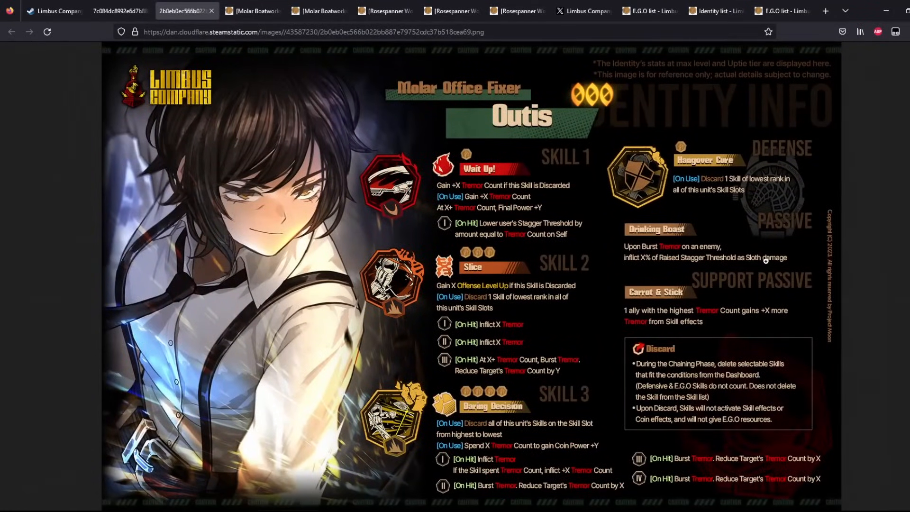
{"action": "left_click", "coordinate": [120, 10]}
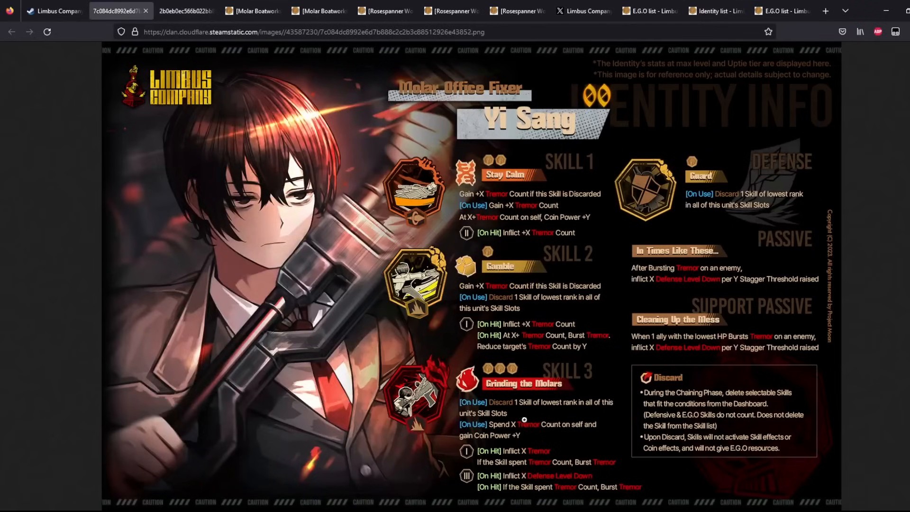
{"action": "left_click", "coordinate": [252, 10]}
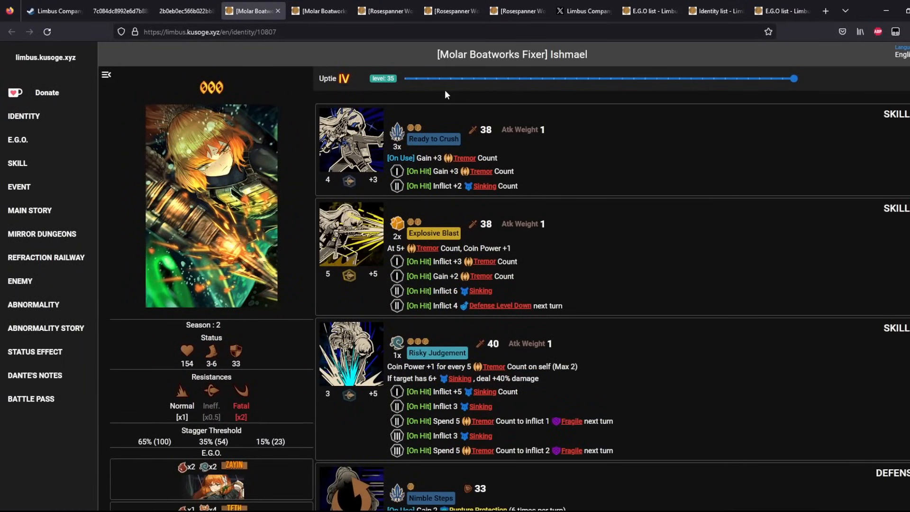
Compare the Outis skill image against Ishmael's and Rodion's pages, ending back on Ishmael
{"action": "left_click", "coordinate": [185, 11]}
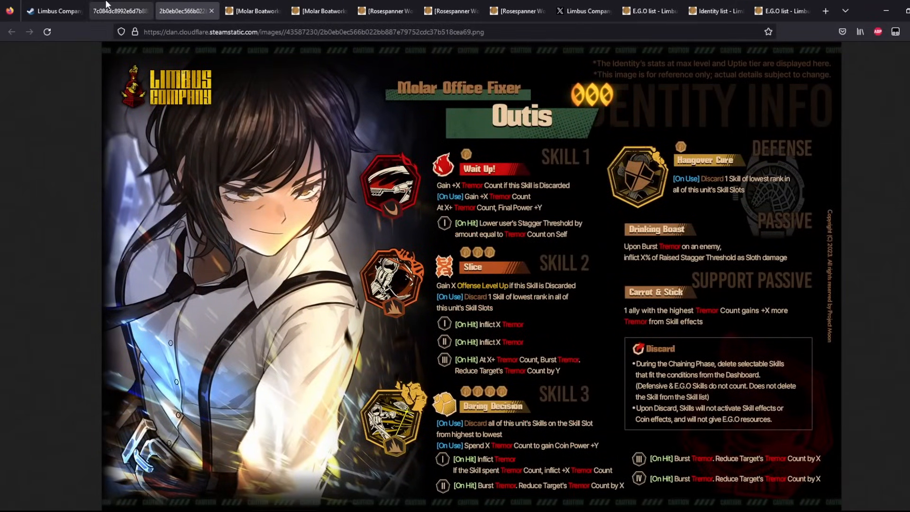
{"action": "left_click", "coordinate": [252, 10]}
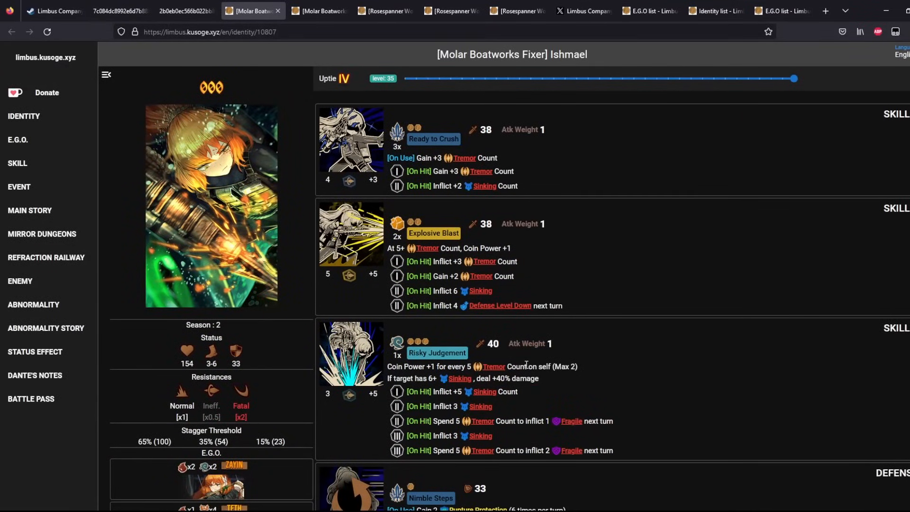
{"action": "left_click", "coordinate": [183, 10]}
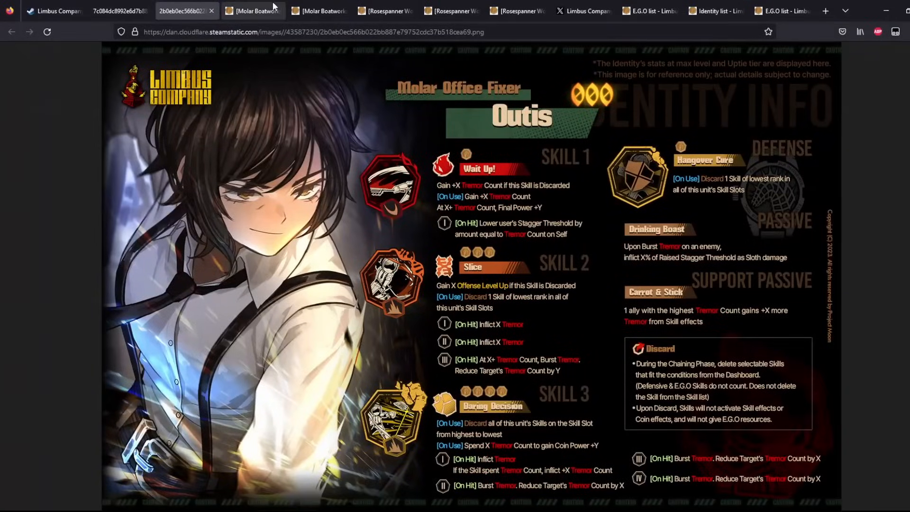
{"action": "left_click", "coordinate": [384, 10]}
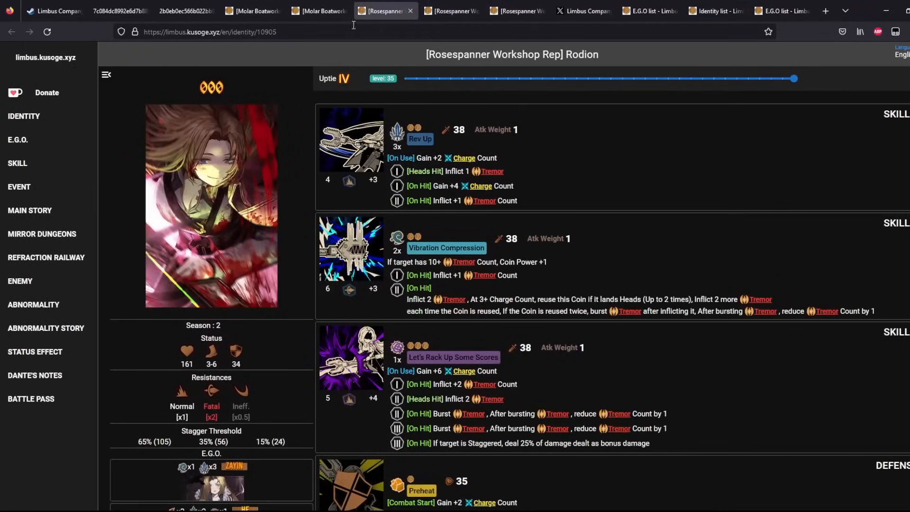
{"action": "left_click", "coordinate": [319, 10]}
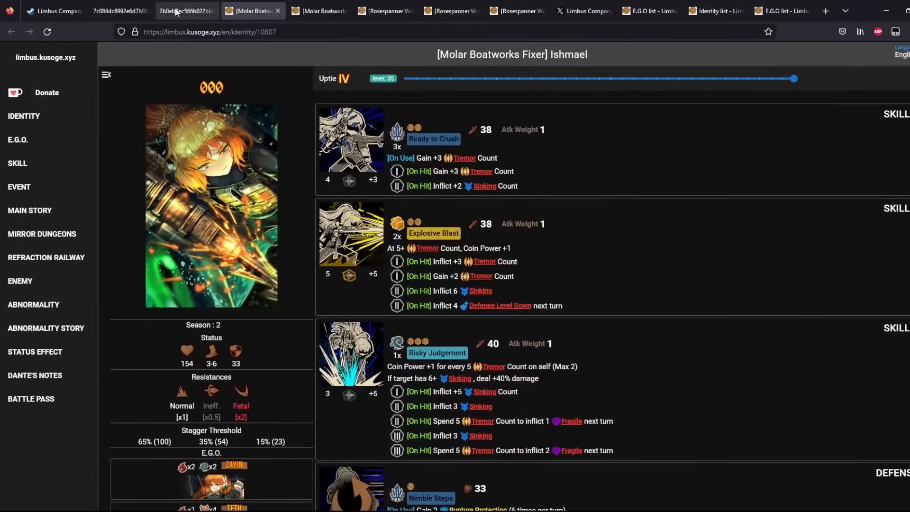
Read Molar Boatworks Fixer Sinclair's skill list, comparing it with the Yi Sang skill image
{"action": "left_click", "coordinate": [319, 10]}
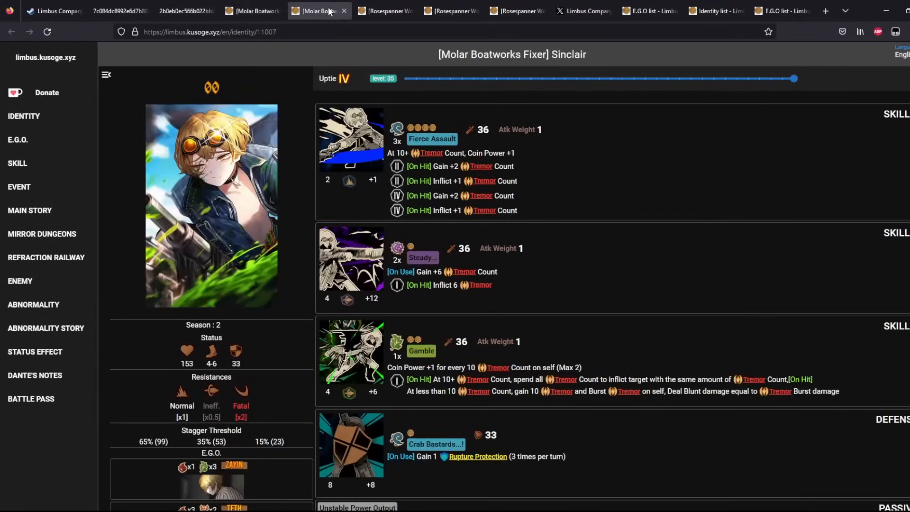
{"action": "scroll", "scroll_direction": "down", "scroll_amount": 3}
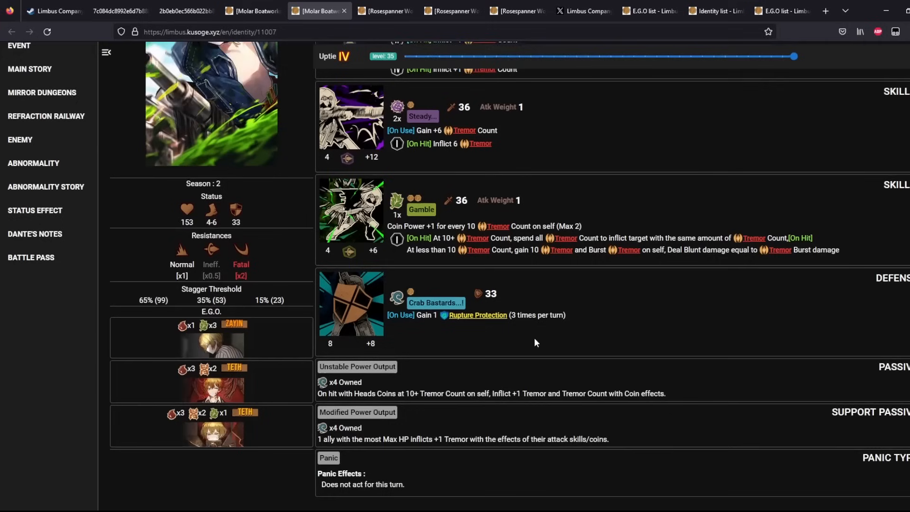
{"action": "scroll", "scroll_direction": "up", "scroll_amount": 3}
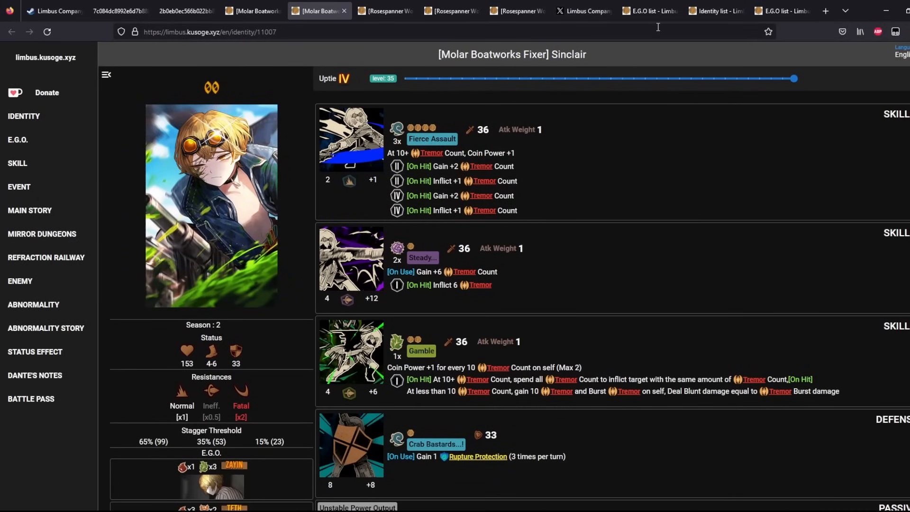
{"action": "left_click", "coordinate": [120, 10]}
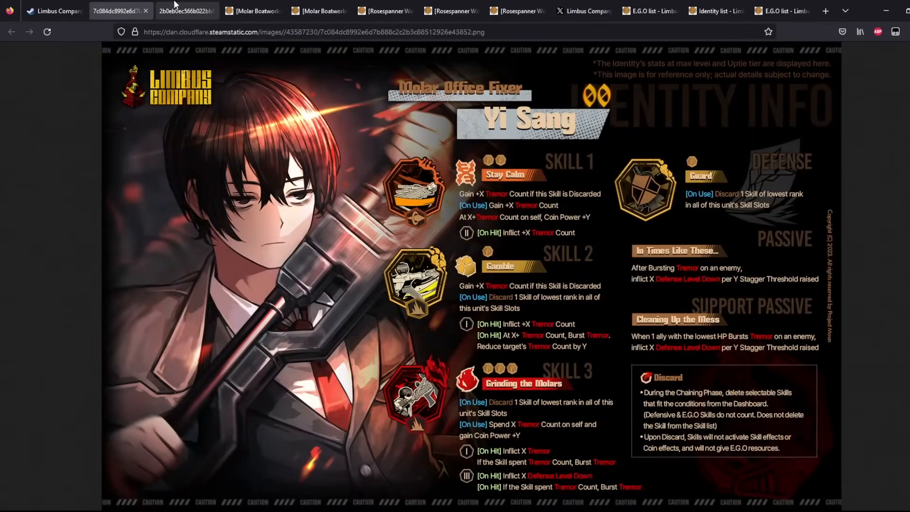
{"action": "left_click", "coordinate": [319, 11]}
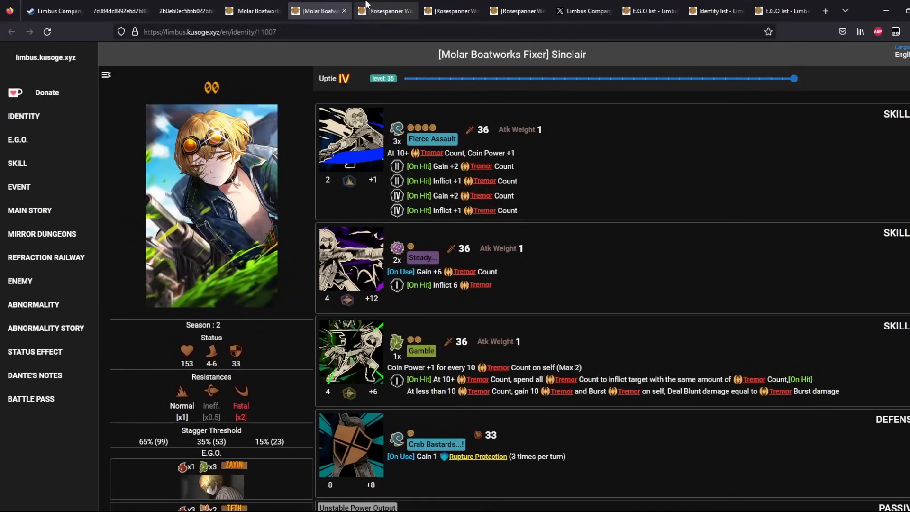
{"action": "mouse_move", "coordinate": [522, 362]}
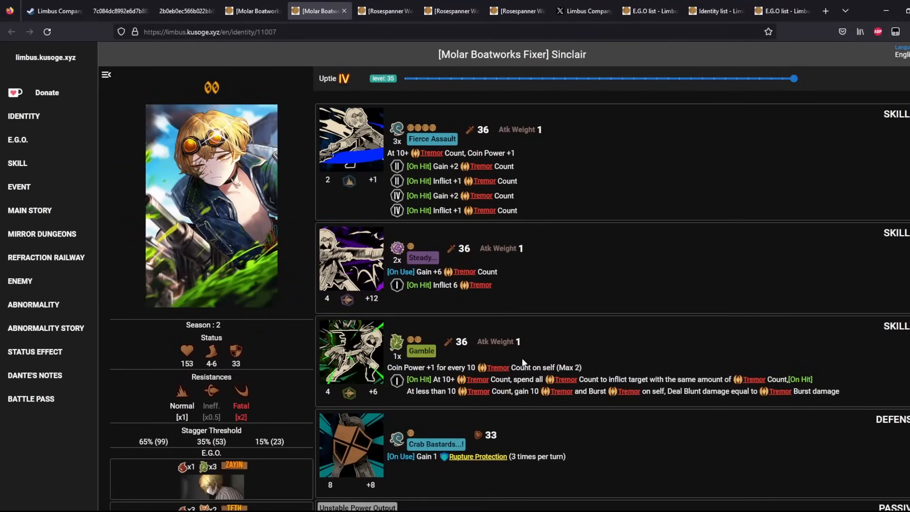
Check the Meursault and Gregor pages, then bring up the Limbus Company post announcing Molar Office Fixer Outis
{"action": "left_click", "coordinate": [452, 10]}
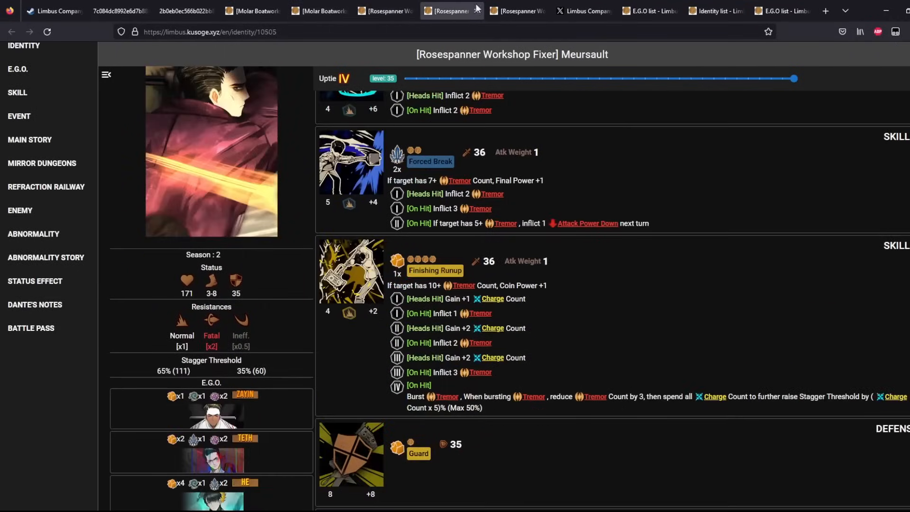
{"action": "left_click", "coordinate": [510, 11]}
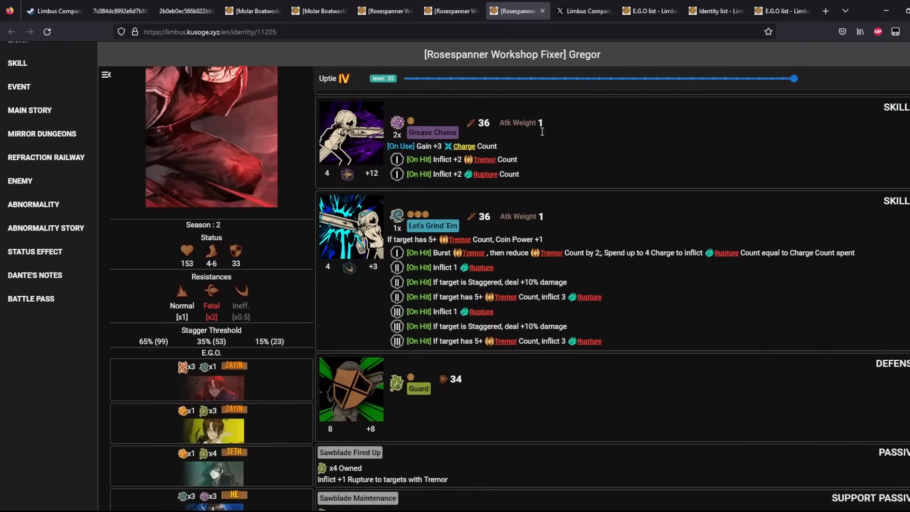
{"action": "scroll", "scroll_direction": "up", "scroll_amount": 3}
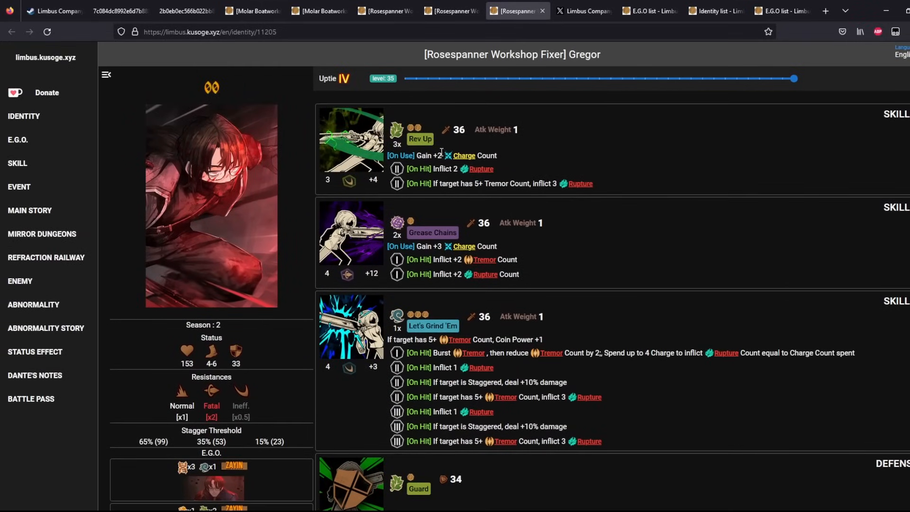
{"action": "mouse_move", "coordinate": [447, 107]}
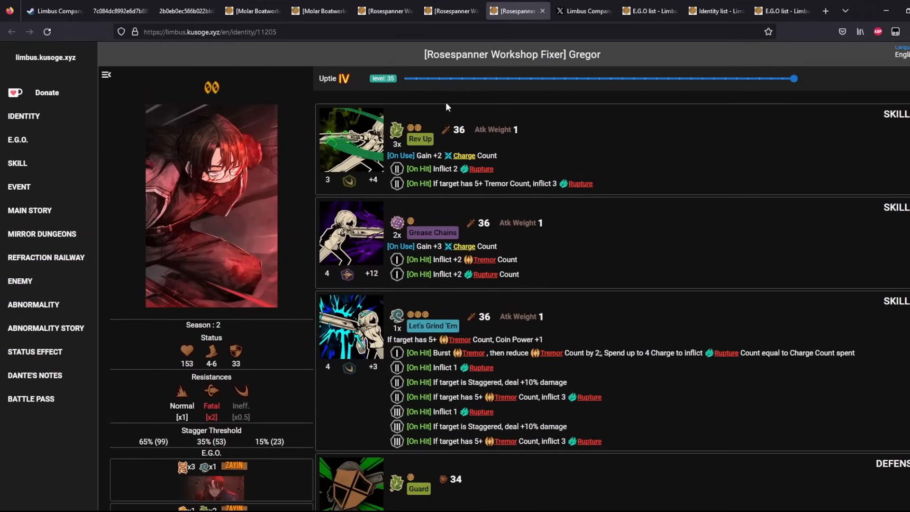
{"action": "left_click", "coordinate": [583, 11]}
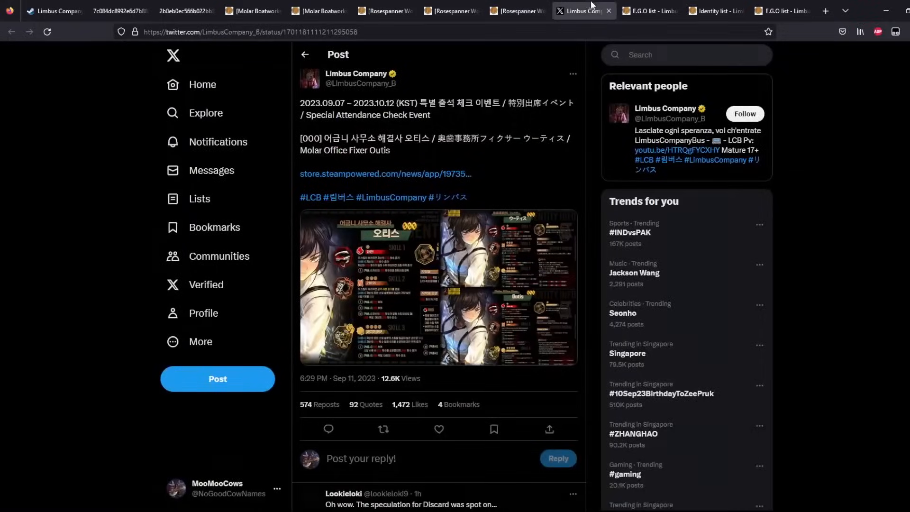
Filter the E.G.O list by Sinner to Outis, then to Gregor's four E.G.O with sin costs, and return to Yi Sang's image
{"action": "left_click", "coordinate": [648, 11]}
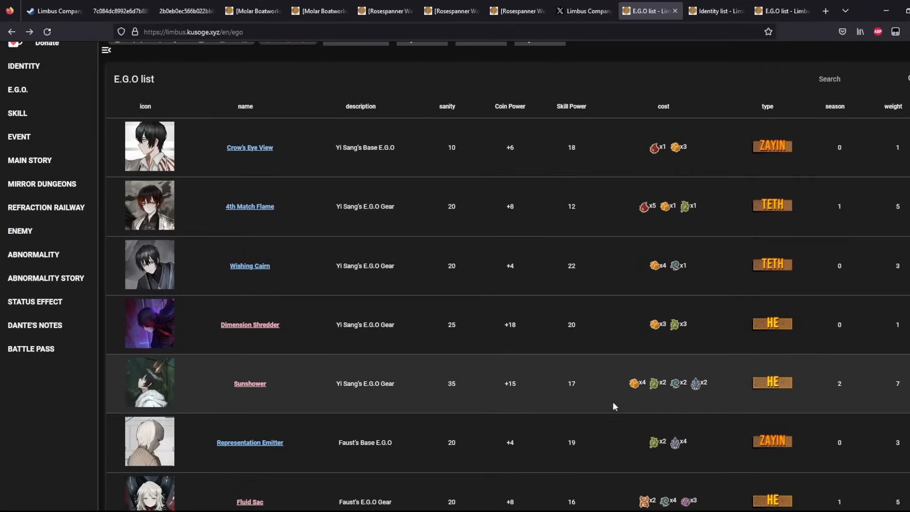
{"action": "left_click", "coordinate": [354, 86]}
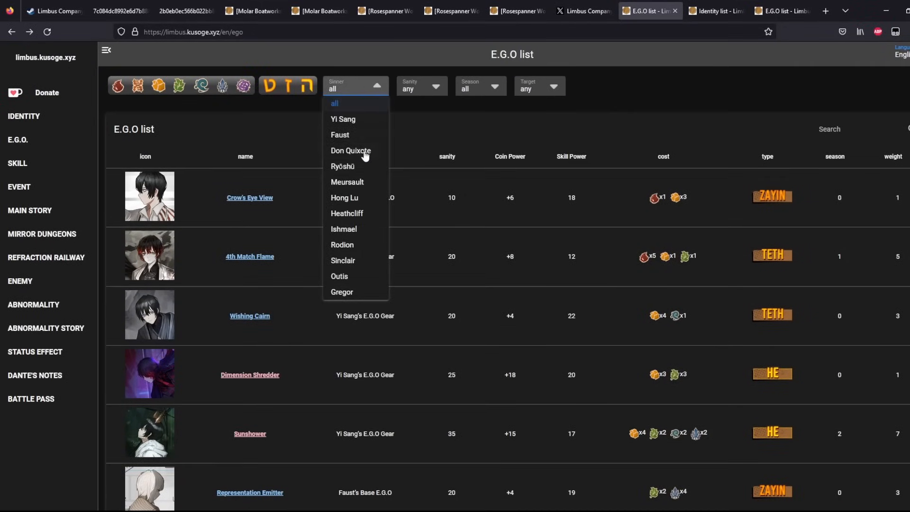
{"action": "left_click", "coordinate": [339, 276]}
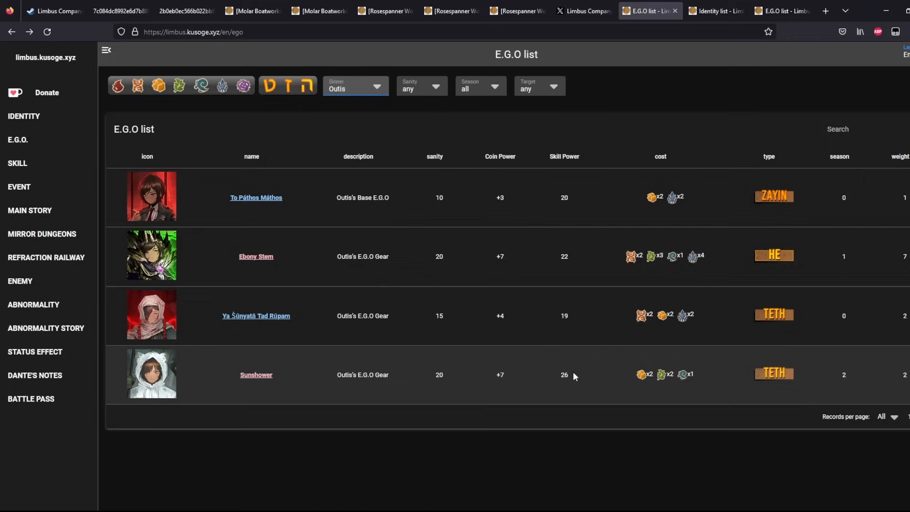
{"action": "left_click", "coordinate": [355, 86]}
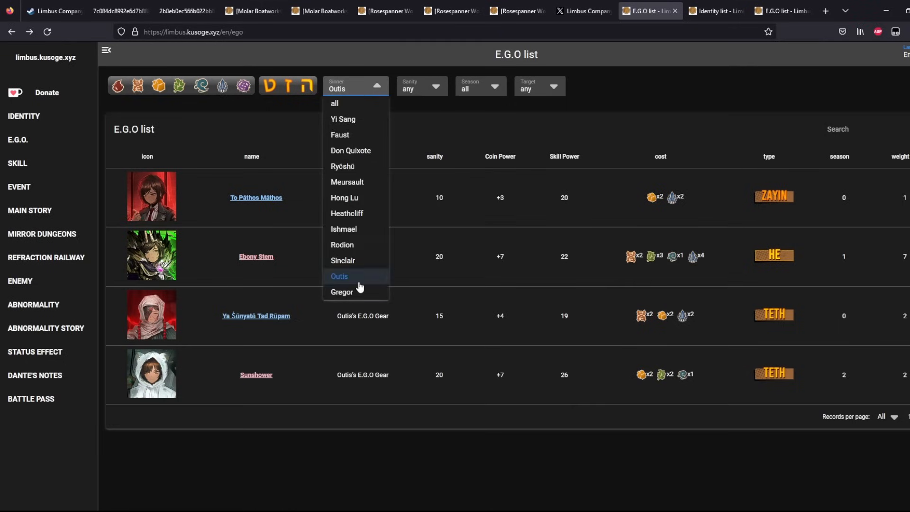
{"action": "left_click", "coordinate": [342, 291]}
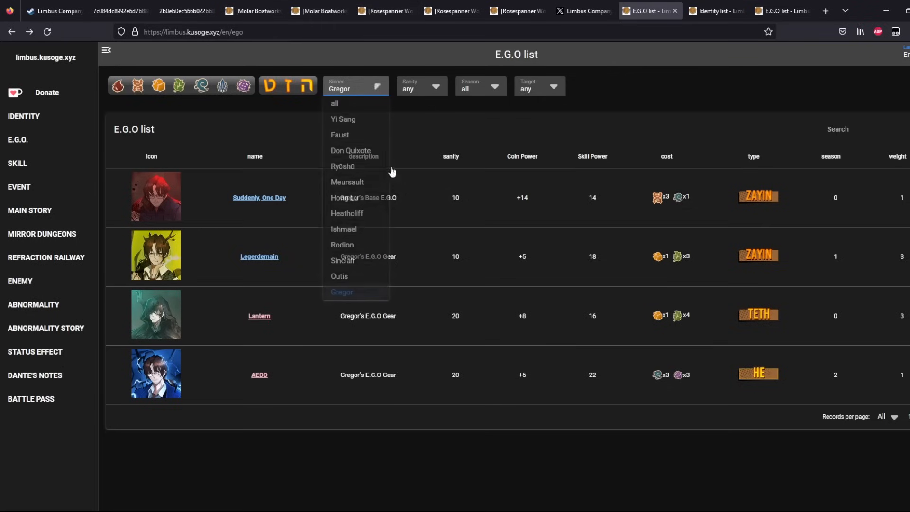
{"action": "mouse_move", "coordinate": [410, 192]}
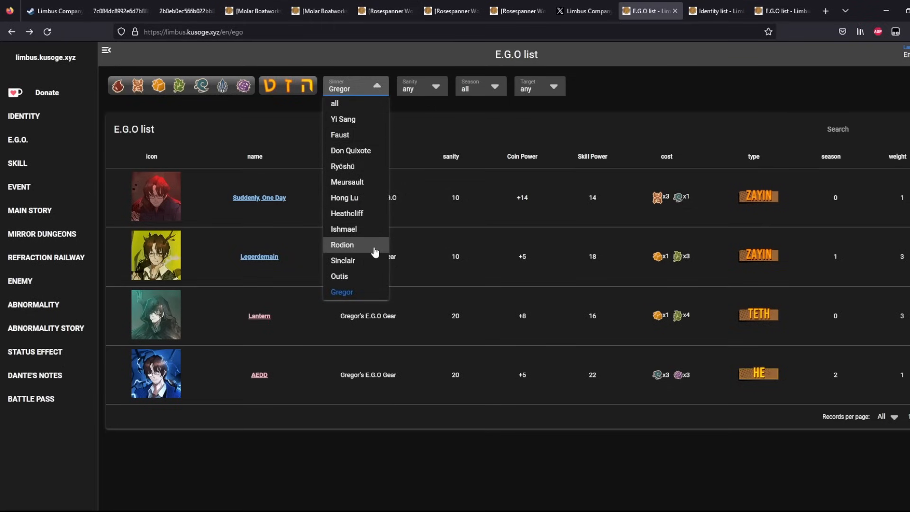
{"action": "mouse_move", "coordinate": [338, 85]}
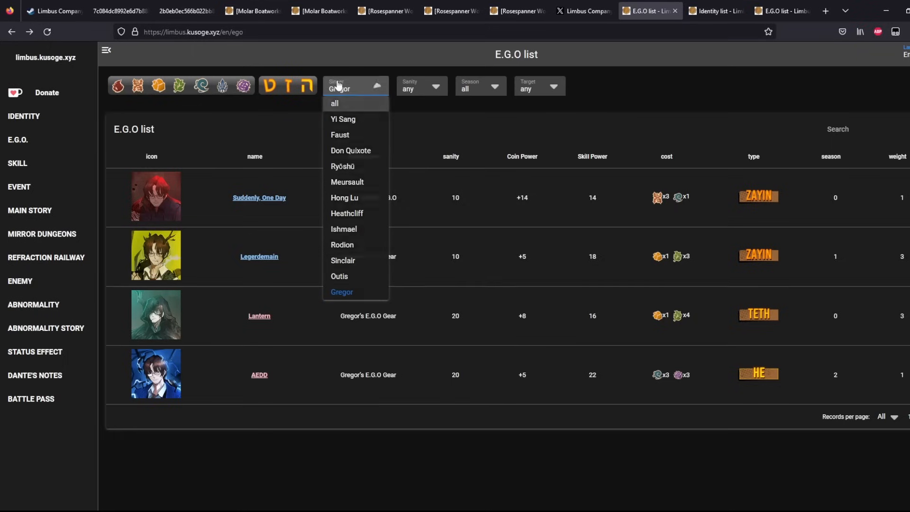
{"action": "mouse_move", "coordinate": [355, 245]}
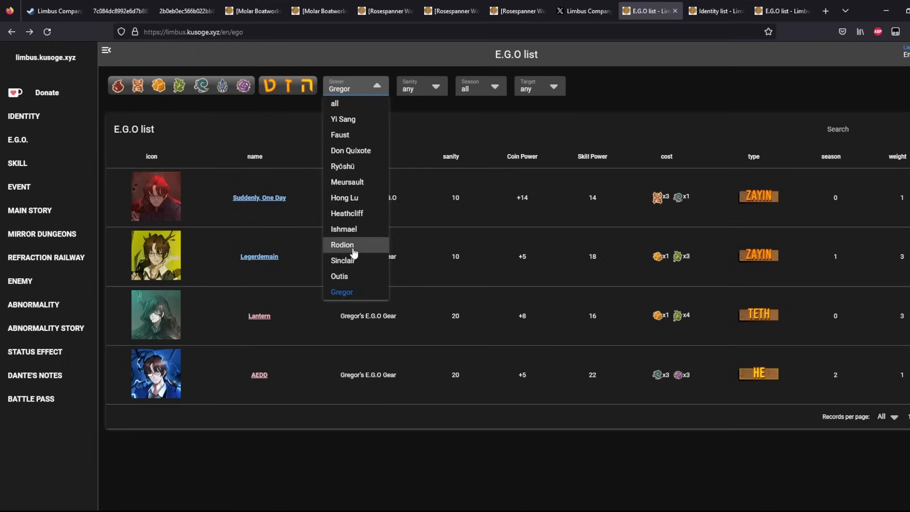
{"action": "mouse_move", "coordinate": [363, 129]}
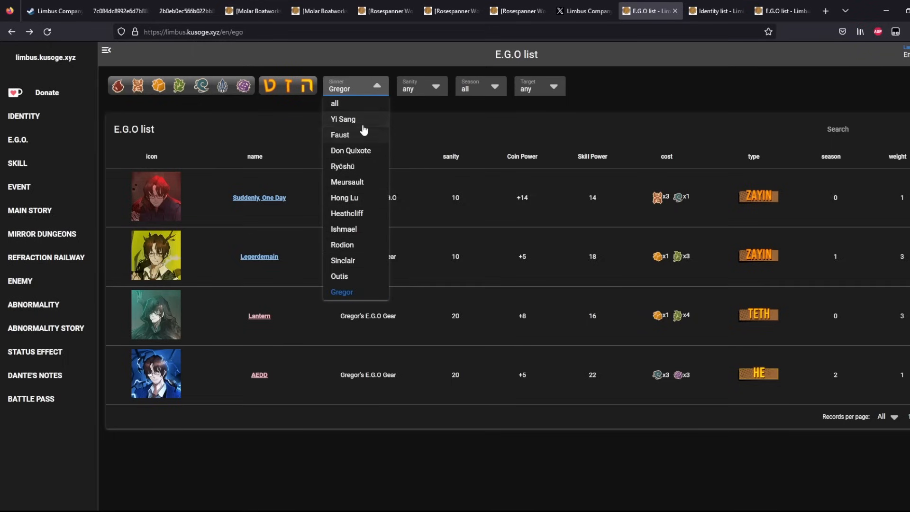
{"action": "left_click", "coordinate": [120, 11]}
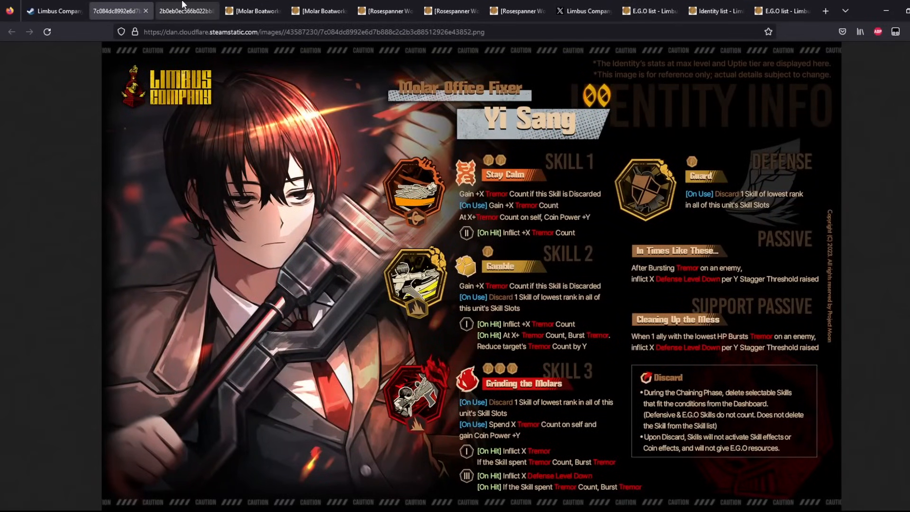
Review the Outis, Ishmael, Meursault and Gregor skill pages in turn, then switch to Yi Sang's E.G.O list
{"action": "left_click", "coordinate": [186, 10]}
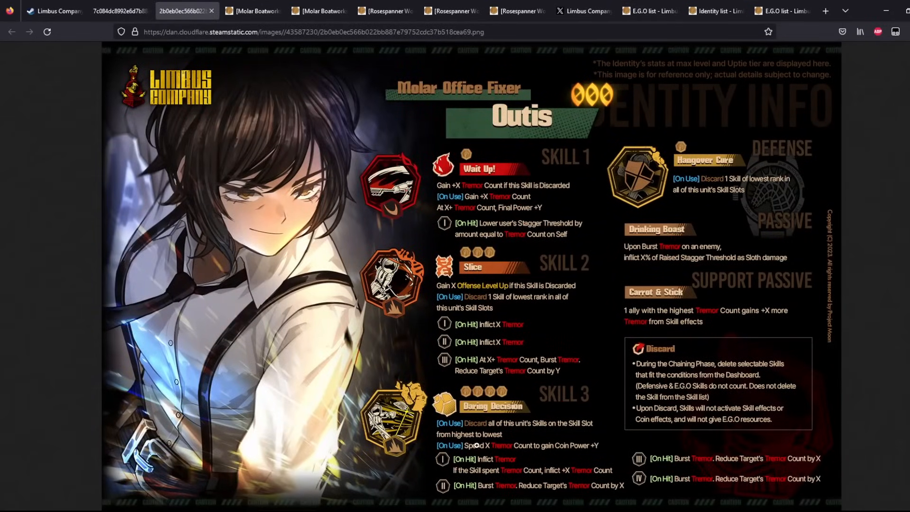
{"action": "left_click", "coordinate": [252, 11]}
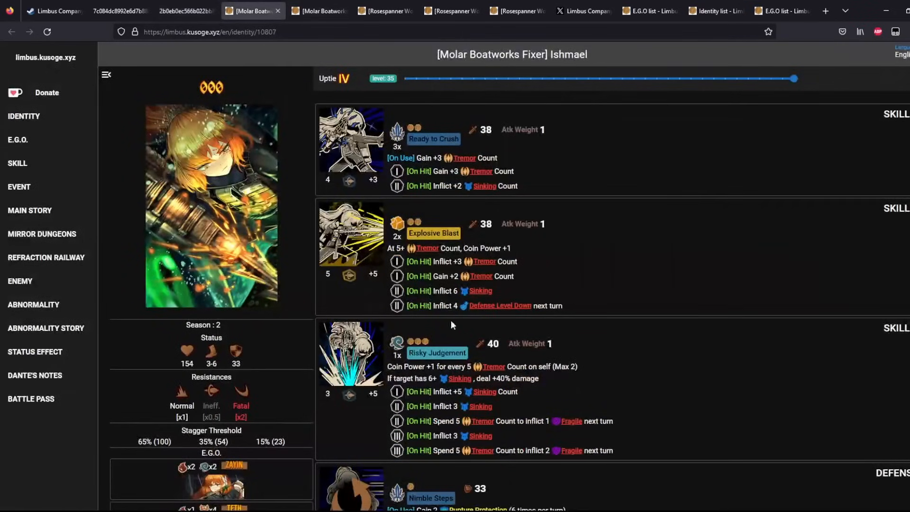
{"action": "left_click", "coordinate": [452, 10]}
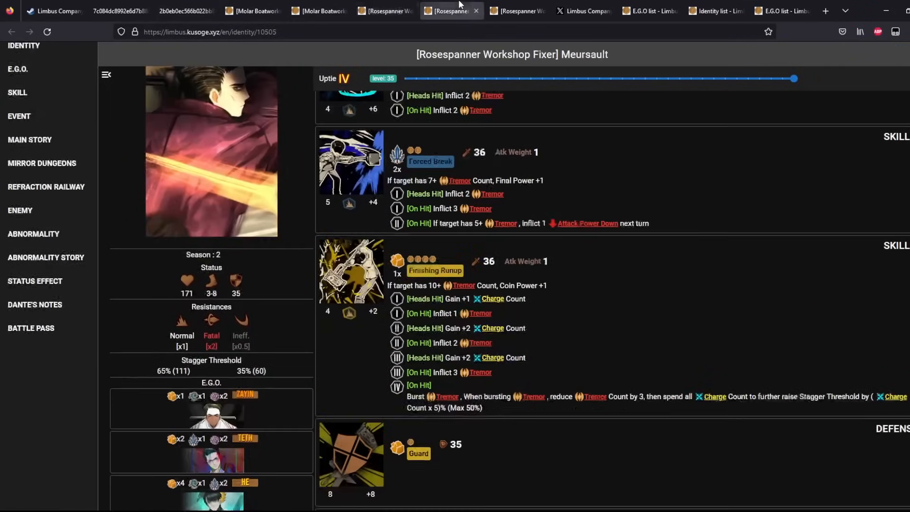
{"action": "left_click", "coordinate": [516, 10]}
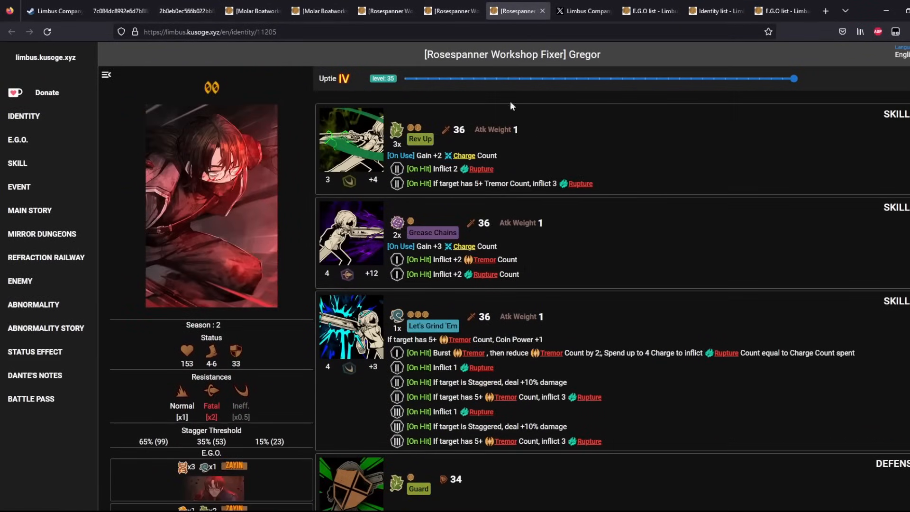
{"action": "left_click", "coordinate": [452, 10]}
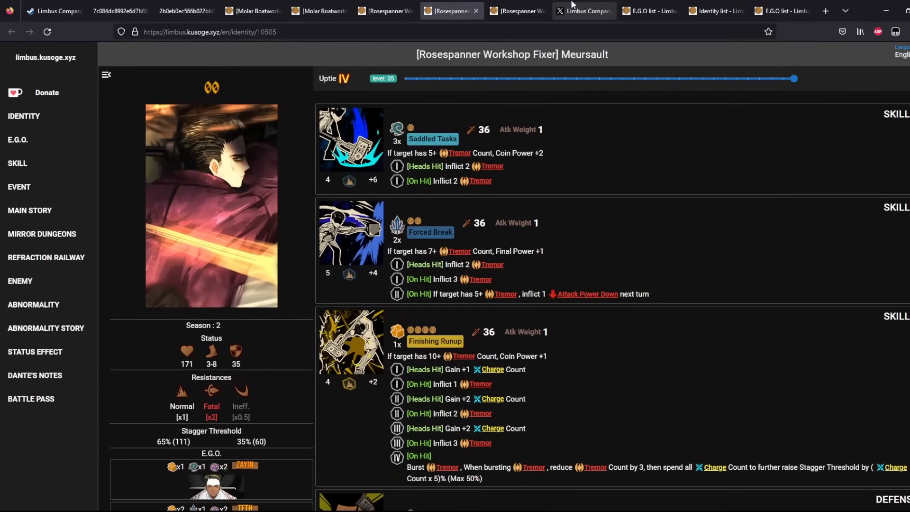
{"action": "left_click", "coordinate": [650, 11]}
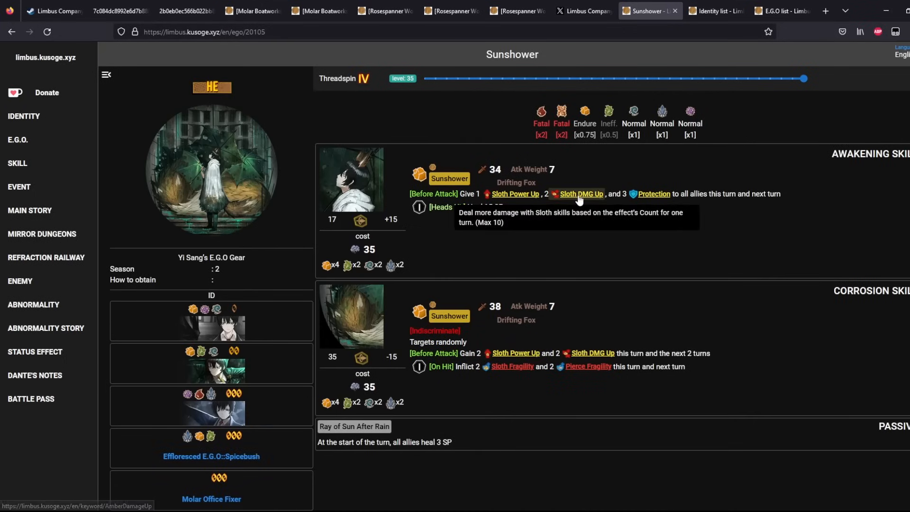
{"action": "mouse_move", "coordinate": [529, 261]}
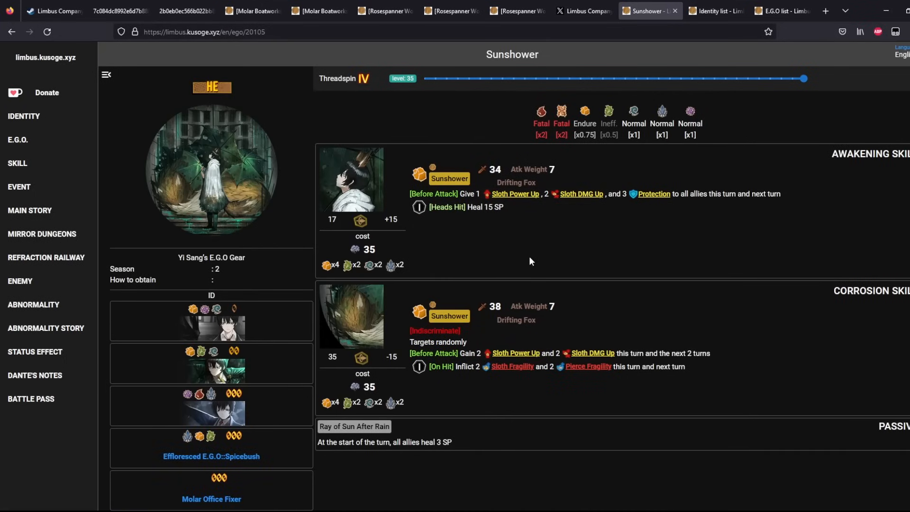
{"action": "mouse_move", "coordinate": [439, 219]}
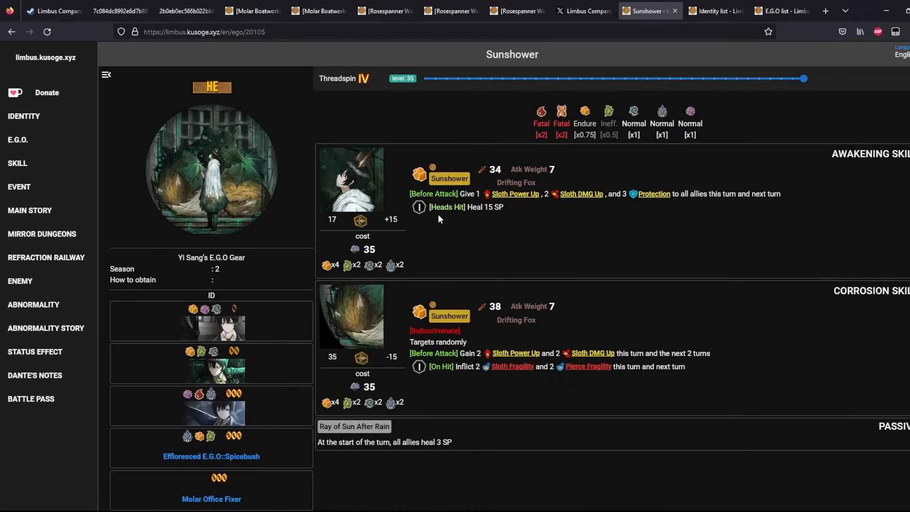
{"action": "mouse_move", "coordinate": [483, 239]}
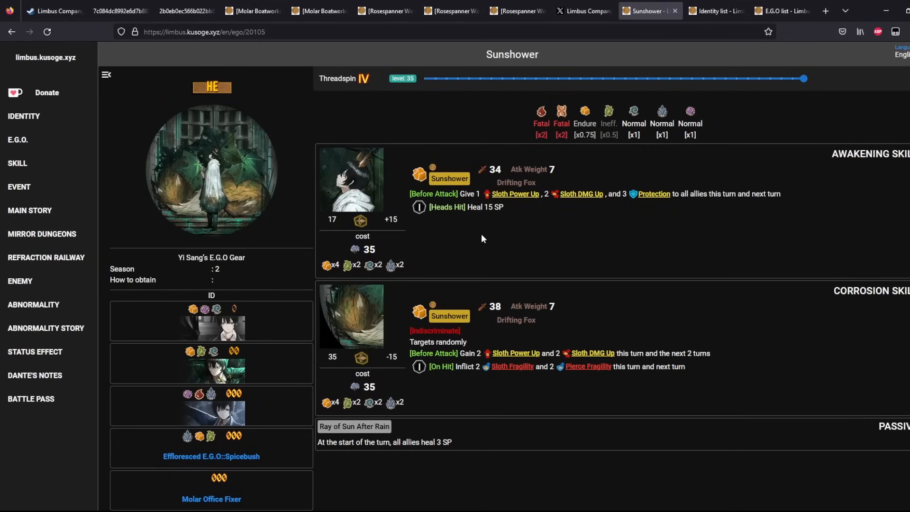
{"action": "mouse_move", "coordinate": [306, 164]}
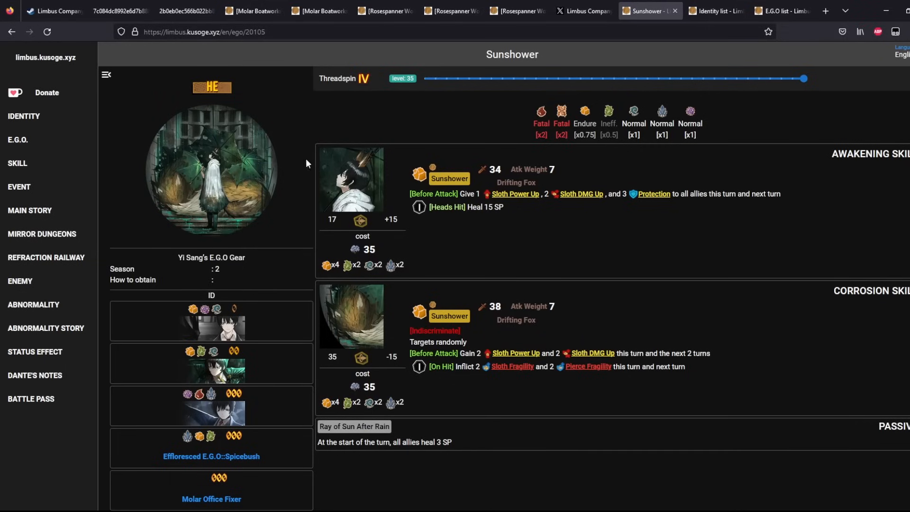
Recompare the Yi Sang and Outis skill sheets, then step through the Sinclair, Rodion and Meursault pages
{"action": "left_click", "coordinate": [120, 11]}
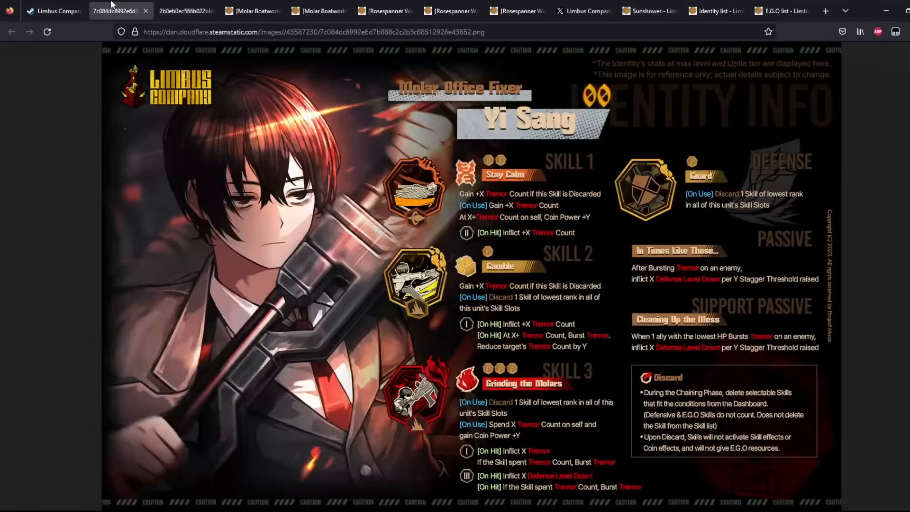
{"action": "left_click", "coordinate": [186, 11]}
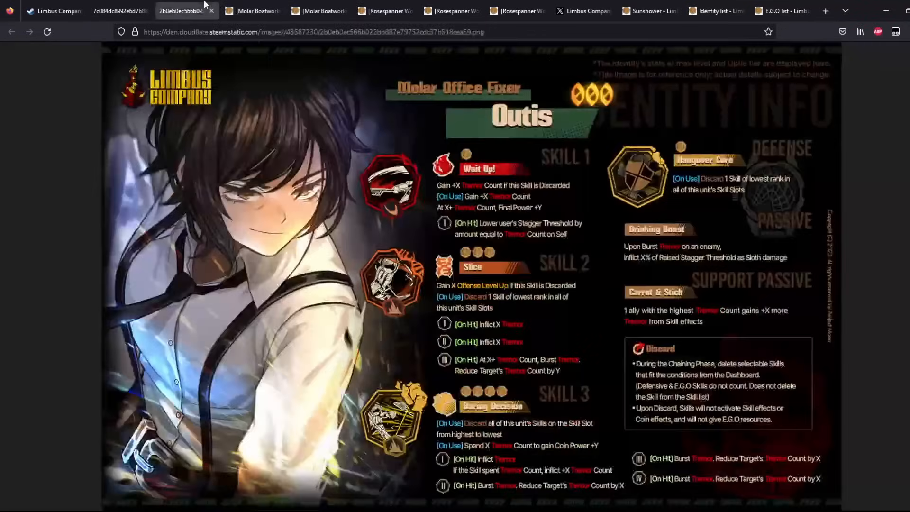
{"action": "left_click", "coordinate": [120, 11]}
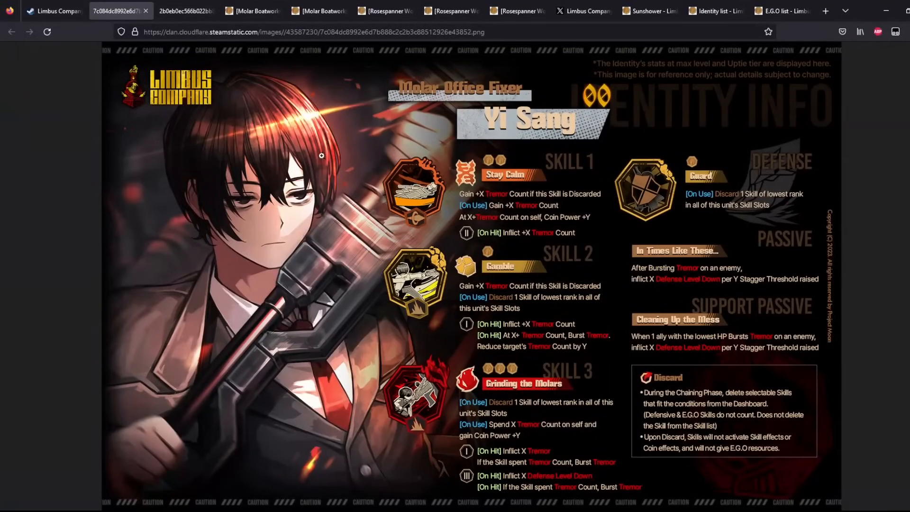
{"action": "left_click", "coordinate": [186, 10]}
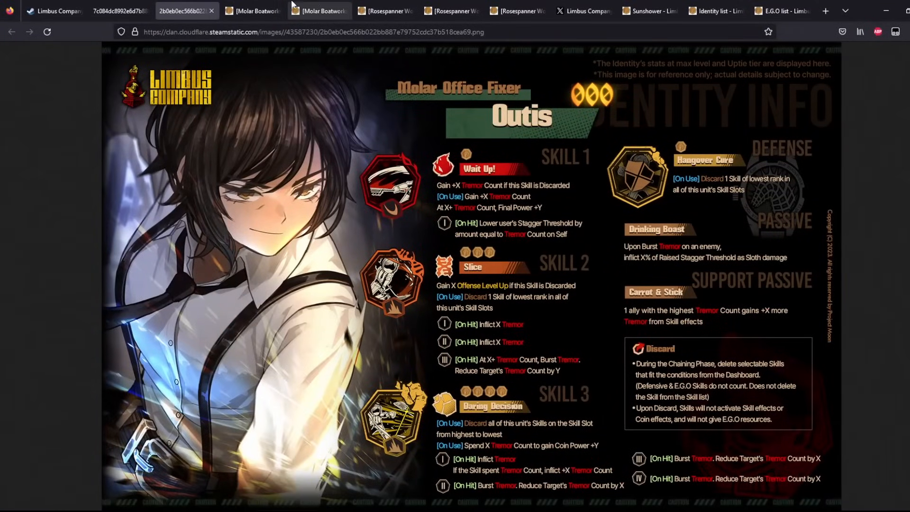
{"action": "mouse_move", "coordinate": [442, 74]}
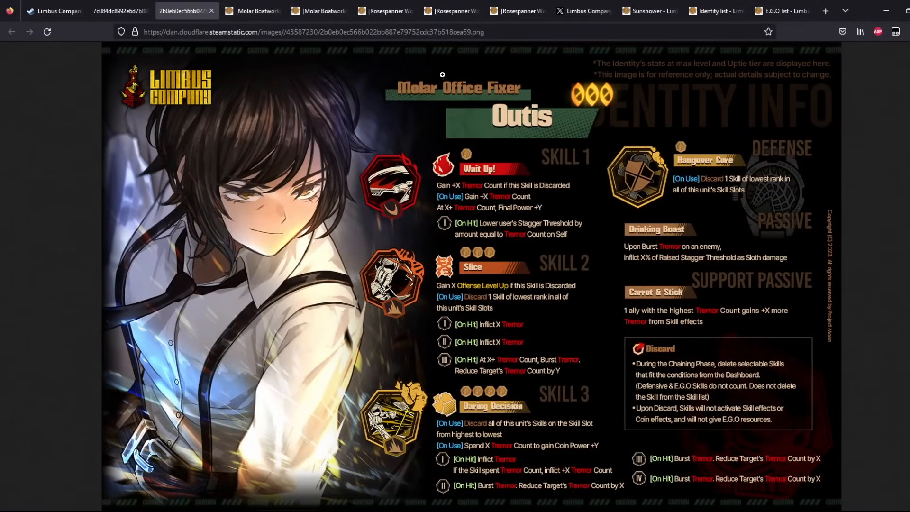
{"action": "left_click", "coordinate": [319, 11]}
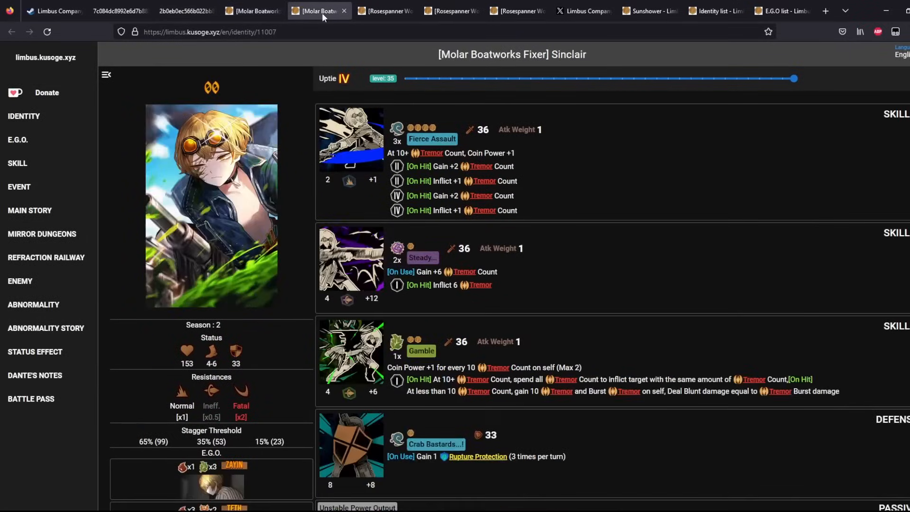
{"action": "left_click", "coordinate": [384, 10]}
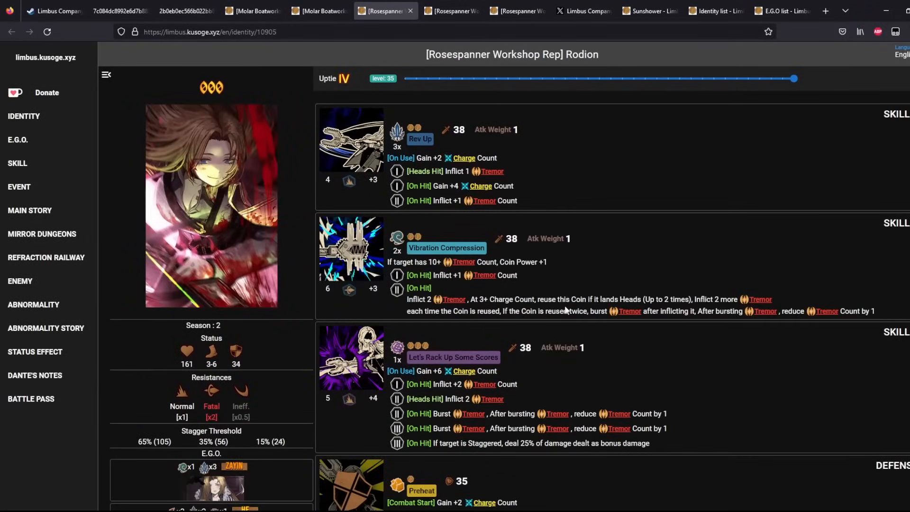
{"action": "left_click", "coordinate": [452, 11]}
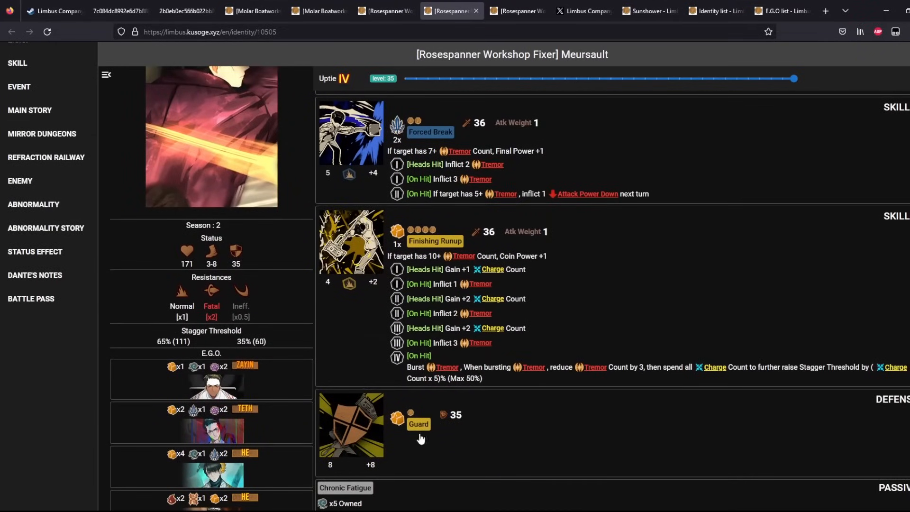
Recheck Gregor, Rodion, Sinclair and Ishmael's skill lists, then show Yi Sang's five E.G.O with sin costs
{"action": "left_click", "coordinate": [515, 10]}
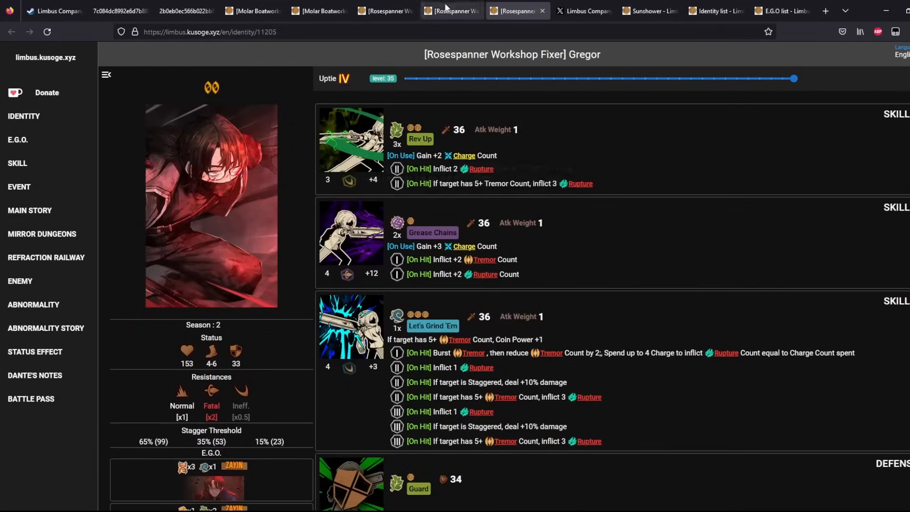
{"action": "left_click", "coordinate": [385, 11]}
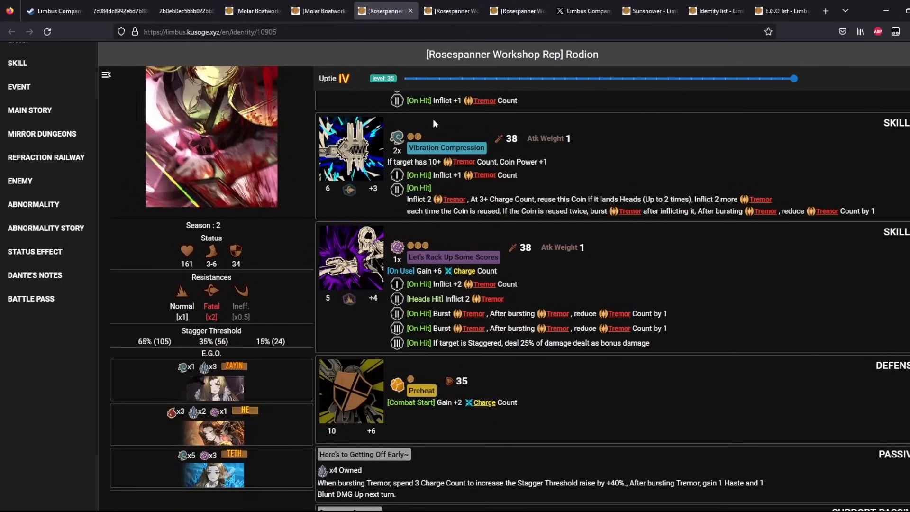
{"action": "scroll", "scroll_direction": "up", "scroll_amount": 3}
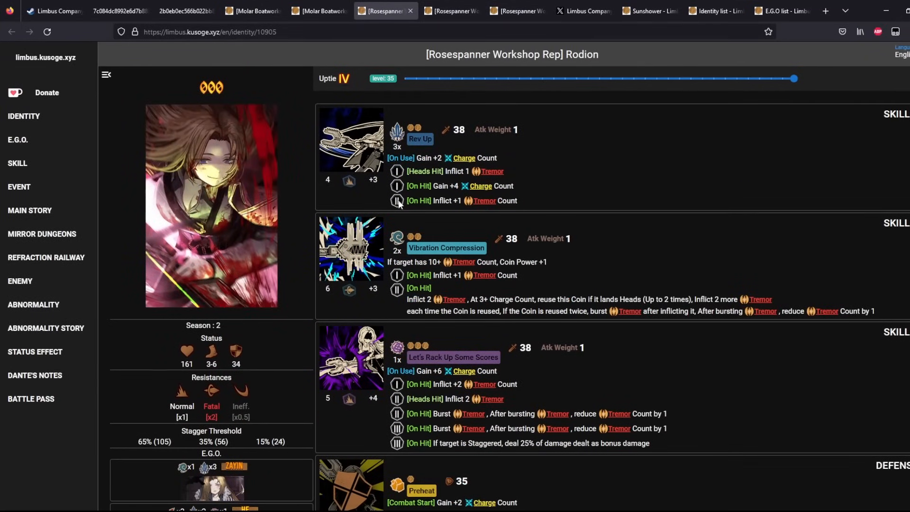
{"action": "left_click", "coordinate": [253, 10]}
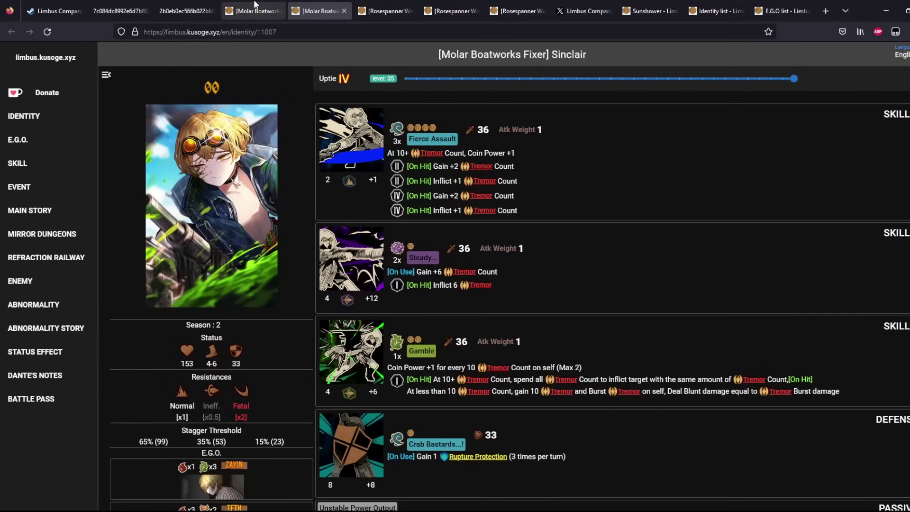
{"action": "left_click", "coordinate": [253, 11]}
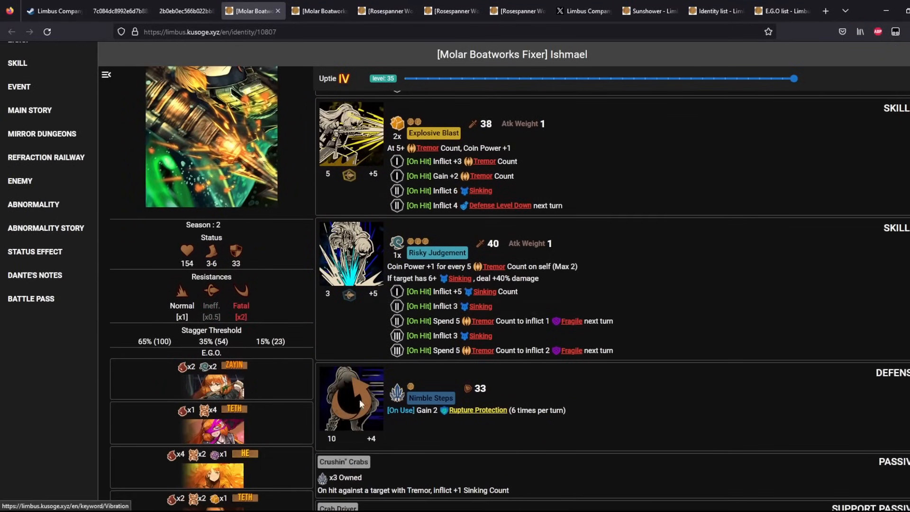
{"action": "scroll", "scroll_direction": "up", "scroll_amount": 3}
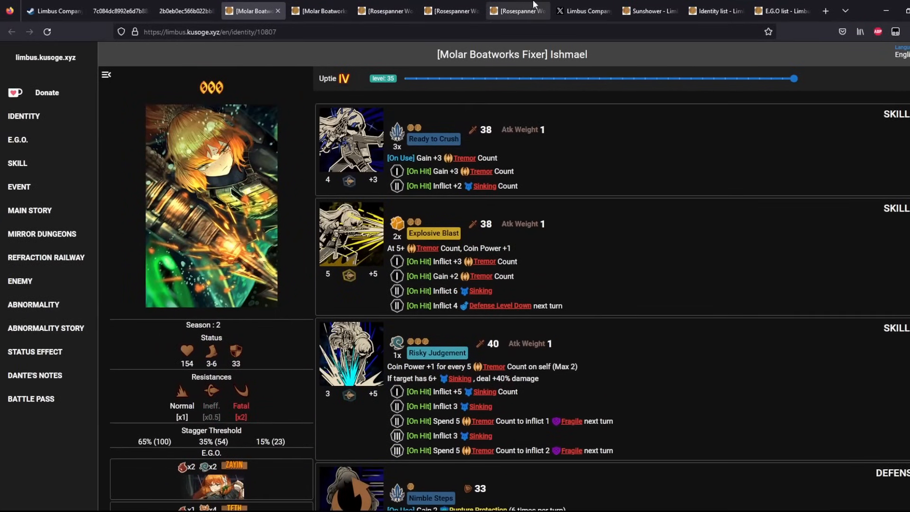
{"action": "left_click", "coordinate": [650, 10]}
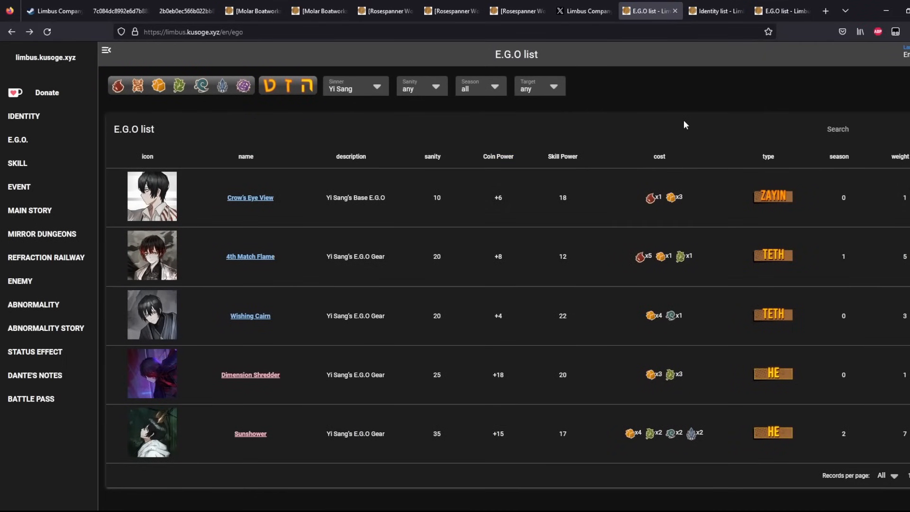
Review the Rodion, Ishmael, Meursault and Rosespanner Gregor identity pages, returning to Yi Sang's E.G.O list
{"action": "left_click", "coordinate": [383, 10]}
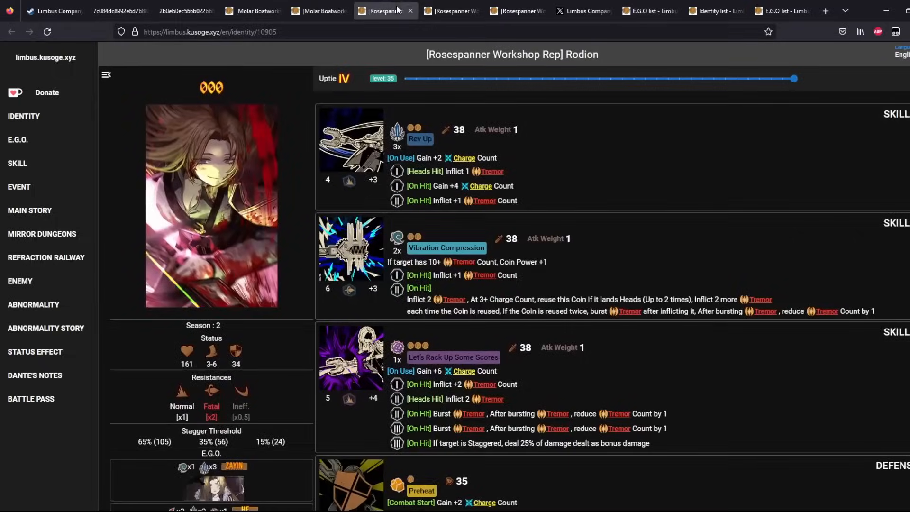
{"action": "left_click", "coordinate": [252, 10]}
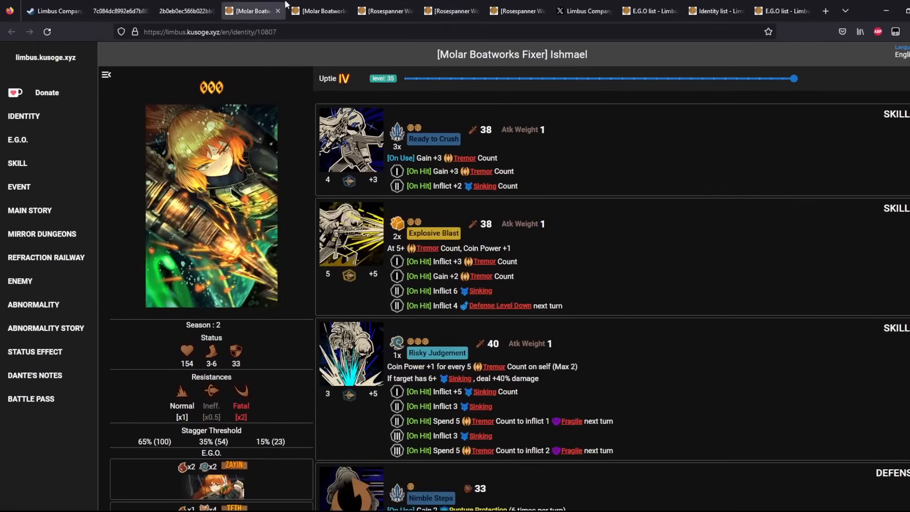
{"action": "left_click", "coordinate": [451, 11]}
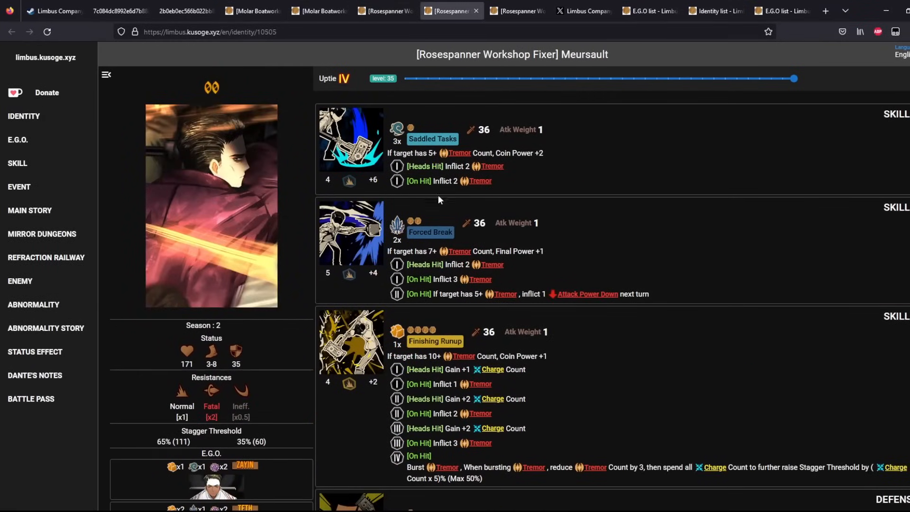
{"action": "left_click", "coordinate": [516, 11]}
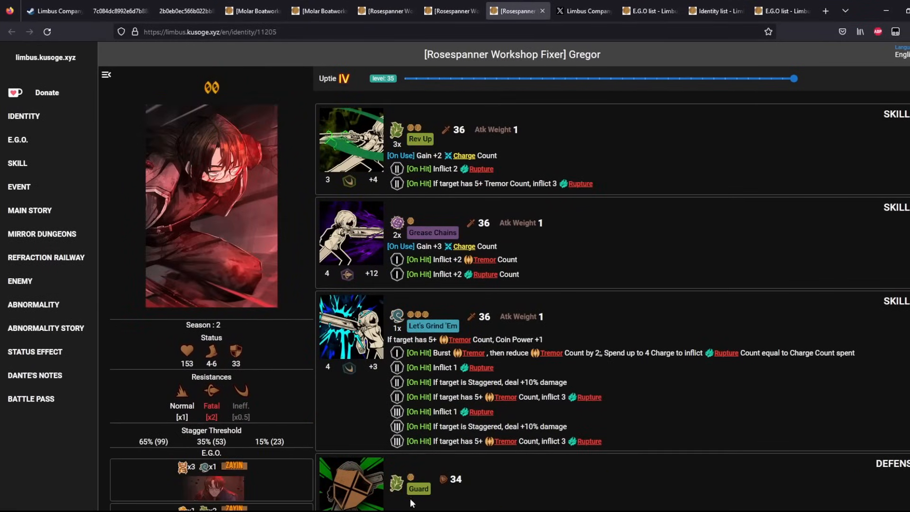
{"action": "mouse_move", "coordinate": [377, 91]}
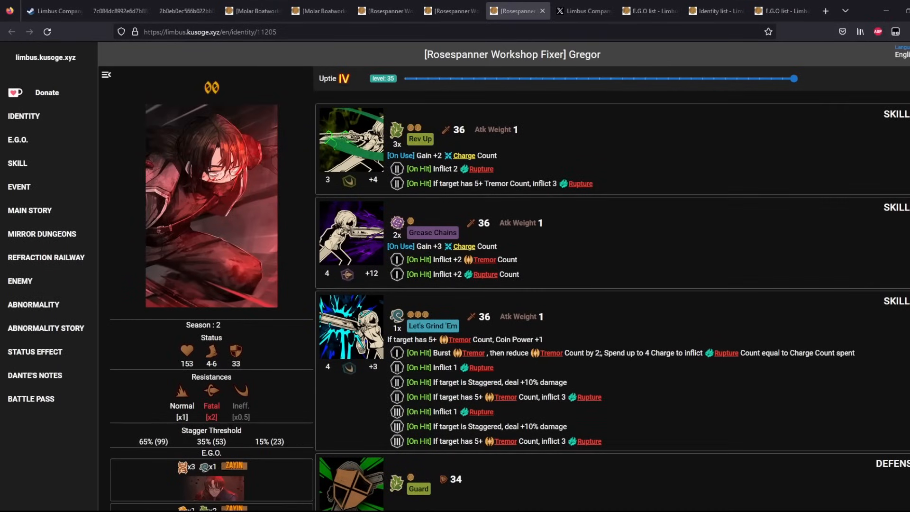
{"action": "left_click", "coordinate": [649, 10]}
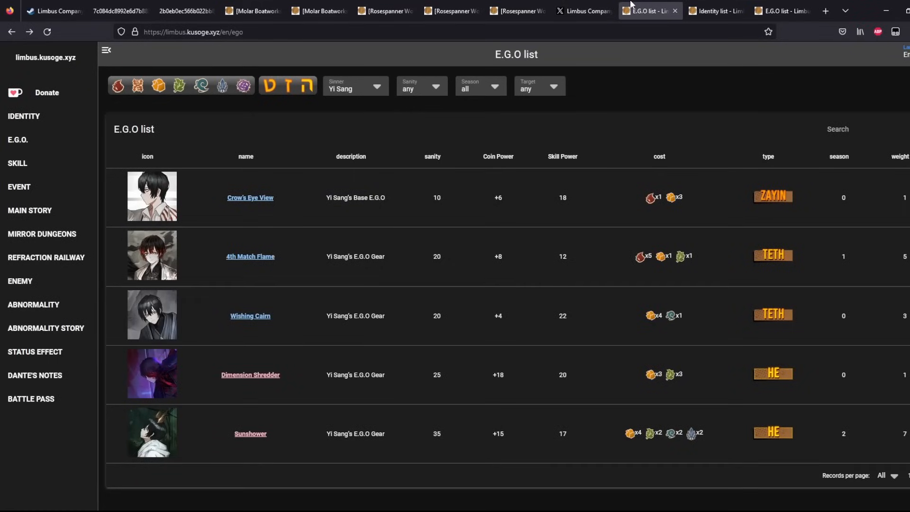
{"action": "mouse_move", "coordinate": [361, 93]}
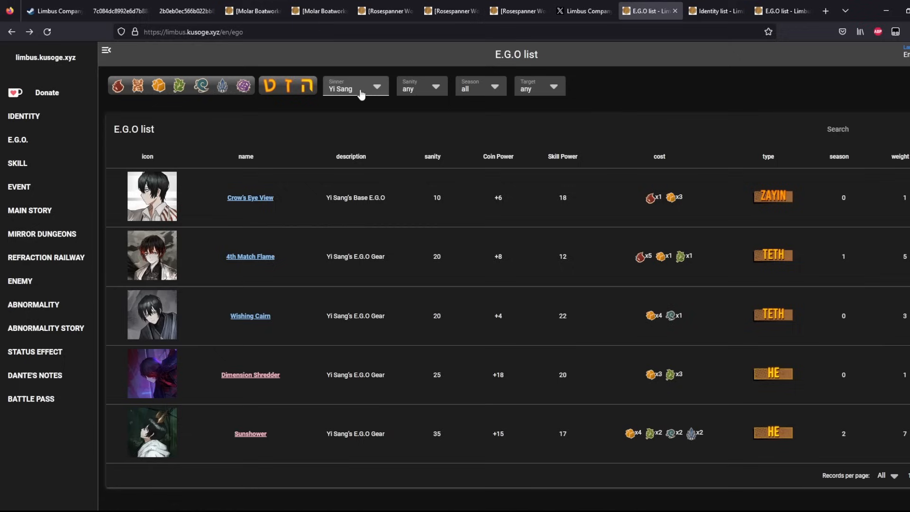
Check Molar Office Fixer Outis's sheet, then filter the E.G.O list to Outis only
{"action": "left_click", "coordinate": [354, 86]}
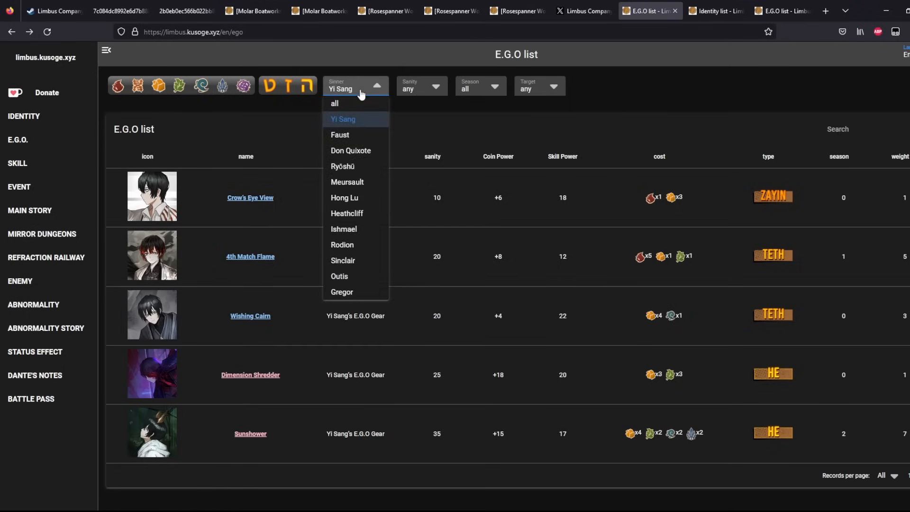
{"action": "left_click", "coordinate": [186, 11]}
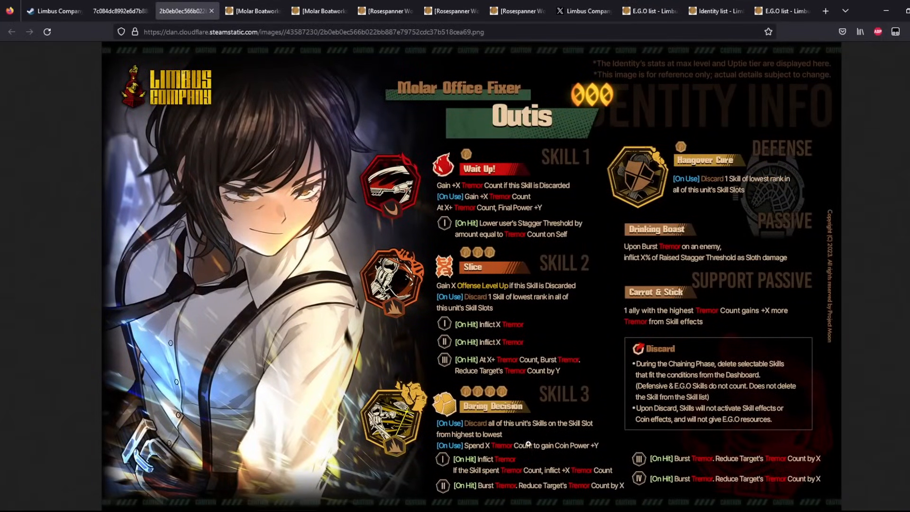
{"action": "left_click", "coordinate": [648, 10]}
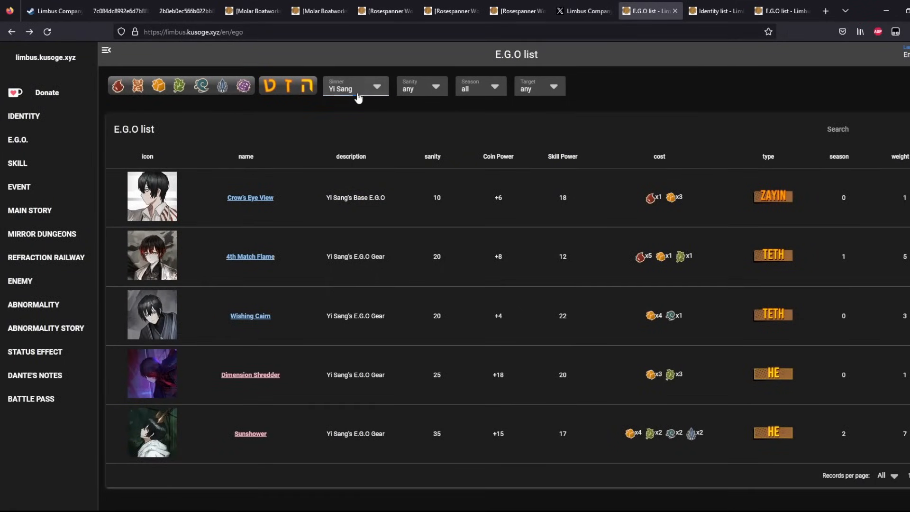
{"action": "left_click", "coordinate": [355, 89]}
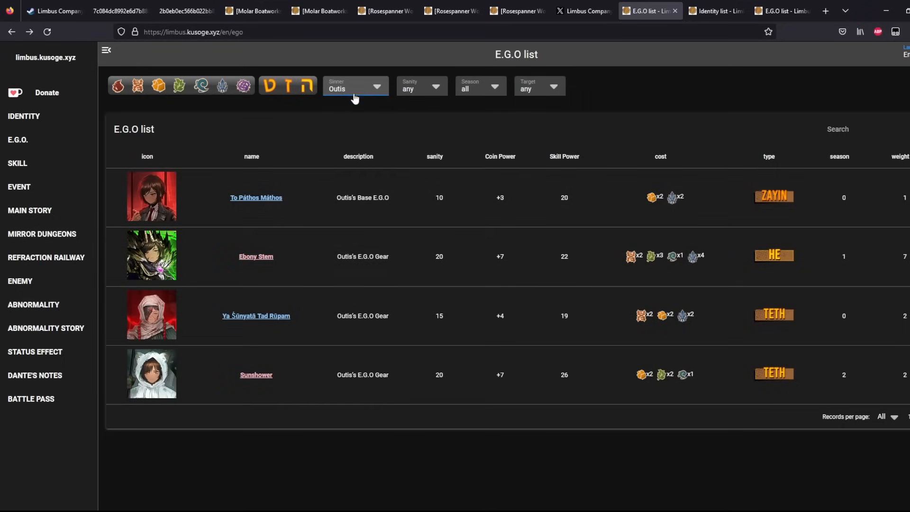
Filter the E.G.O list to Meursault's four entries, then move to Rosespanner Gregor's page
{"action": "left_click", "coordinate": [356, 87]}
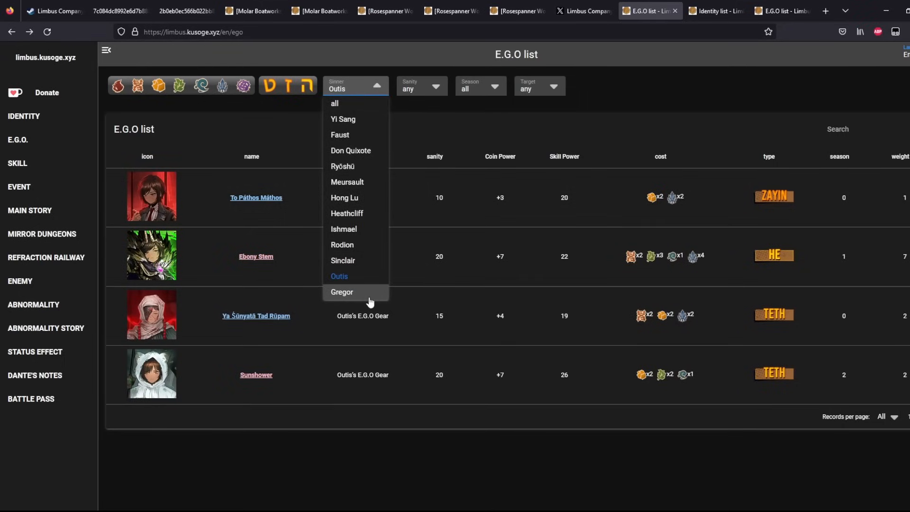
{"action": "mouse_move", "coordinate": [371, 186]}
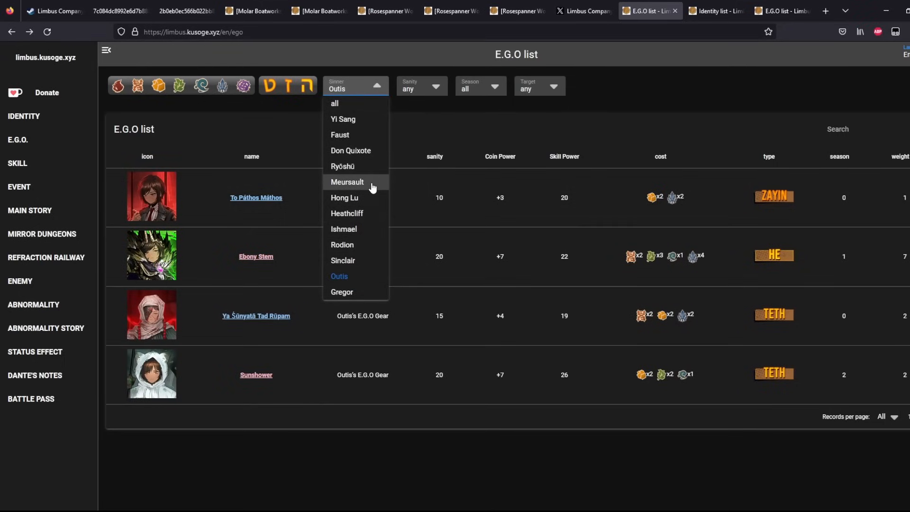
{"action": "left_click", "coordinate": [347, 182]}
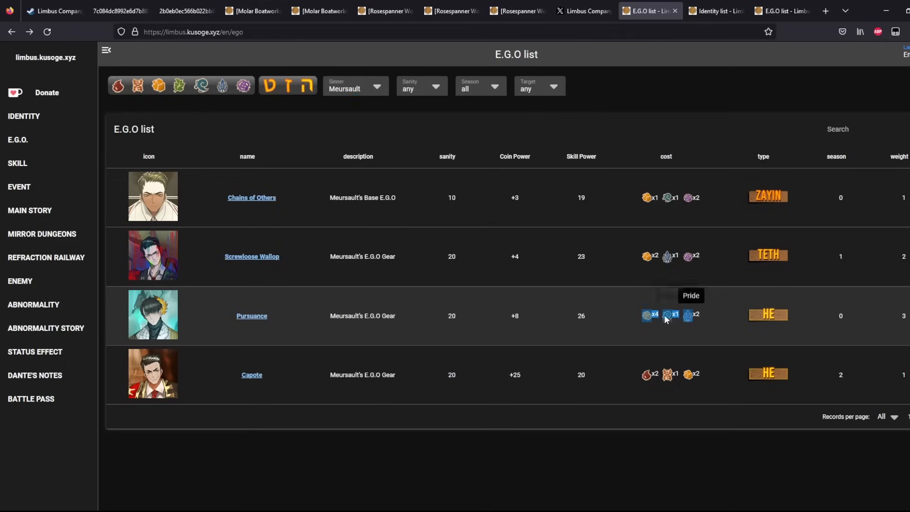
{"action": "mouse_move", "coordinate": [650, 314]}
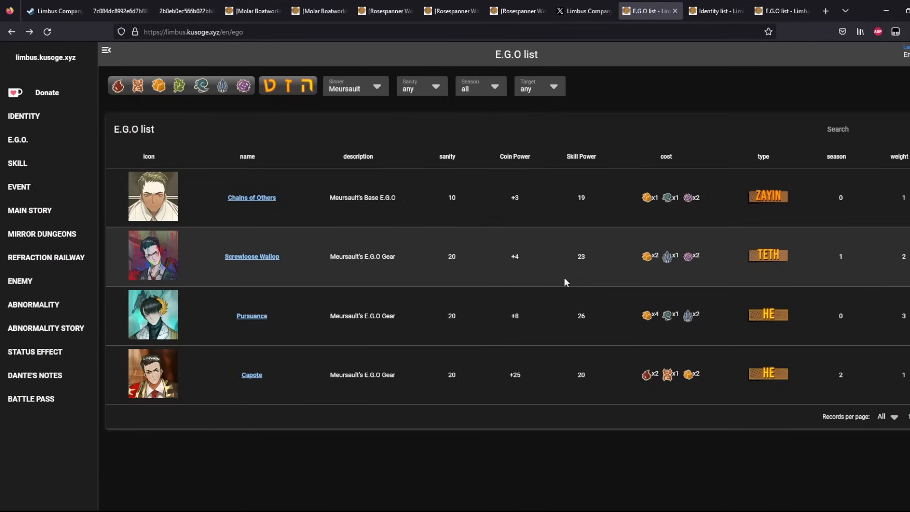
{"action": "left_click", "coordinate": [514, 11]}
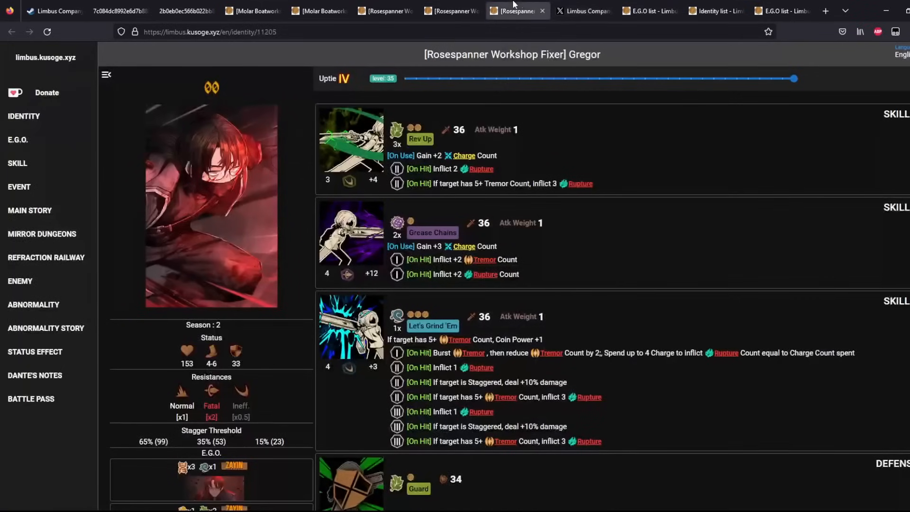
Review Meursault, Molar Boatworks Sinclair, Outis and Yi Sang, landing on Rosespanner Workshop Rep Rodion's Charge and Tremor skills
{"action": "left_click", "coordinate": [452, 11]}
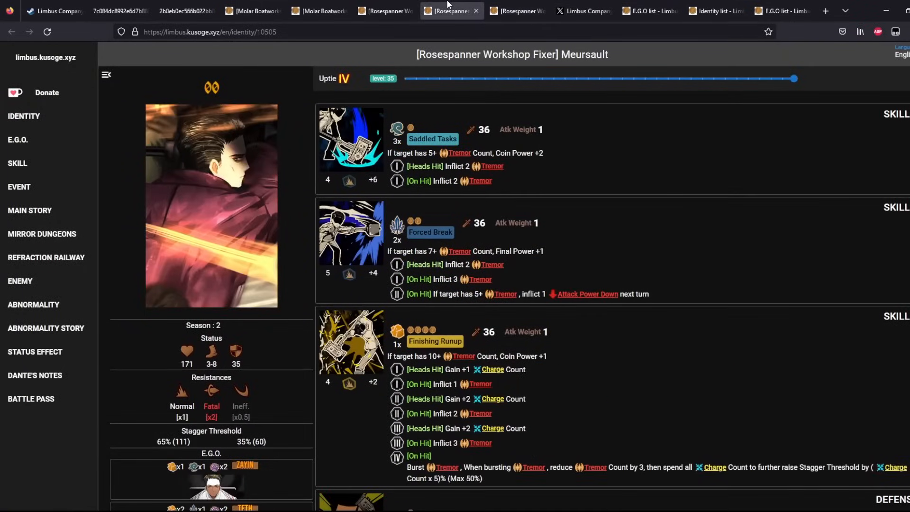
{"action": "left_click", "coordinate": [319, 11]}
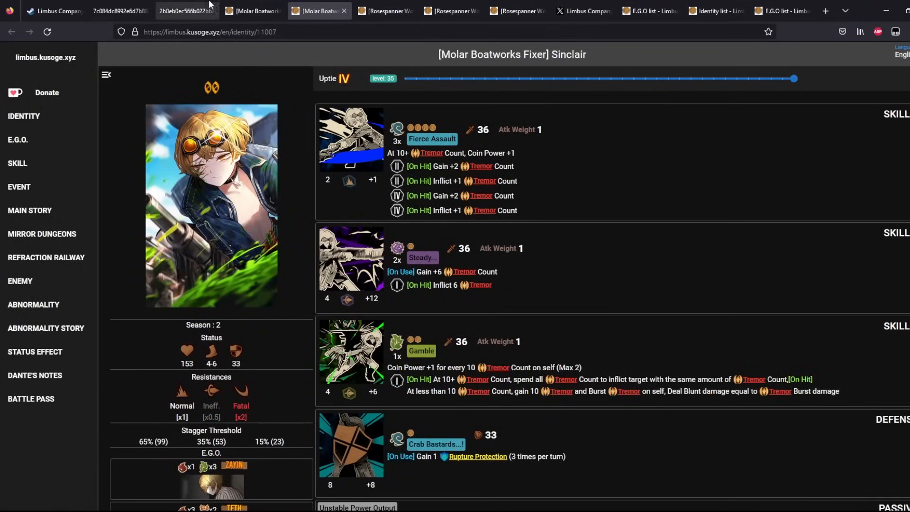
{"action": "left_click", "coordinate": [186, 11]}
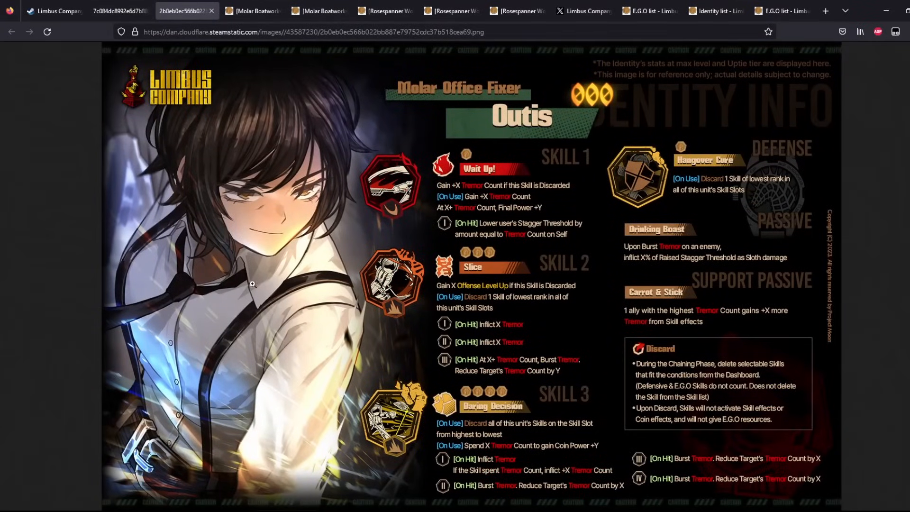
{"action": "left_click", "coordinate": [121, 10]}
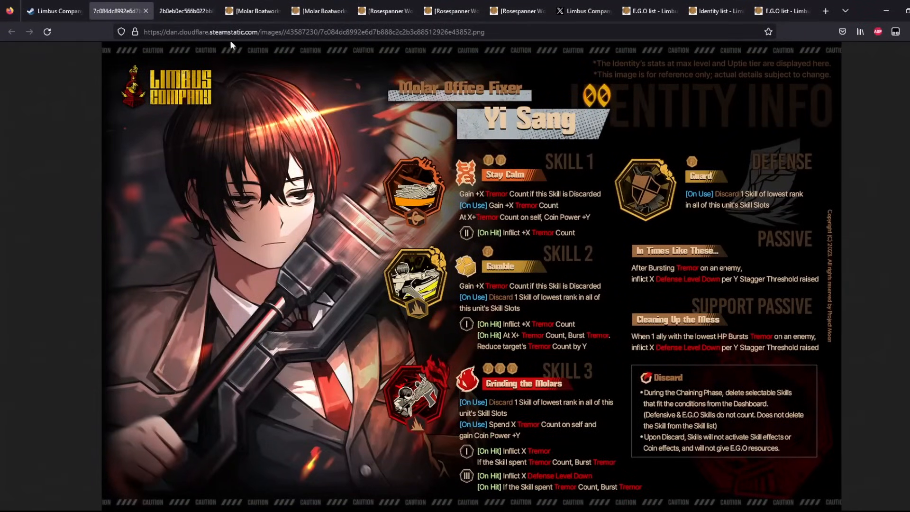
{"action": "left_click", "coordinate": [186, 10]}
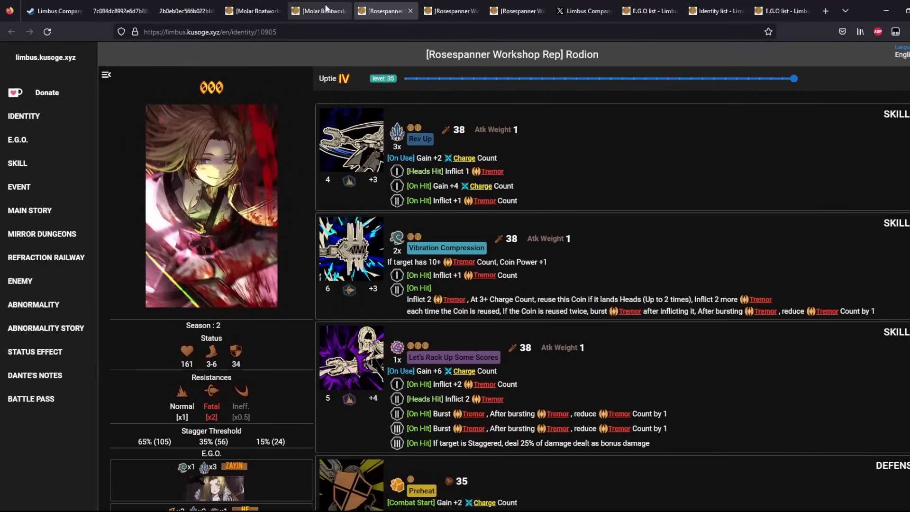
Compare the Molar Boatworks Sinclair, Ishmael, Rosespanner Rodion and Molar Office Outis identity pages
{"action": "left_click", "coordinate": [121, 11]}
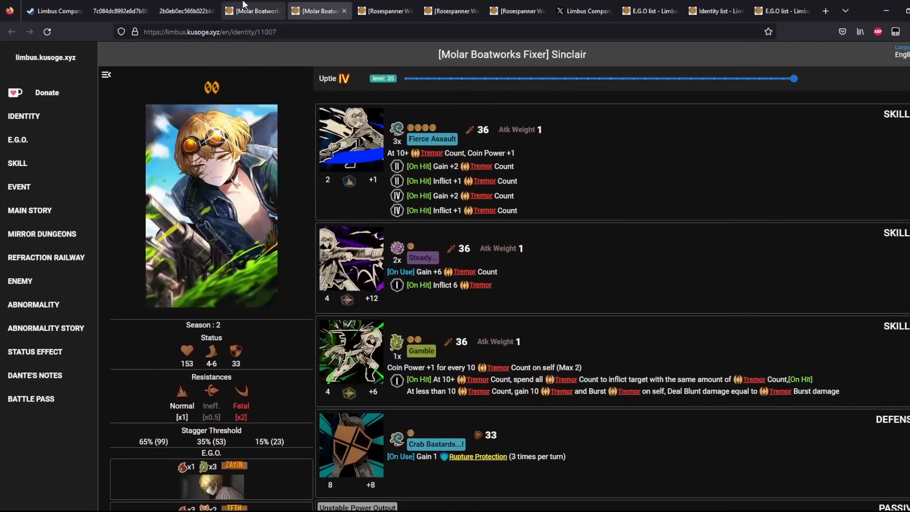
{"action": "left_click", "coordinate": [252, 11]}
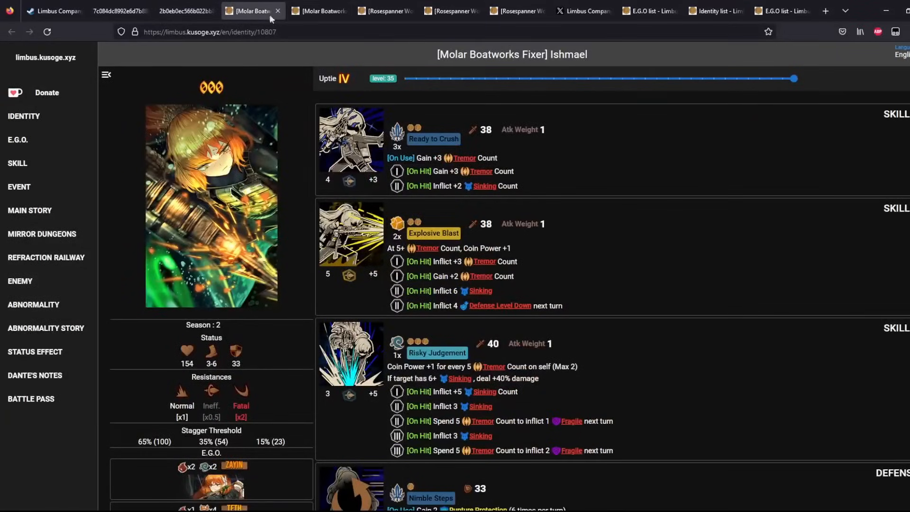
{"action": "left_click", "coordinate": [385, 10]}
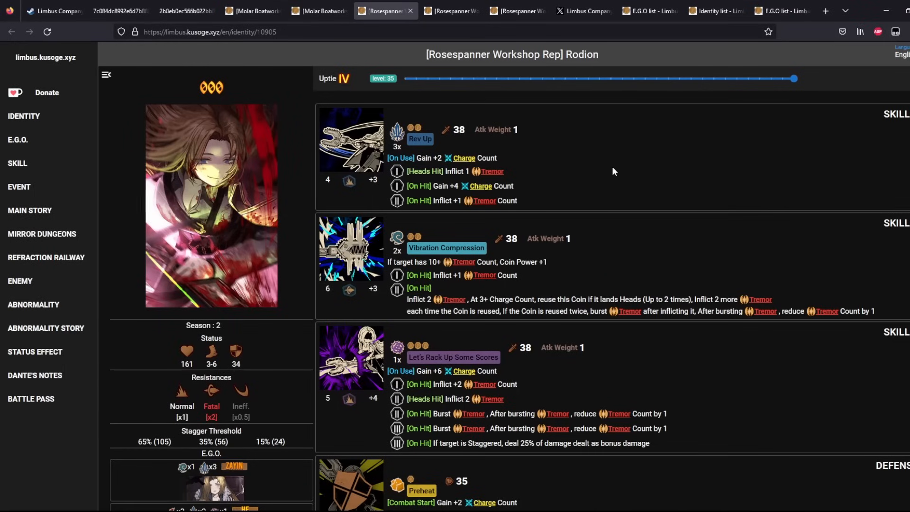
{"action": "mouse_move", "coordinate": [495, 399]}
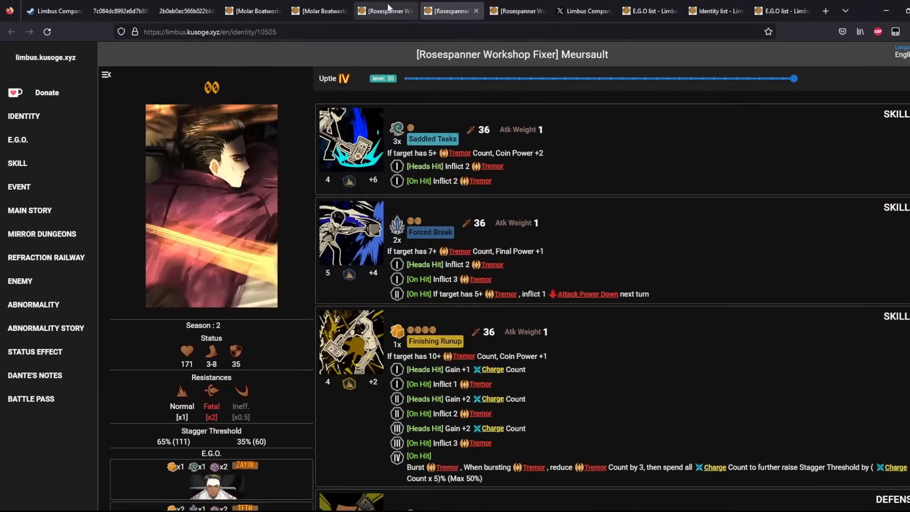
{"action": "left_click", "coordinate": [185, 11]}
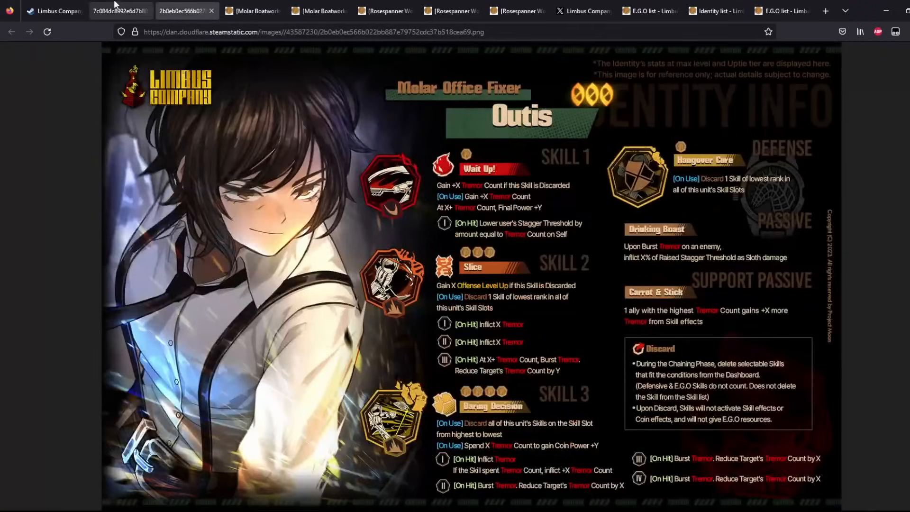
Revisit Sinclair and Rosespanner Gregor, ending on Molar Boatworks Ishmael's Tremor and Sinking skills
{"action": "left_click", "coordinate": [319, 10]}
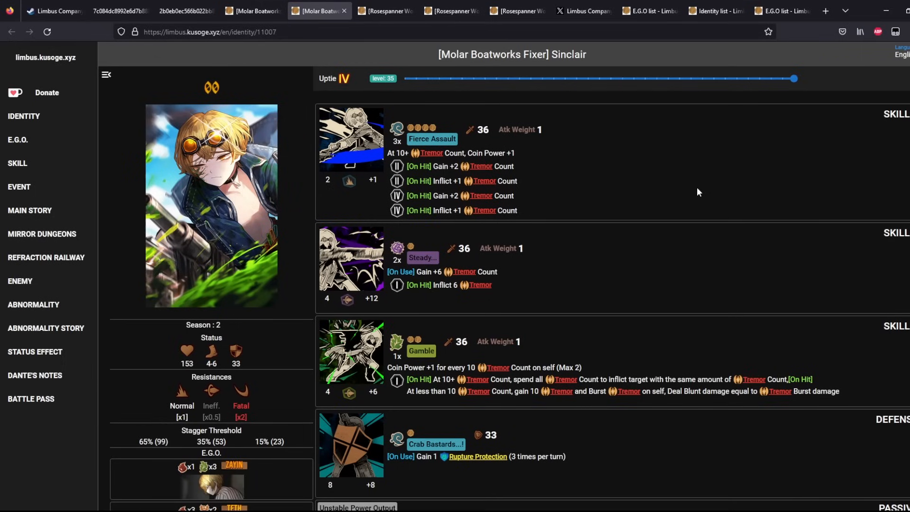
{"action": "mouse_move", "coordinate": [641, 169]}
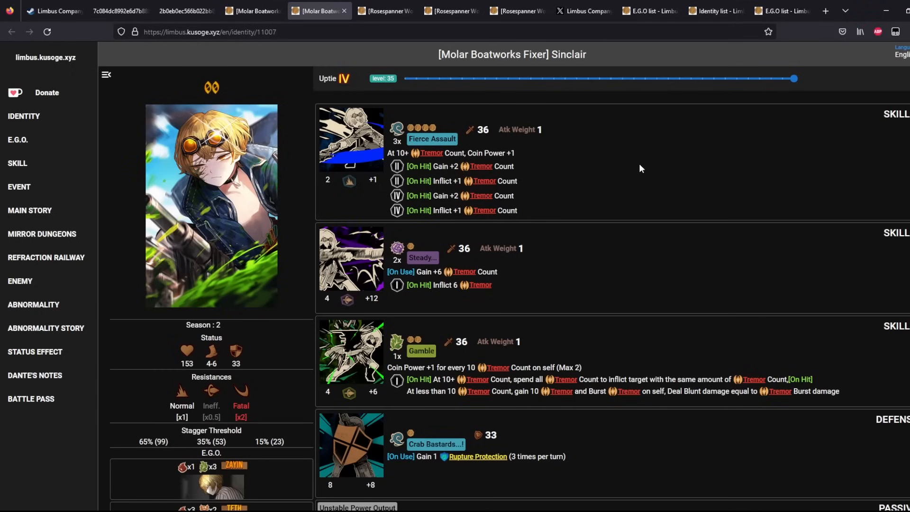
{"action": "left_click", "coordinate": [513, 11]}
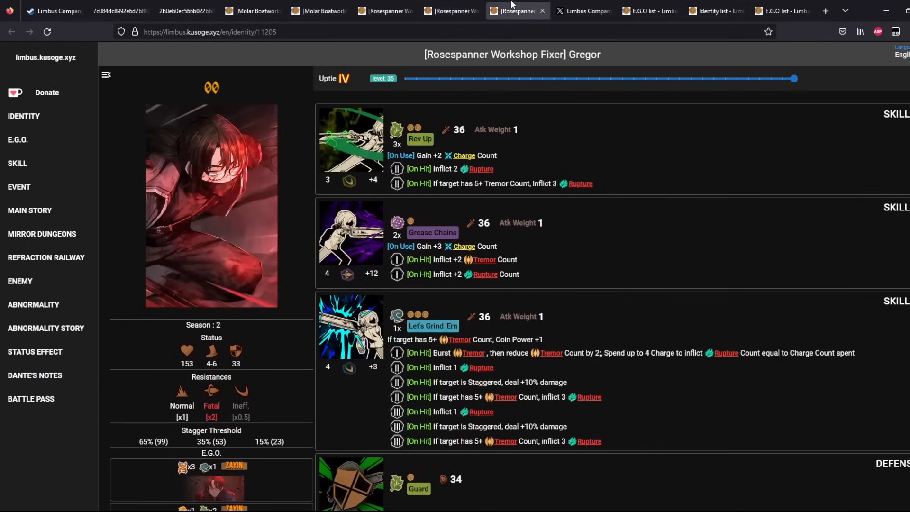
{"action": "left_click", "coordinate": [252, 10]}
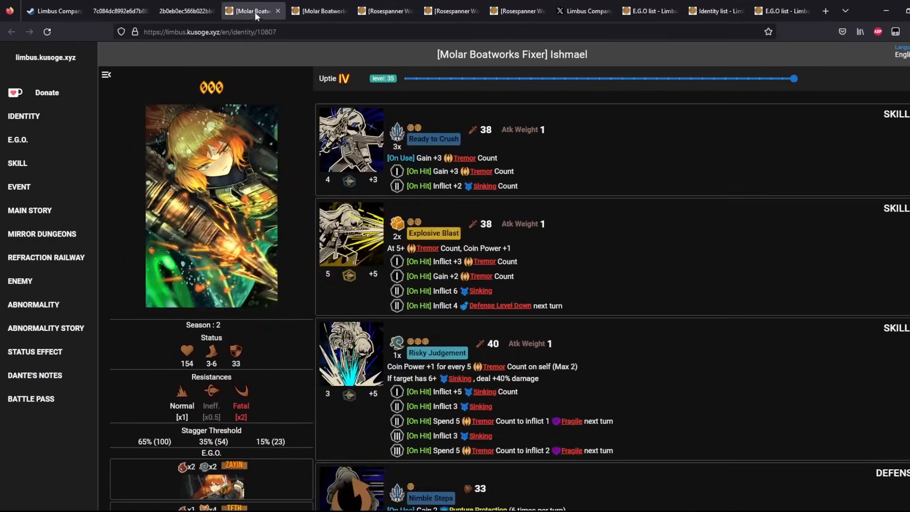